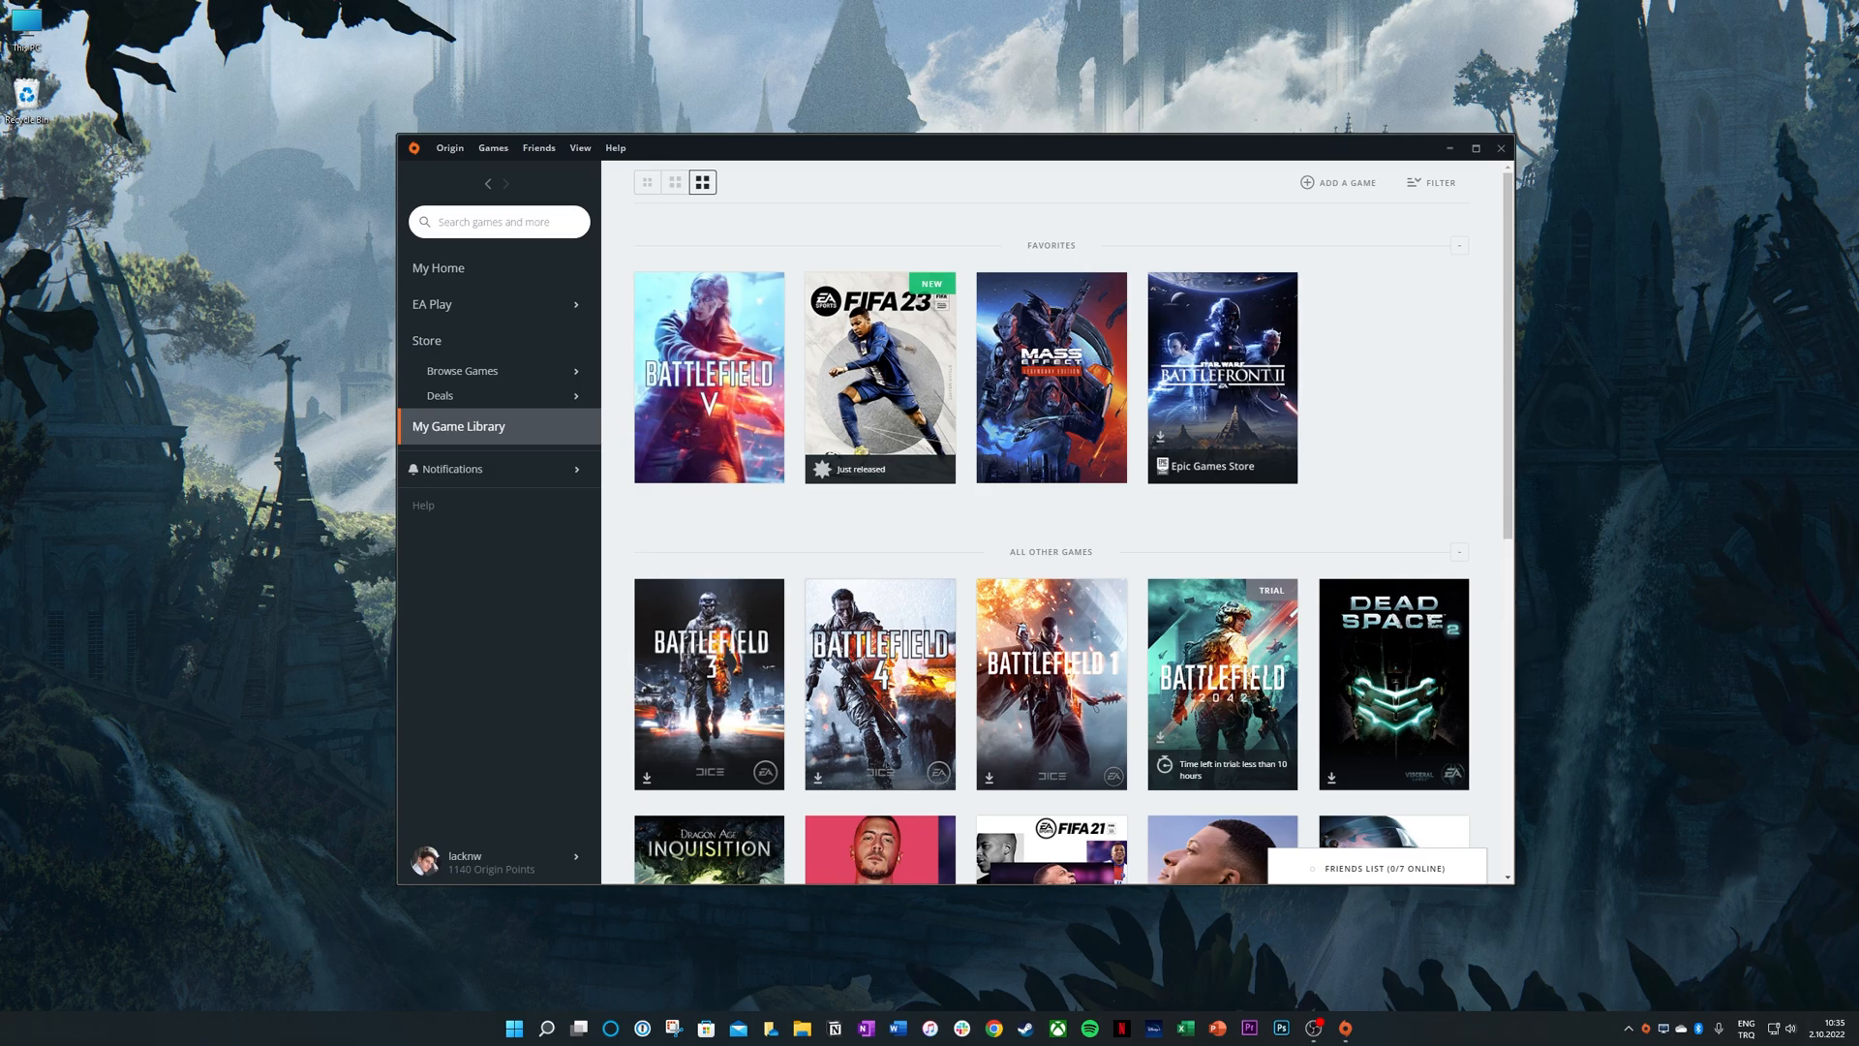
mouse_move(83, 647)
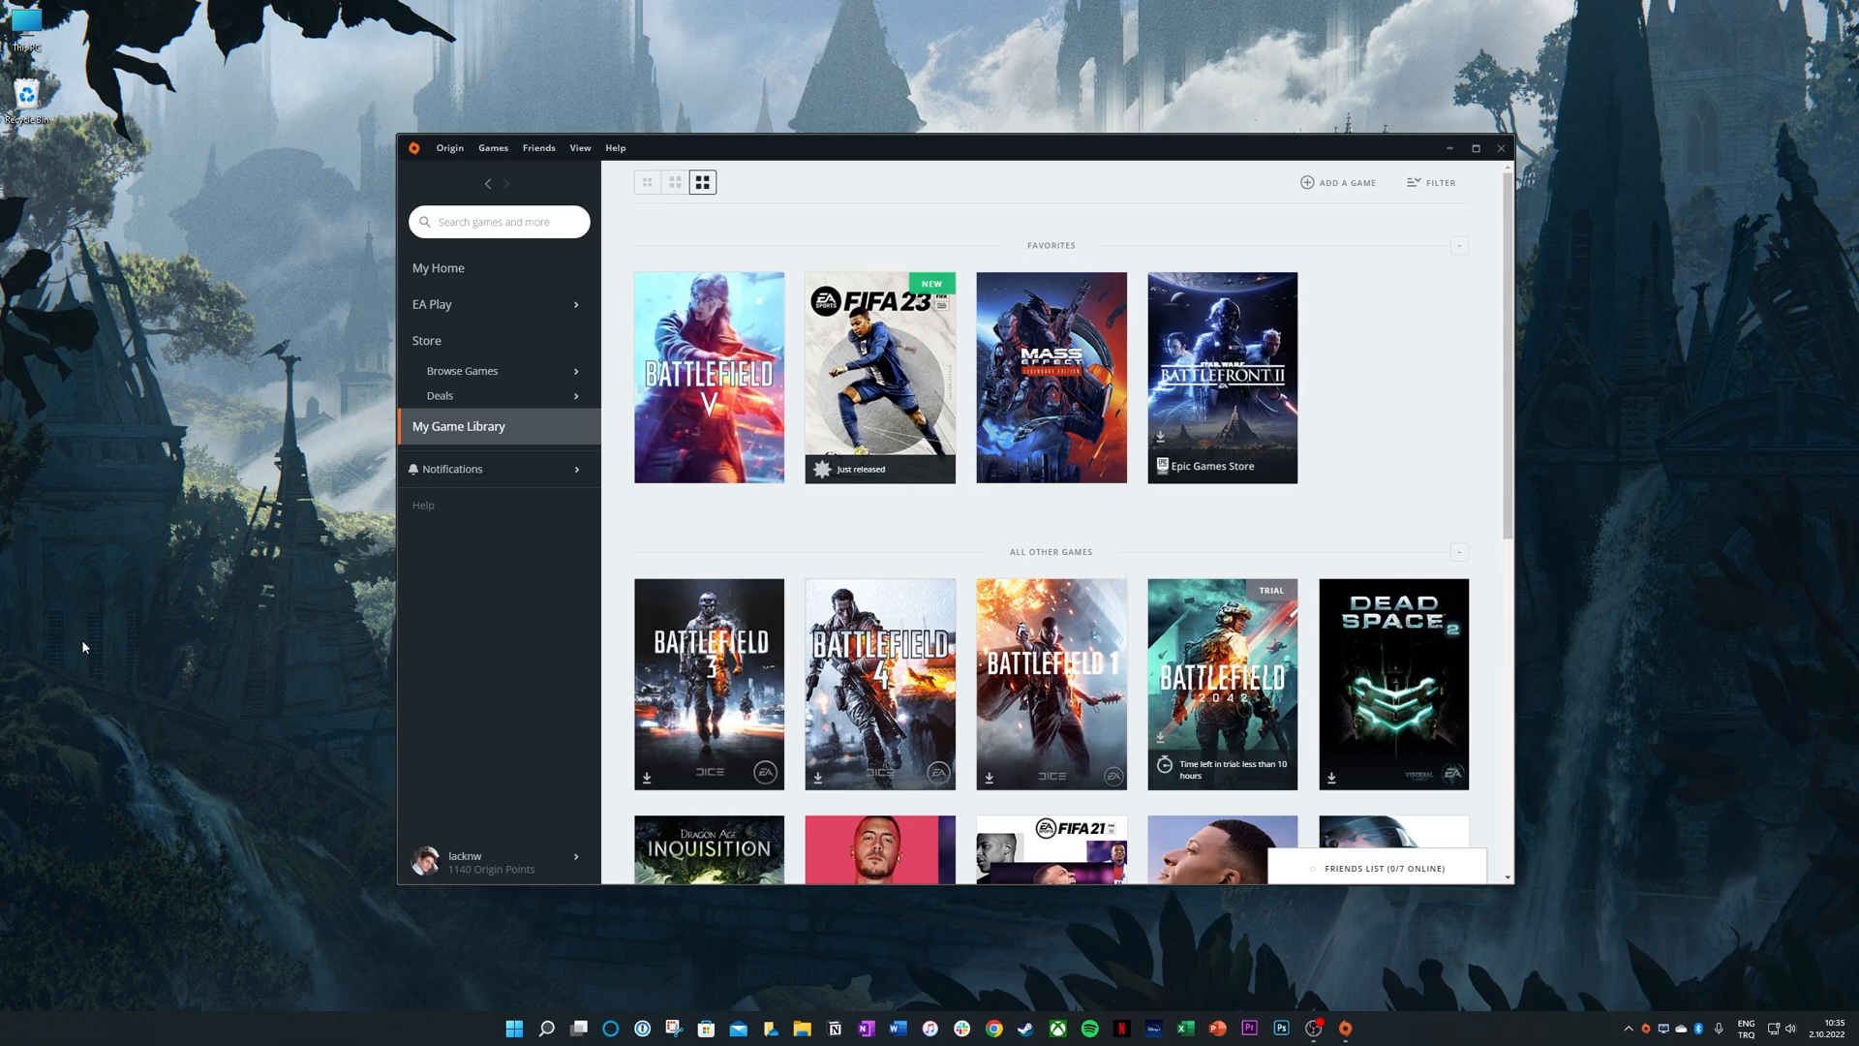
mouse_move(192, 620)
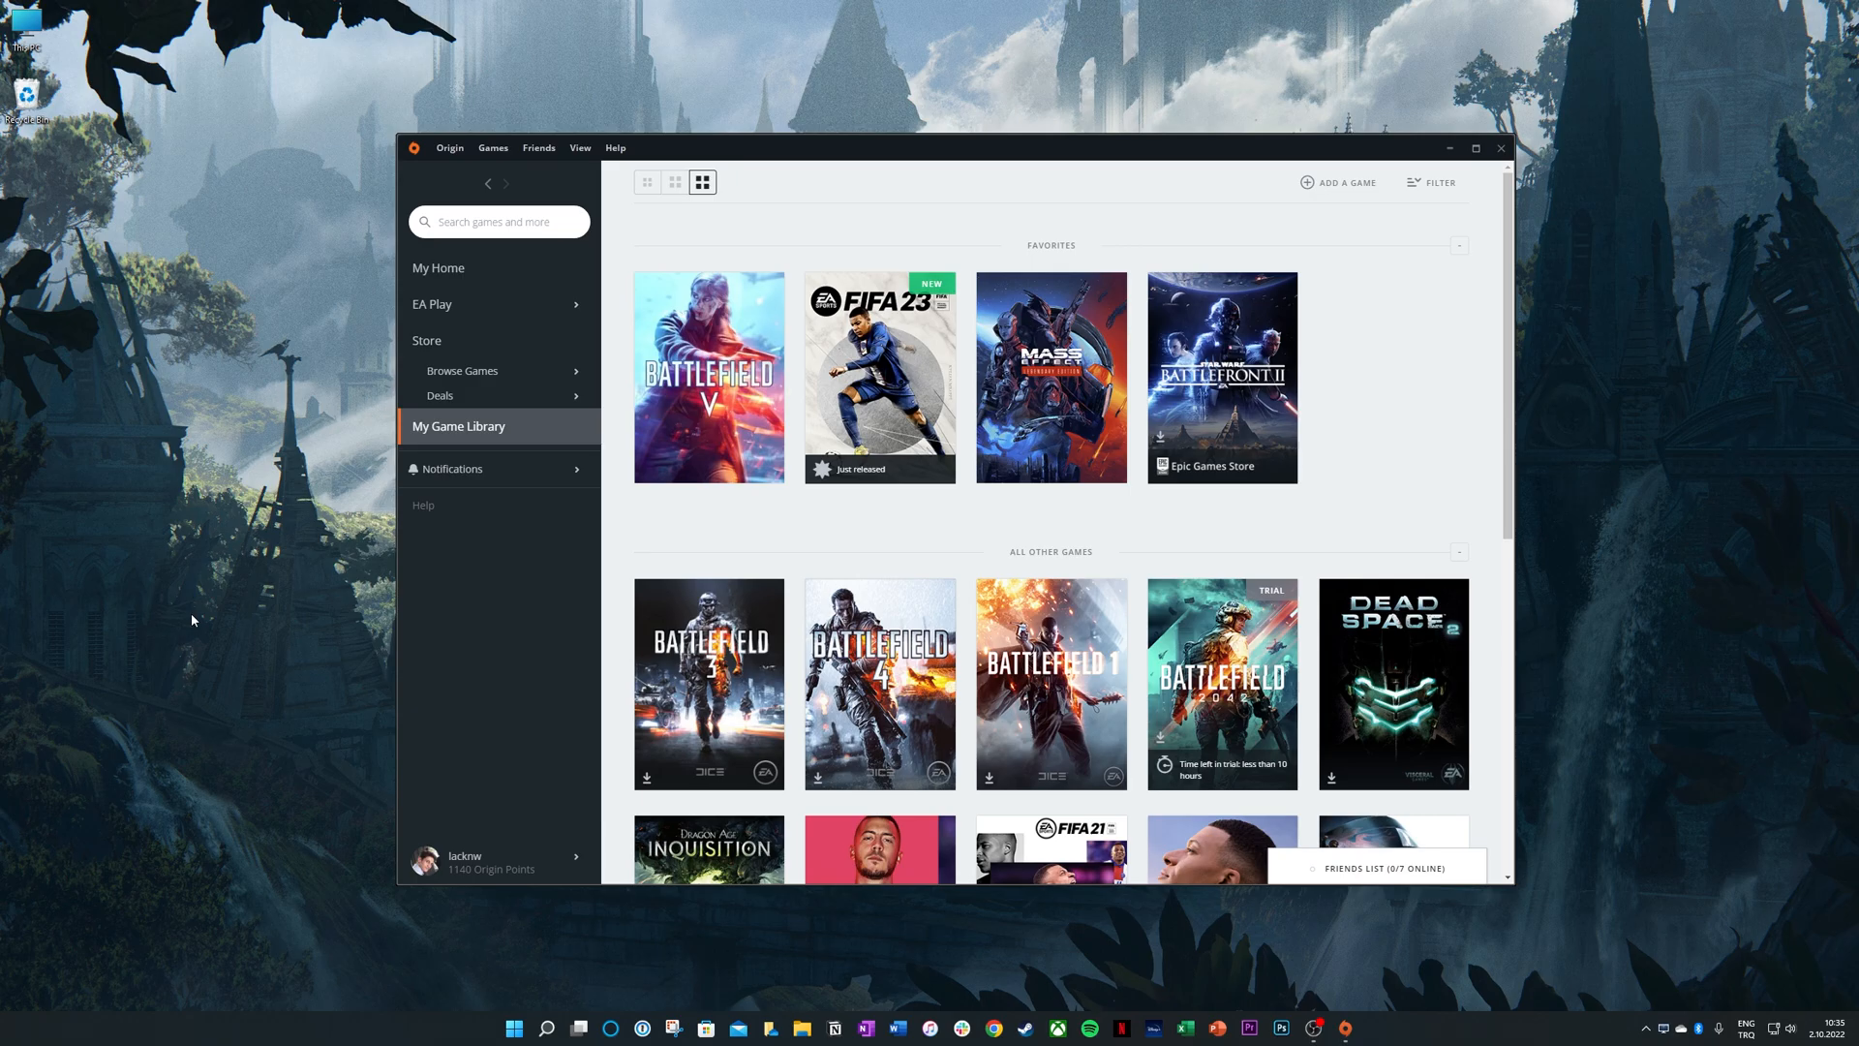
mouse_move(947, 535)
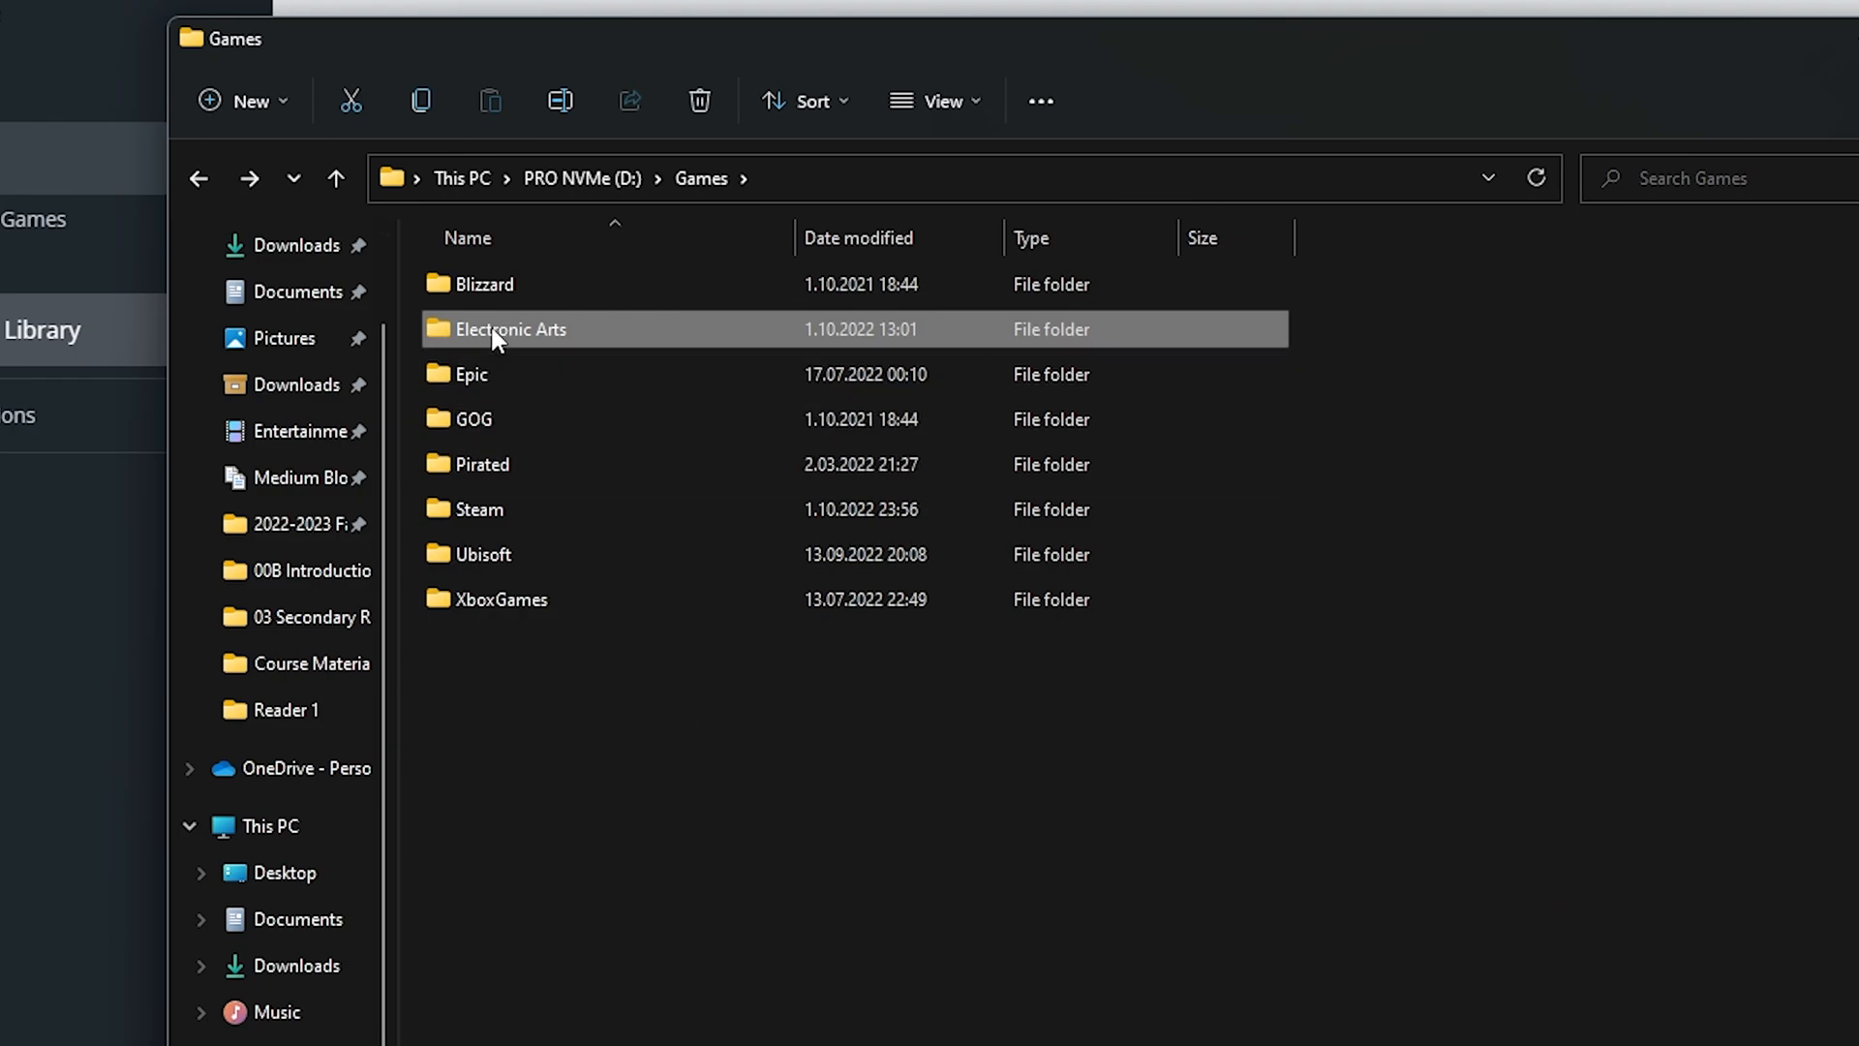
Navigate Electronic Arts > FIFA 23 > __Installer > EAAntiCheat and run EAAntiCheat.Installer.exe.
double_click(510, 329)
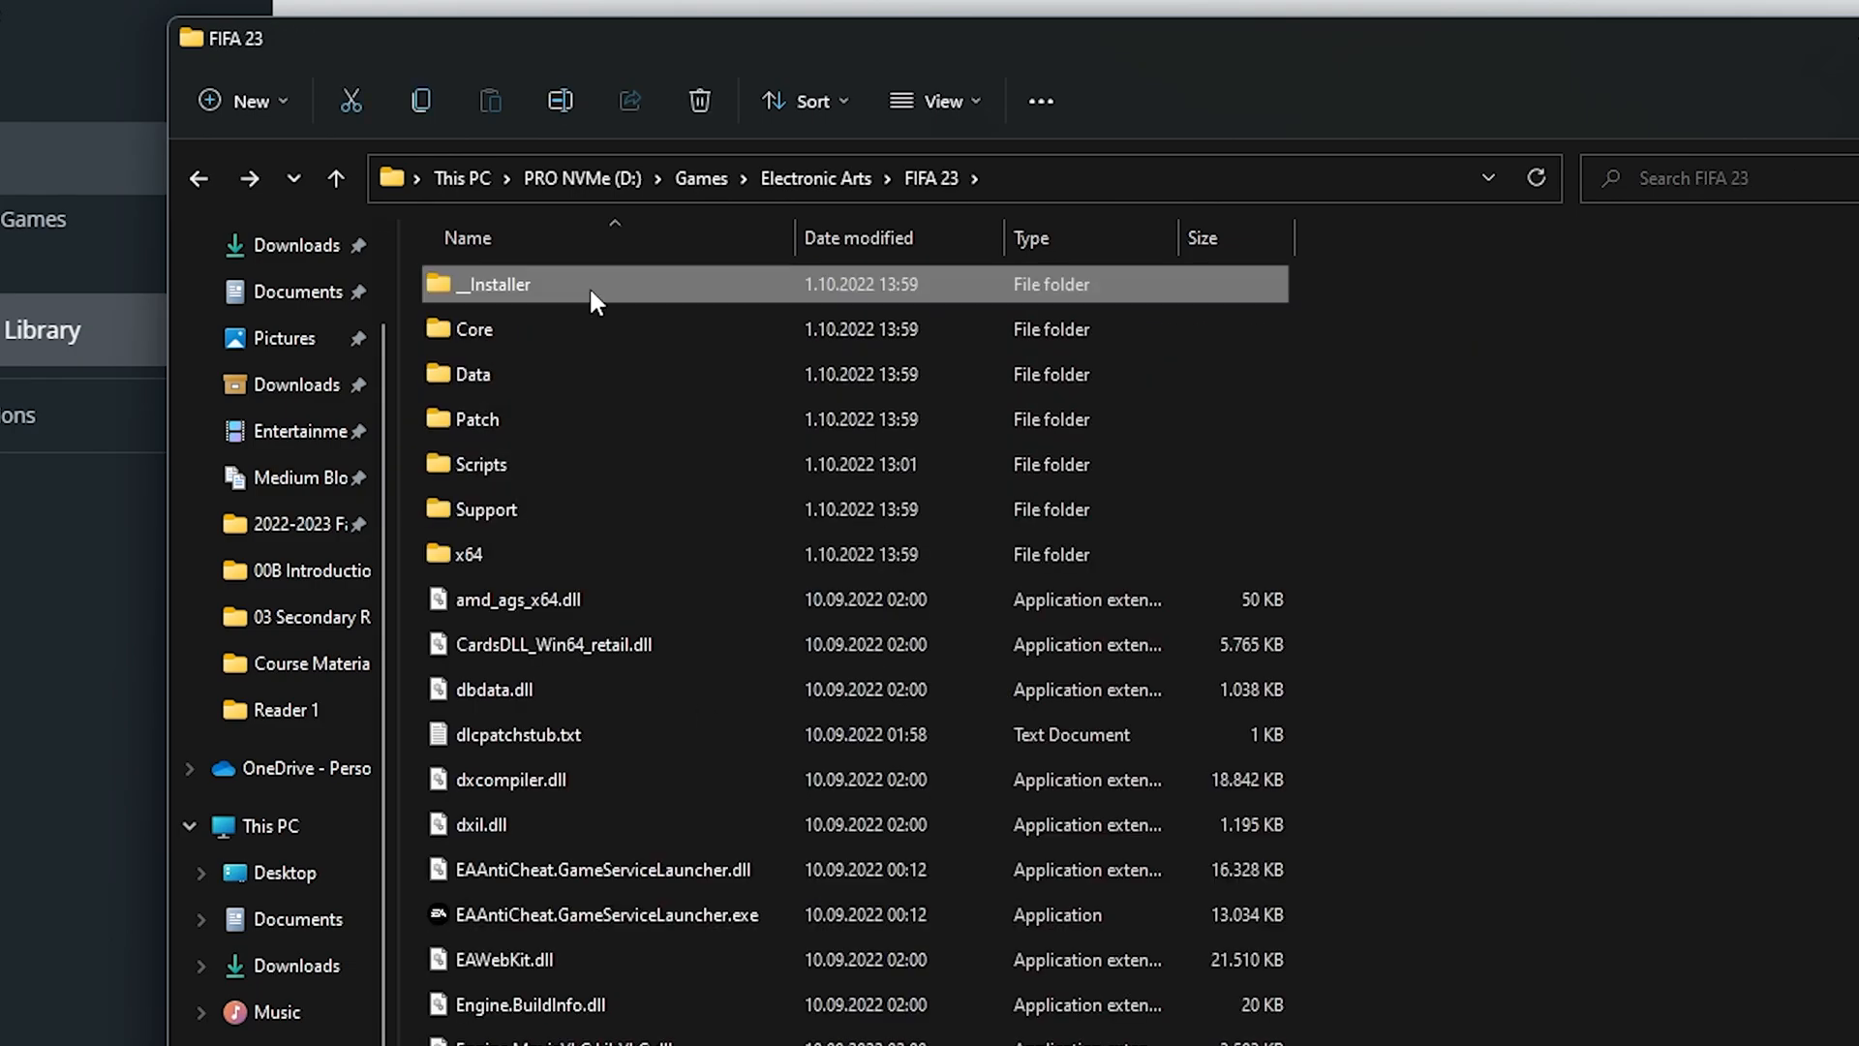
mouse_move(575, 292)
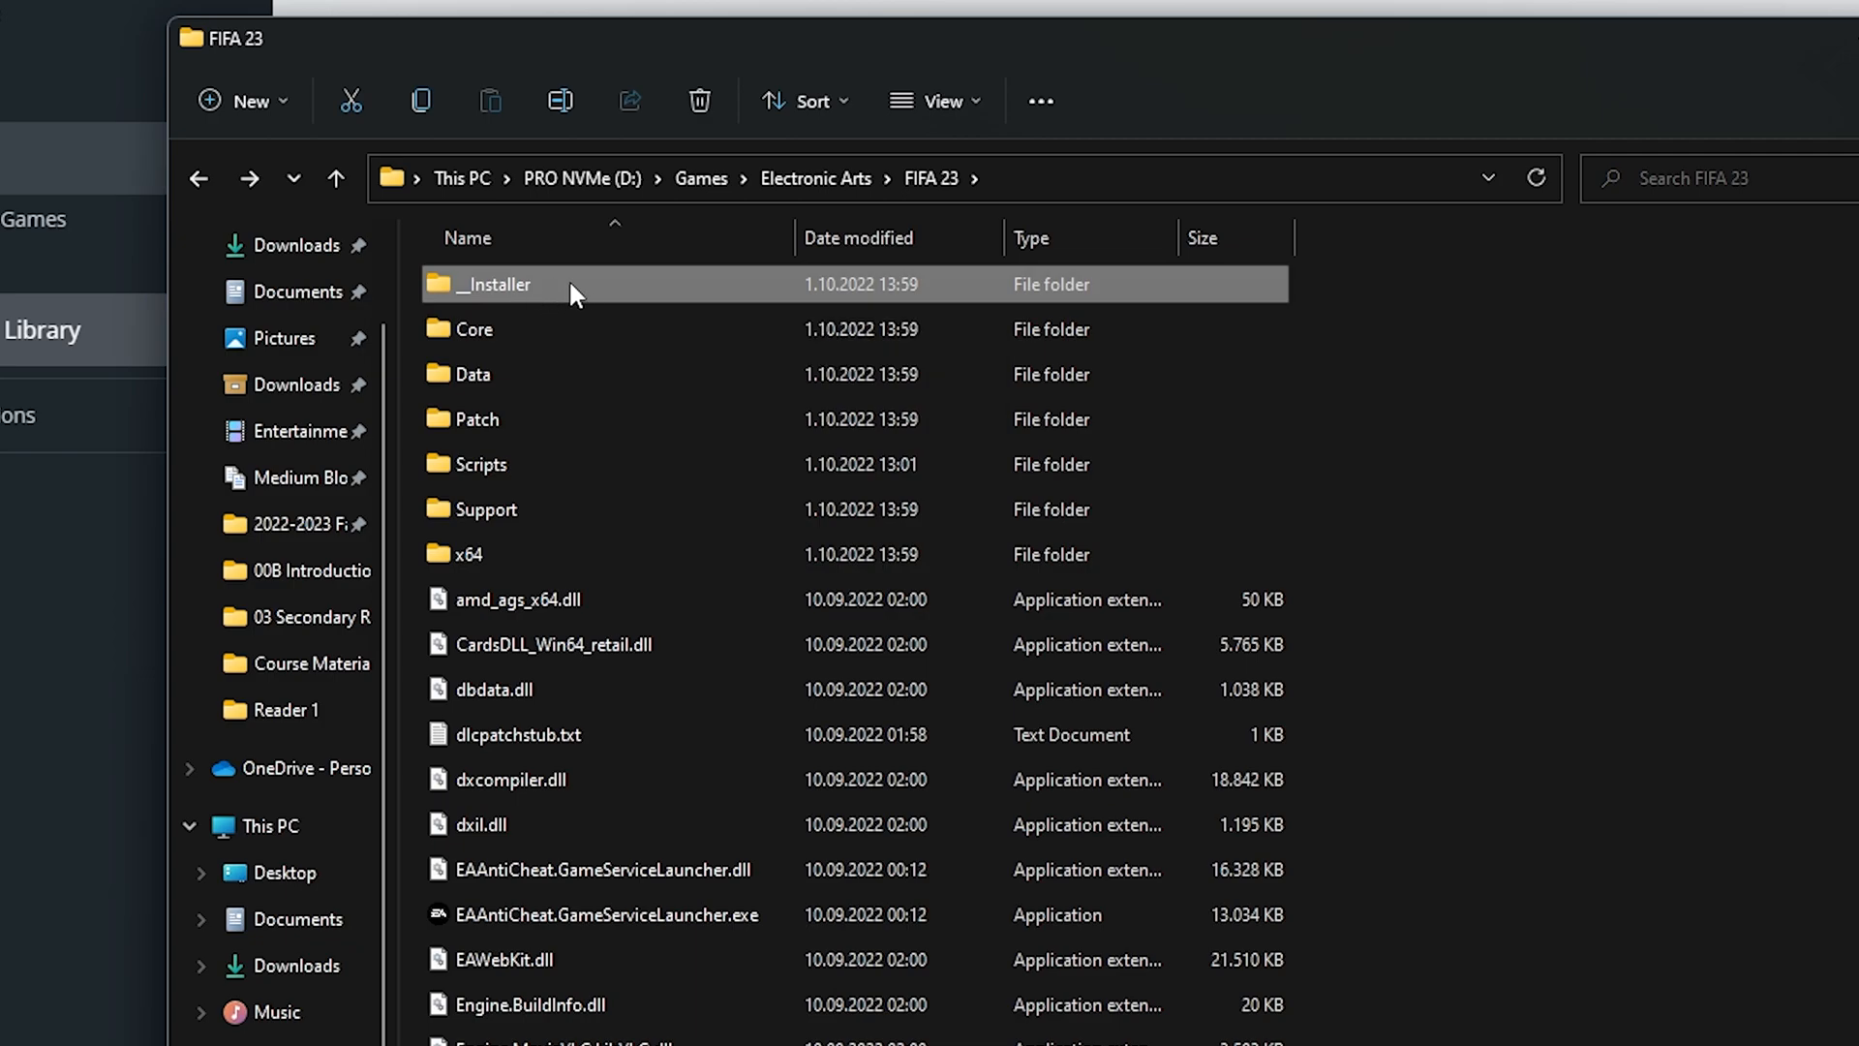
double_click(482, 282)
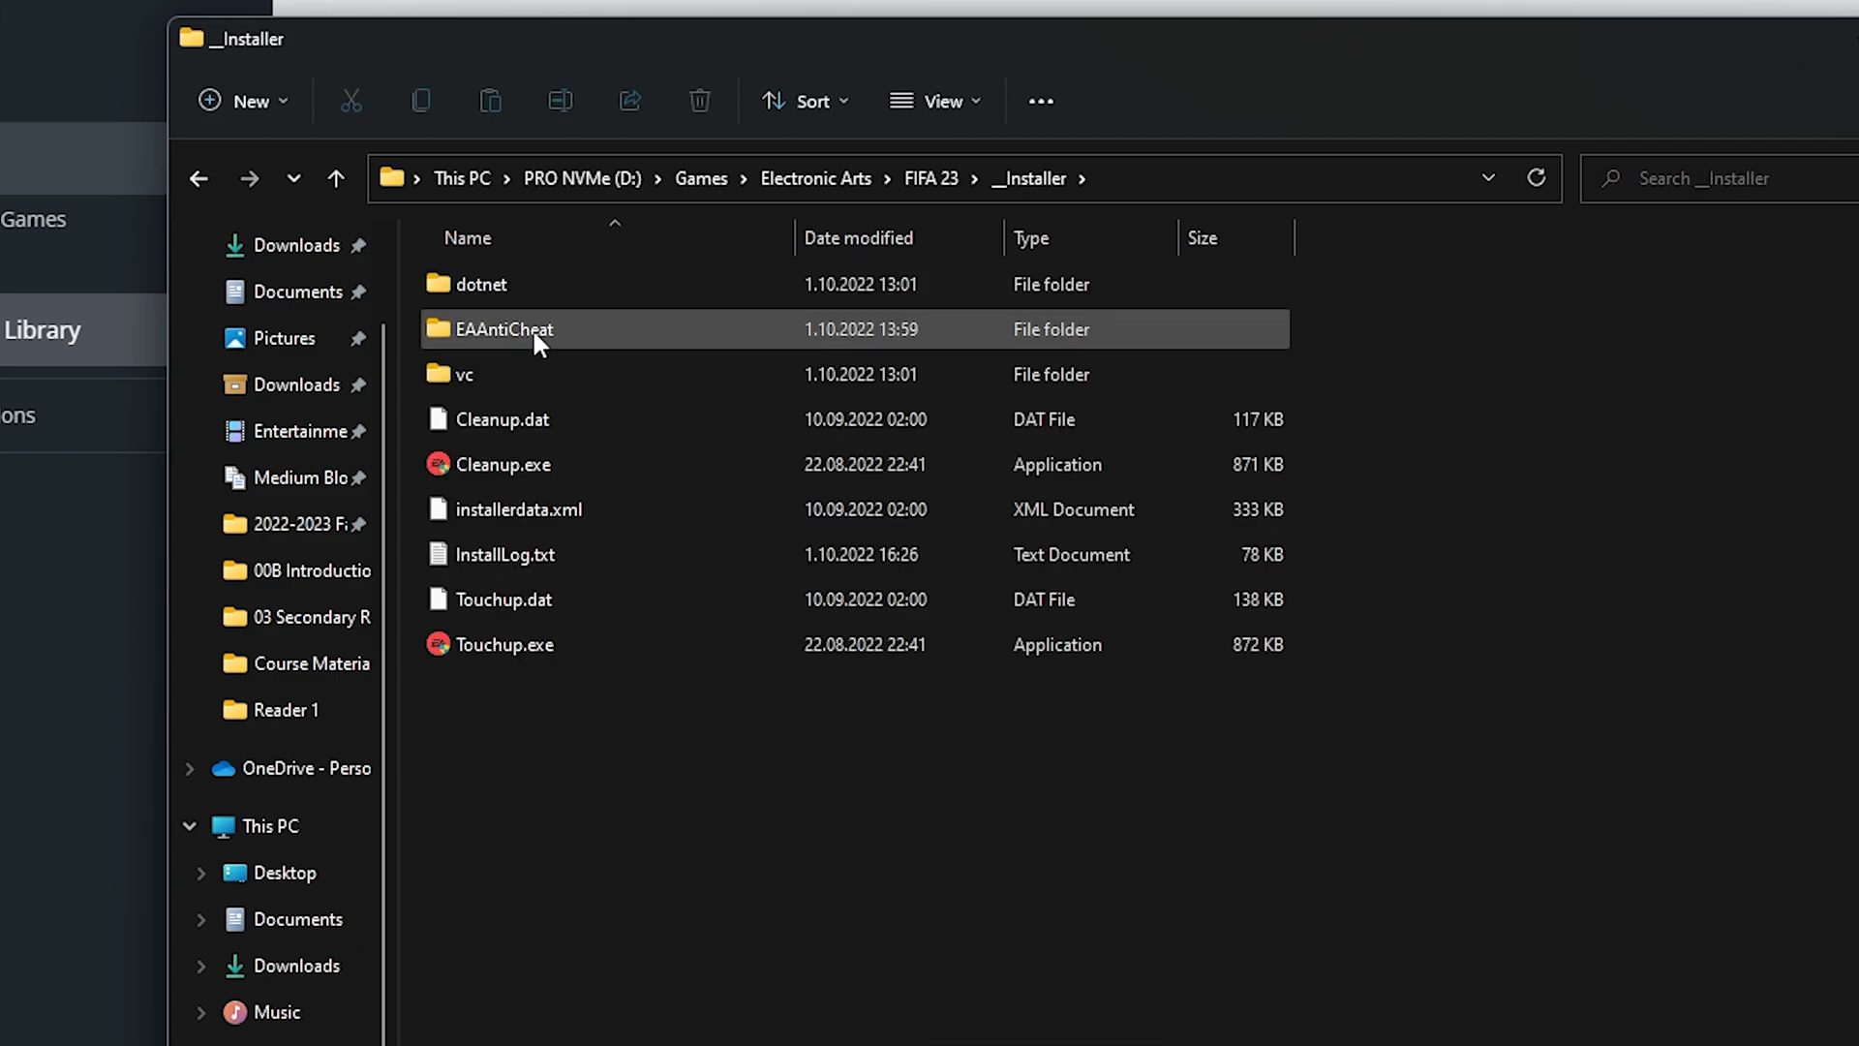
double_click(504, 329)
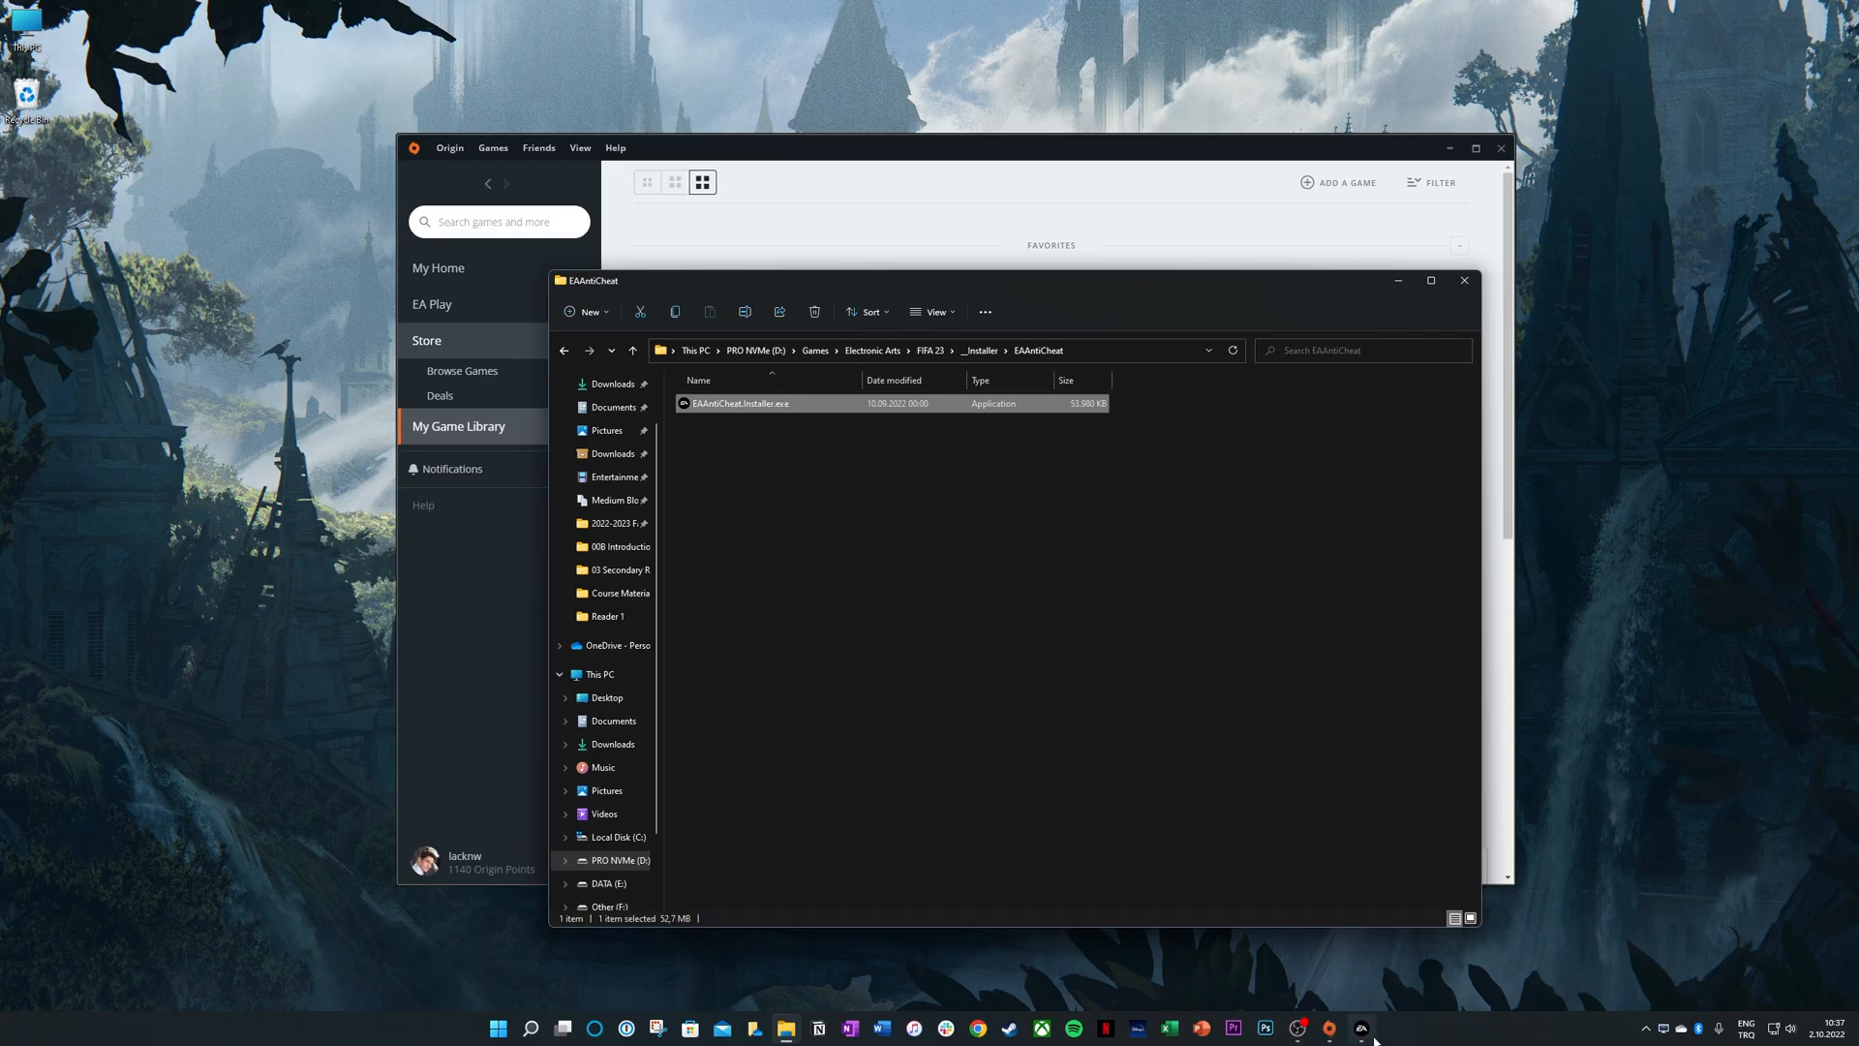
double_click(740, 403)
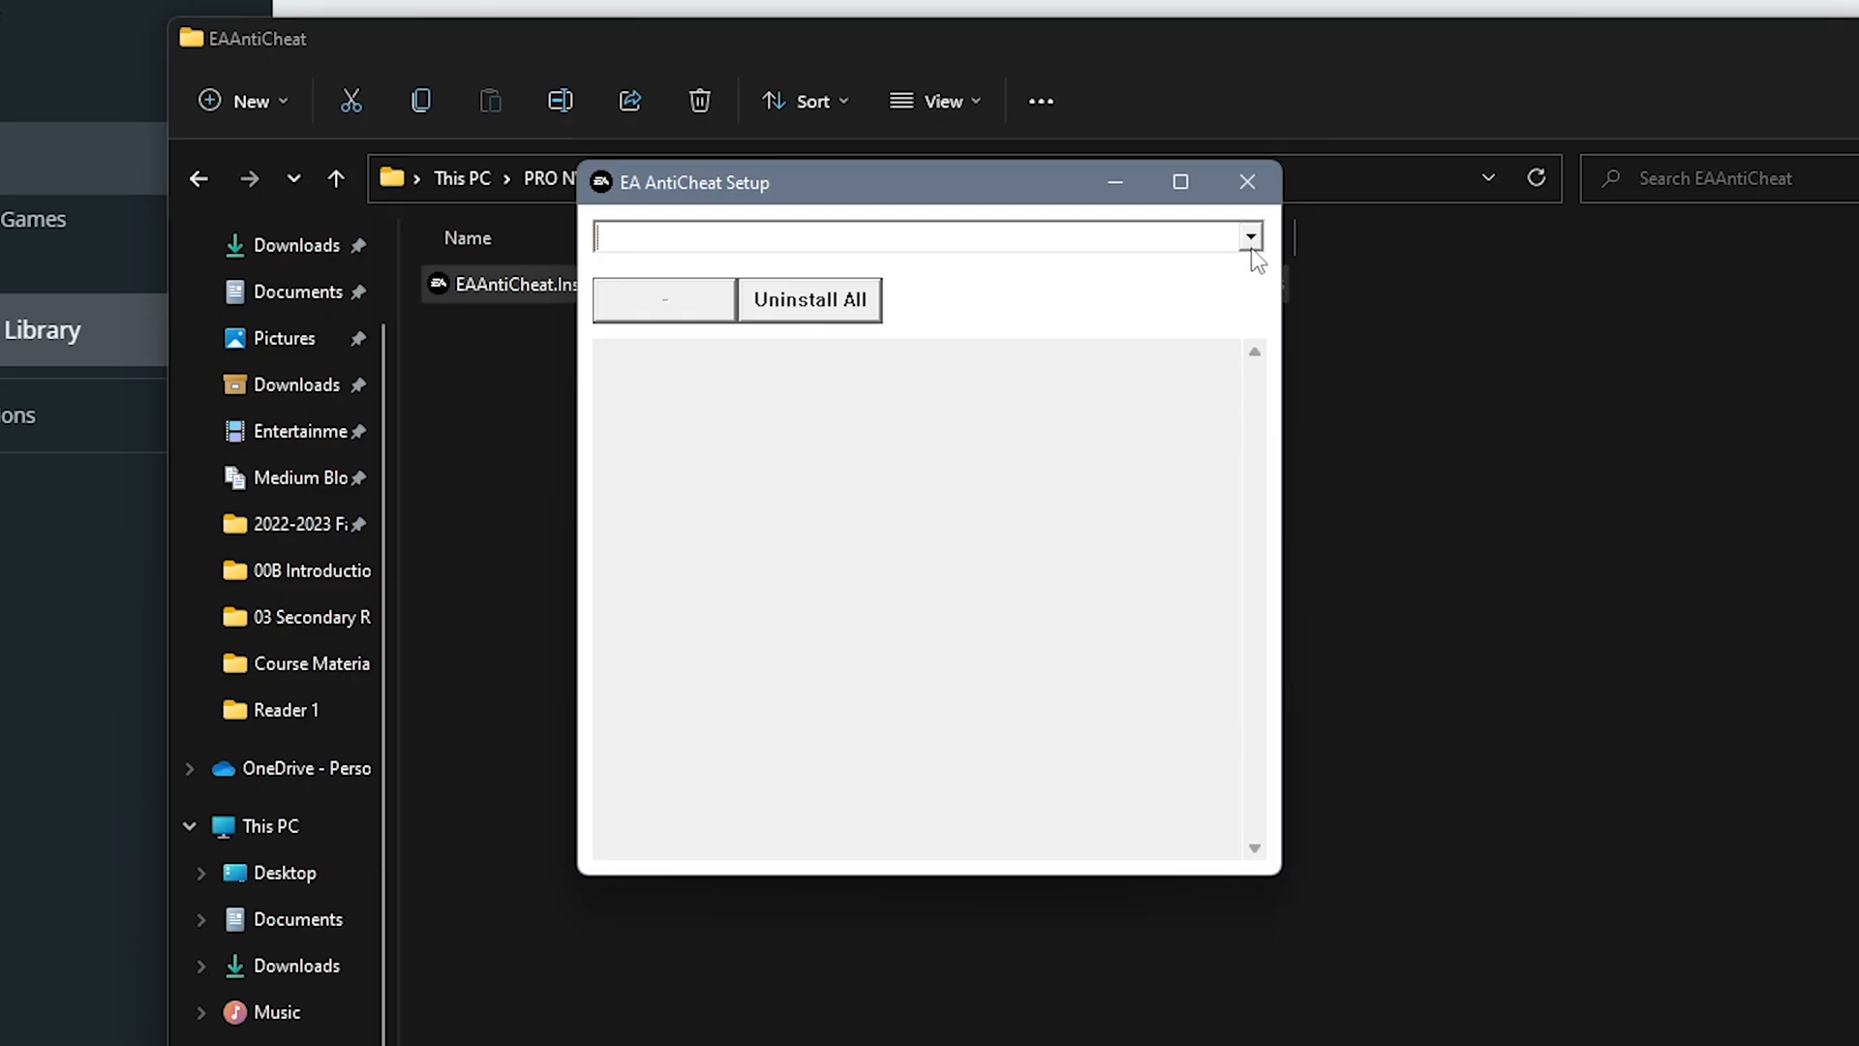
Choose '(Installed) FIFA 23', uninstall its anti-cheat, then install it again.
left_click(1249, 236)
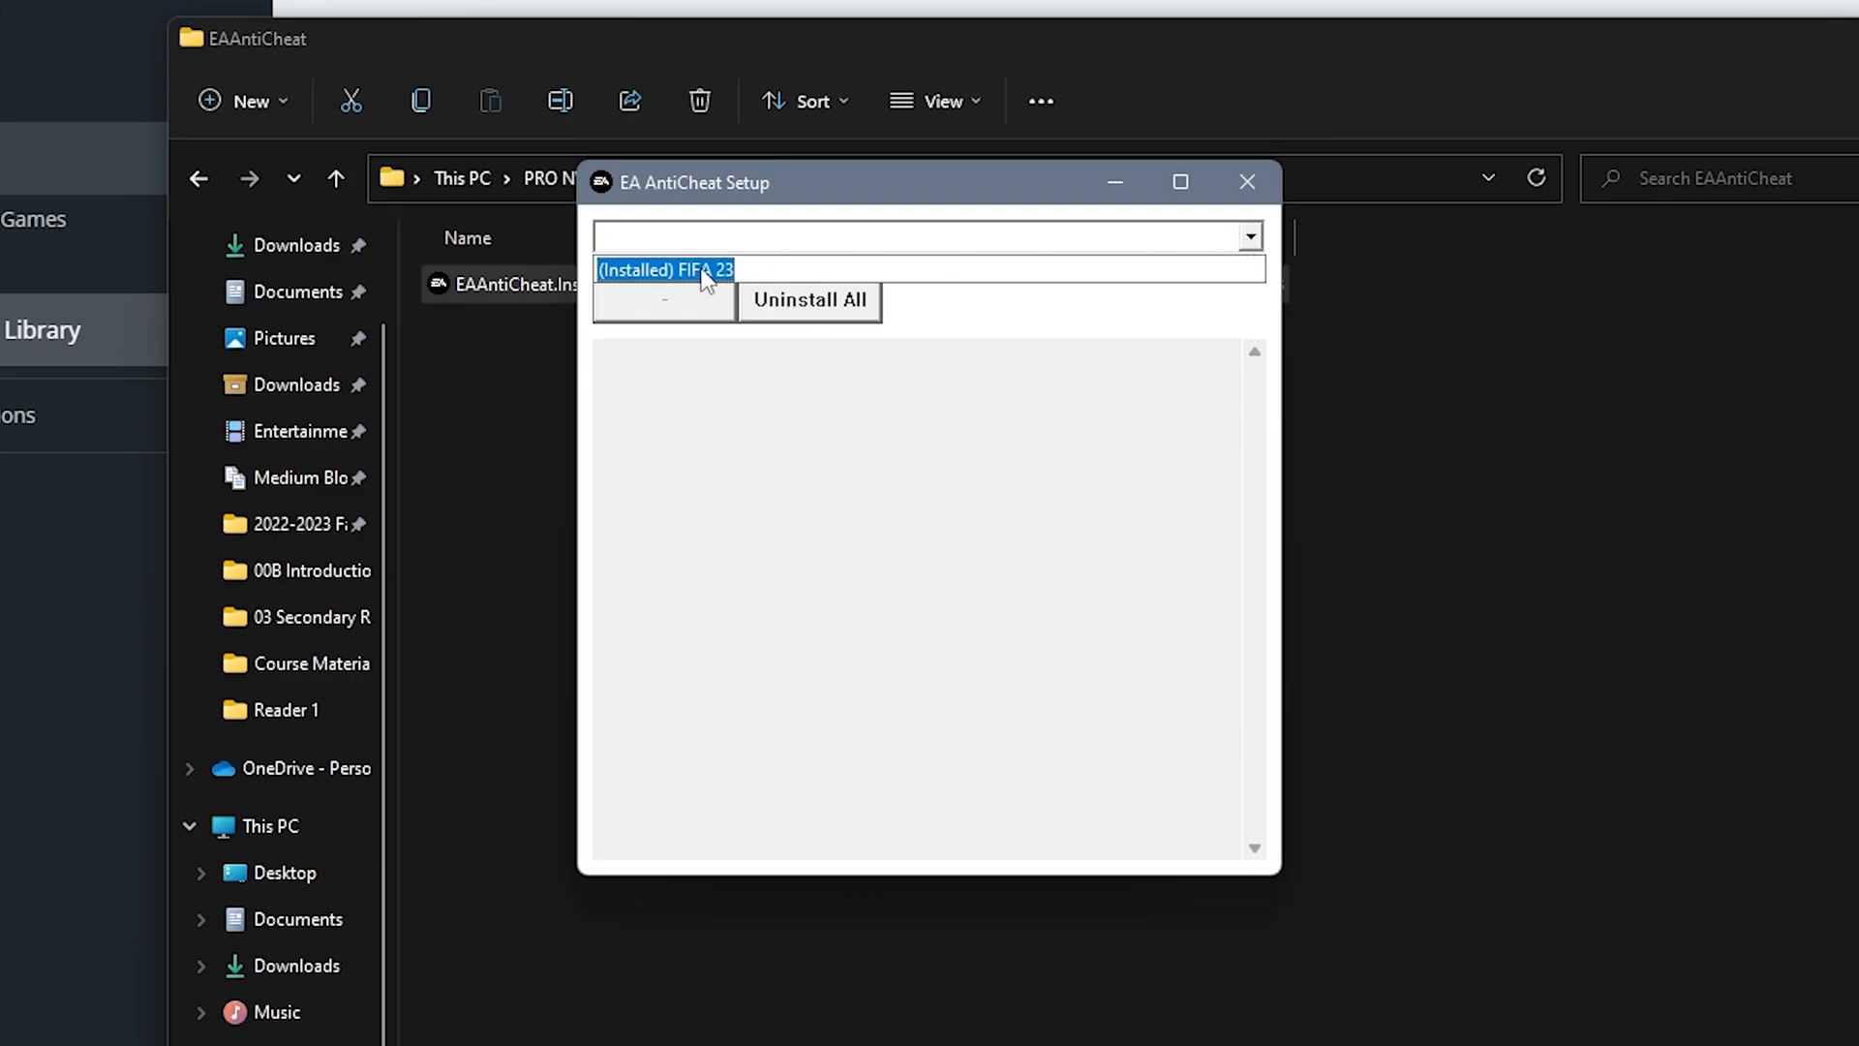
left_click(667, 270)
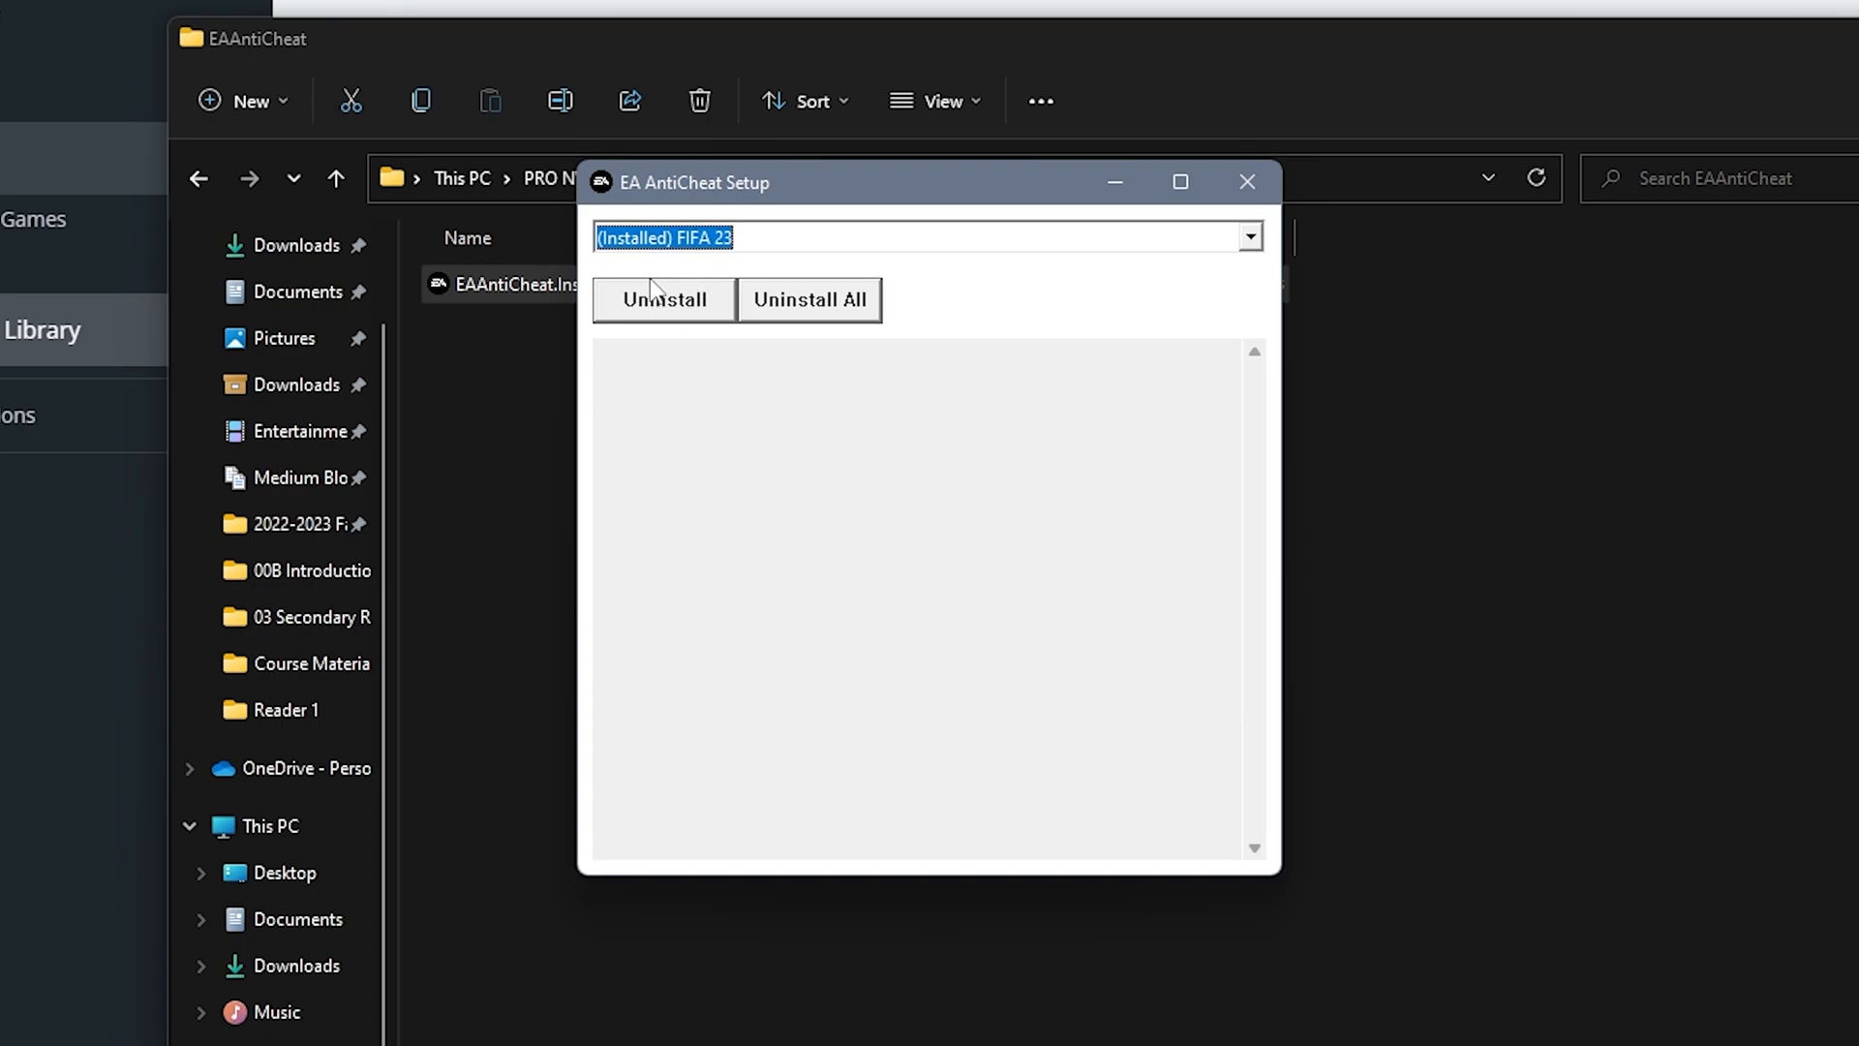
mouse_move(662, 213)
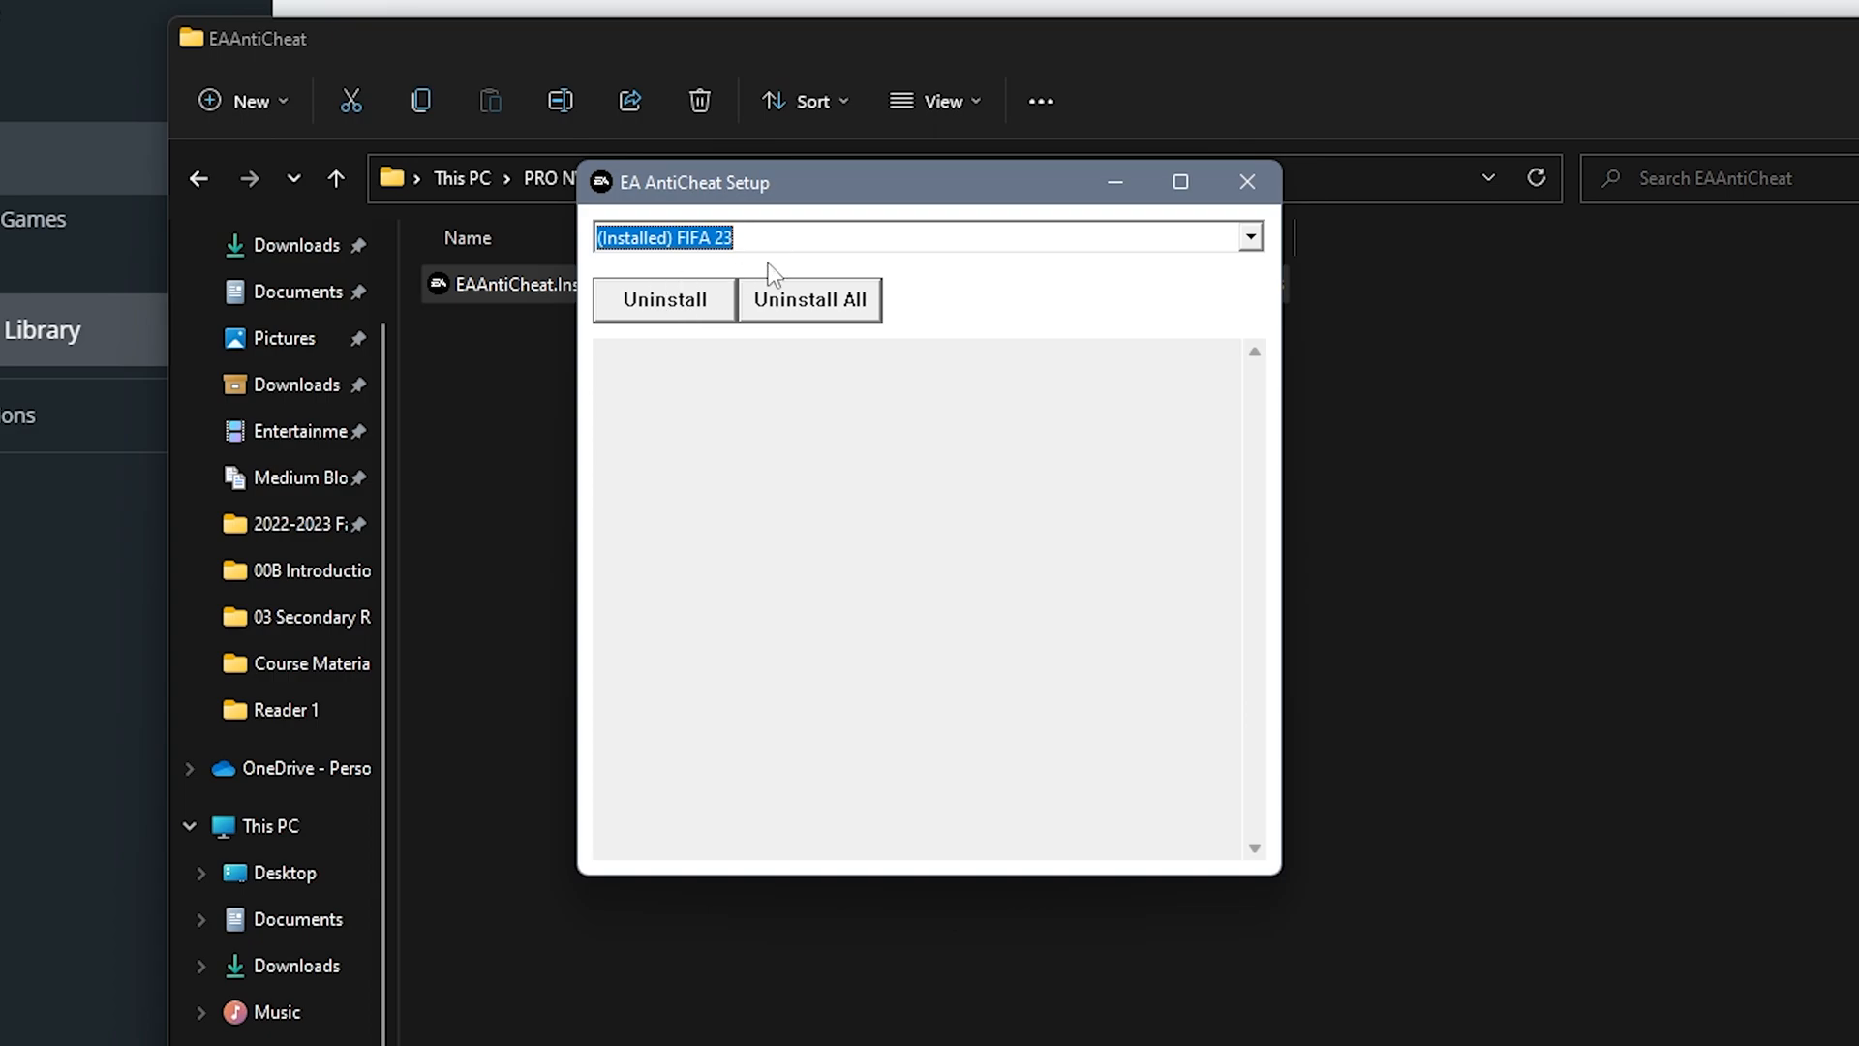
left_click(664, 298)
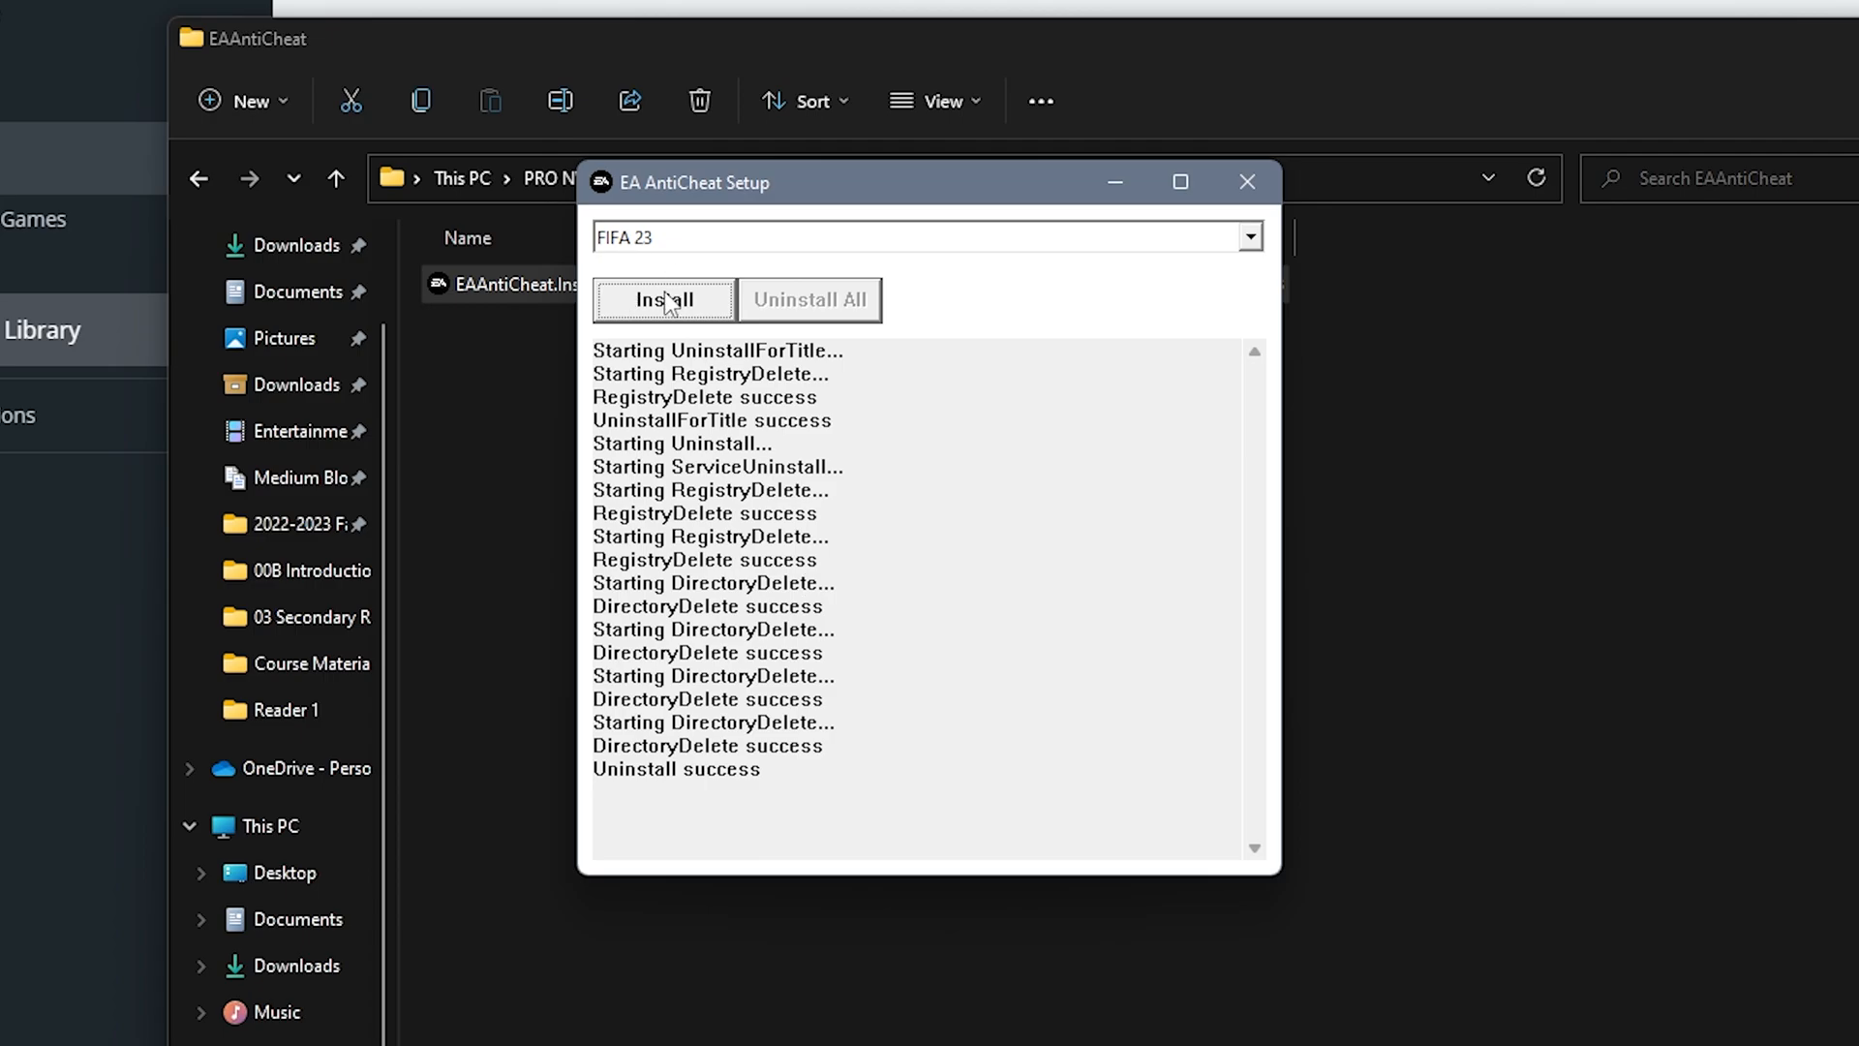
left_click(664, 299)
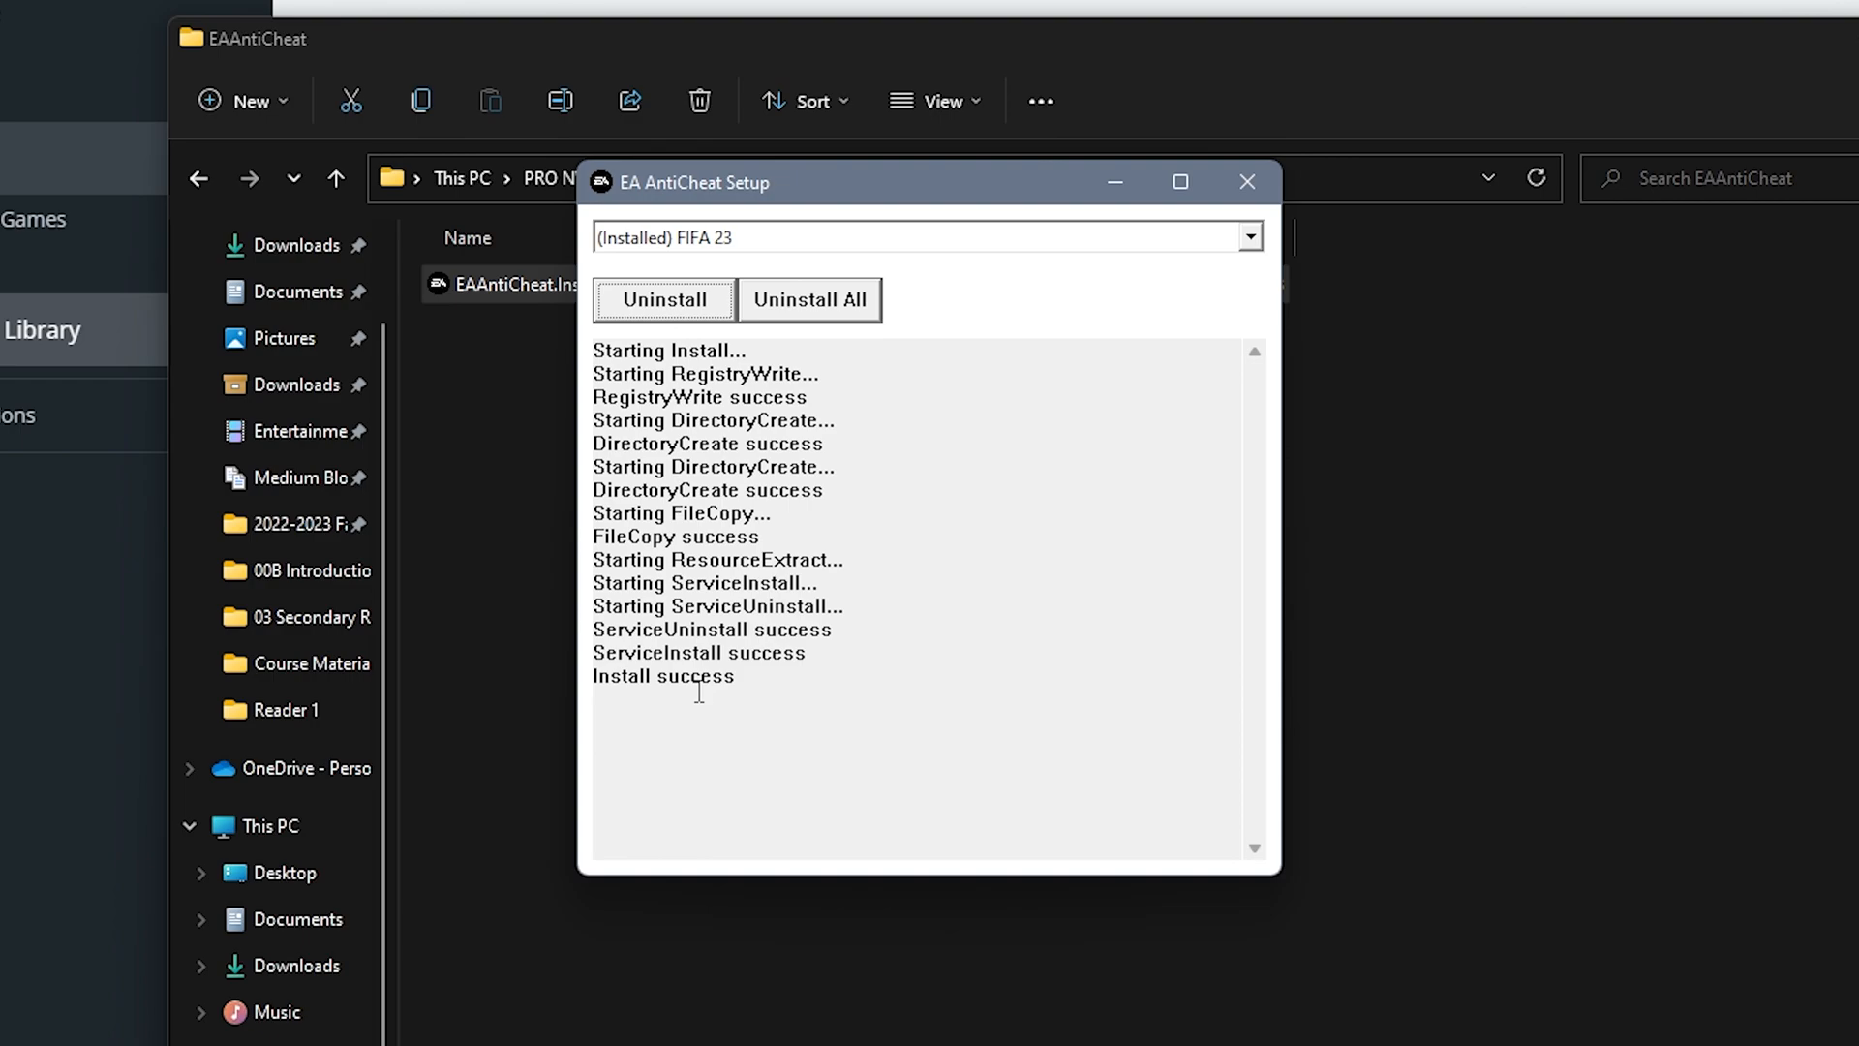
mouse_move(854, 552)
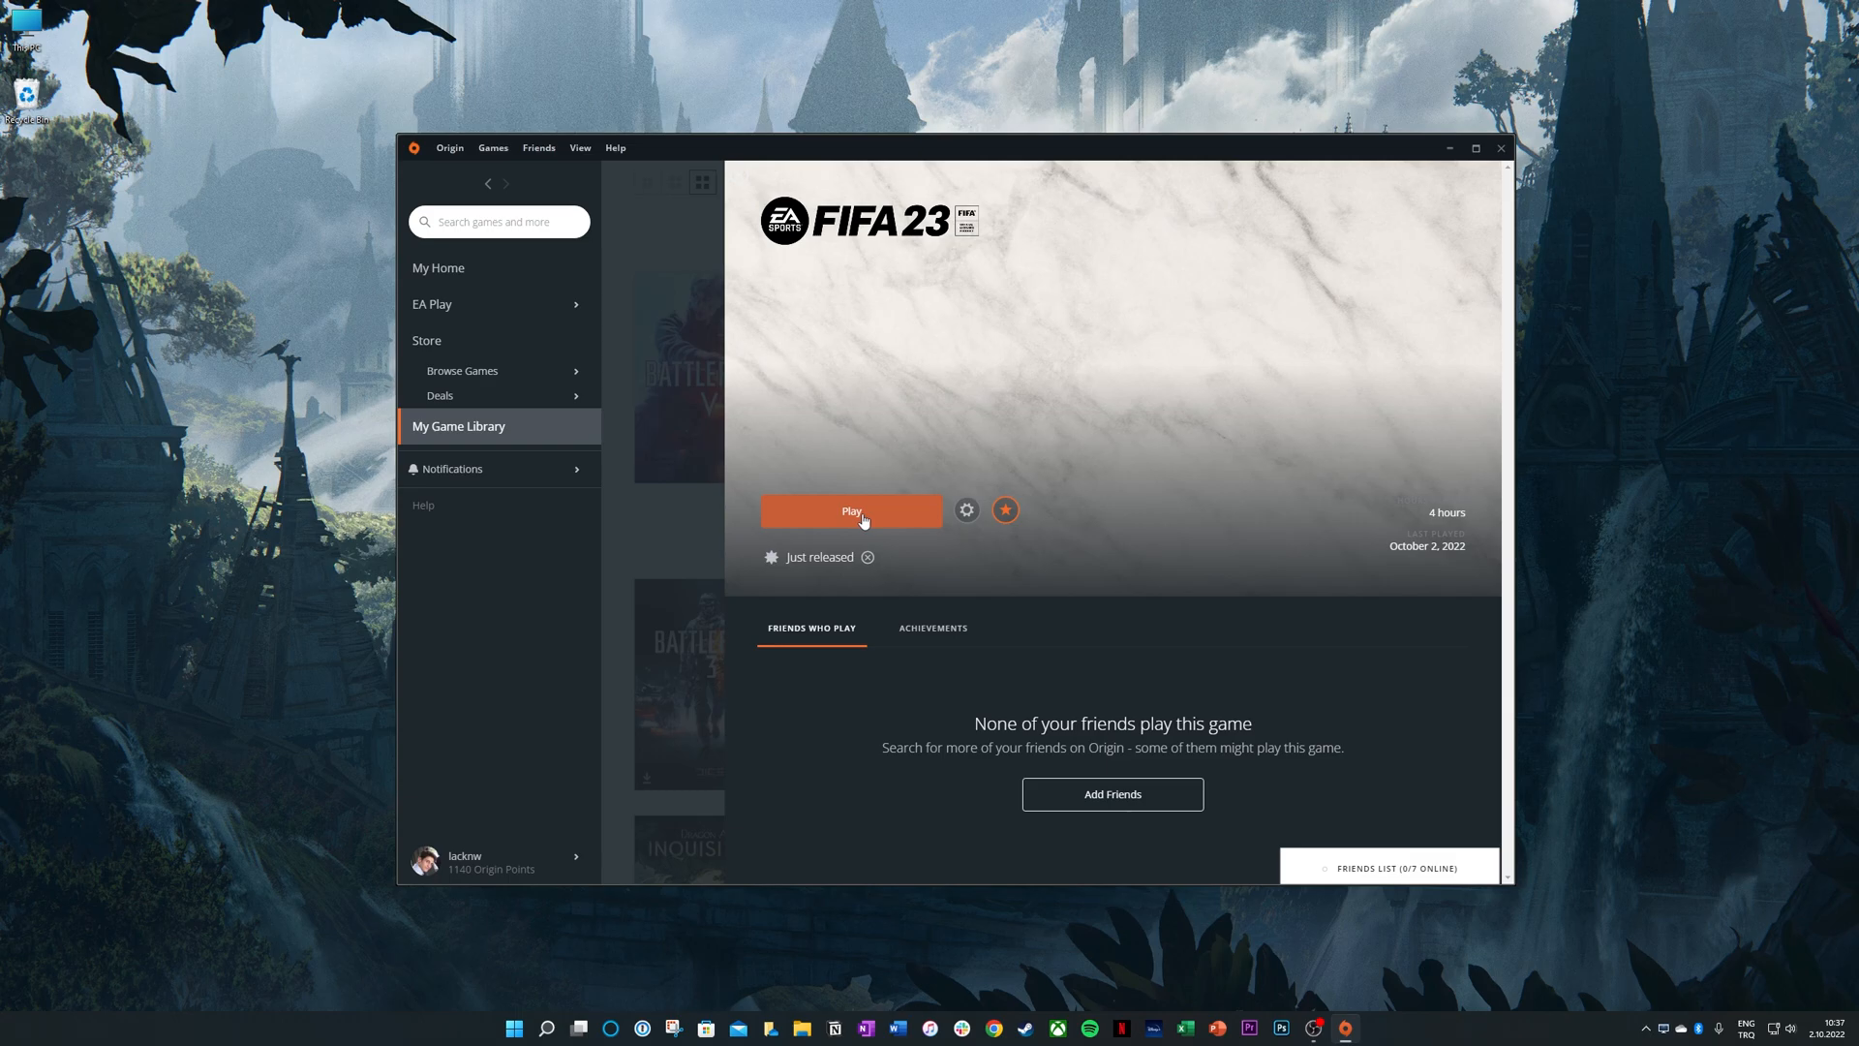
left_click(852, 509)
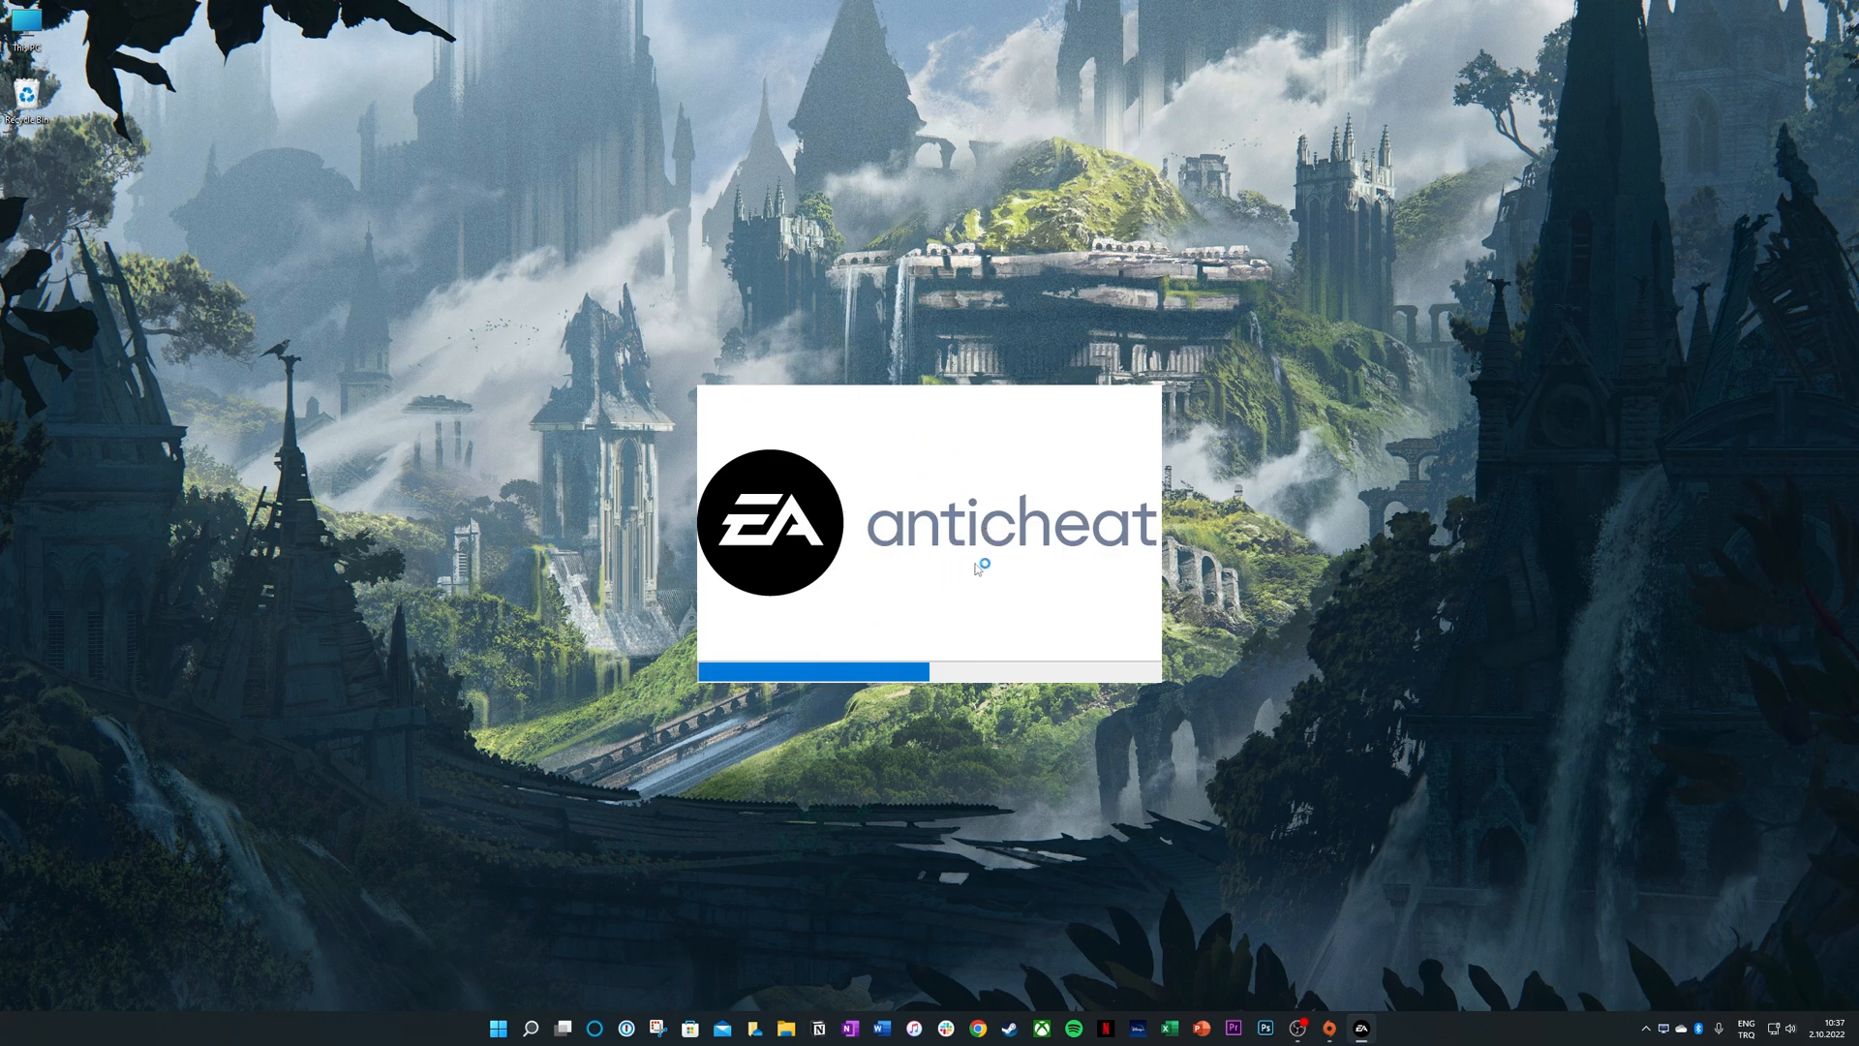
mouse_move(1038, 570)
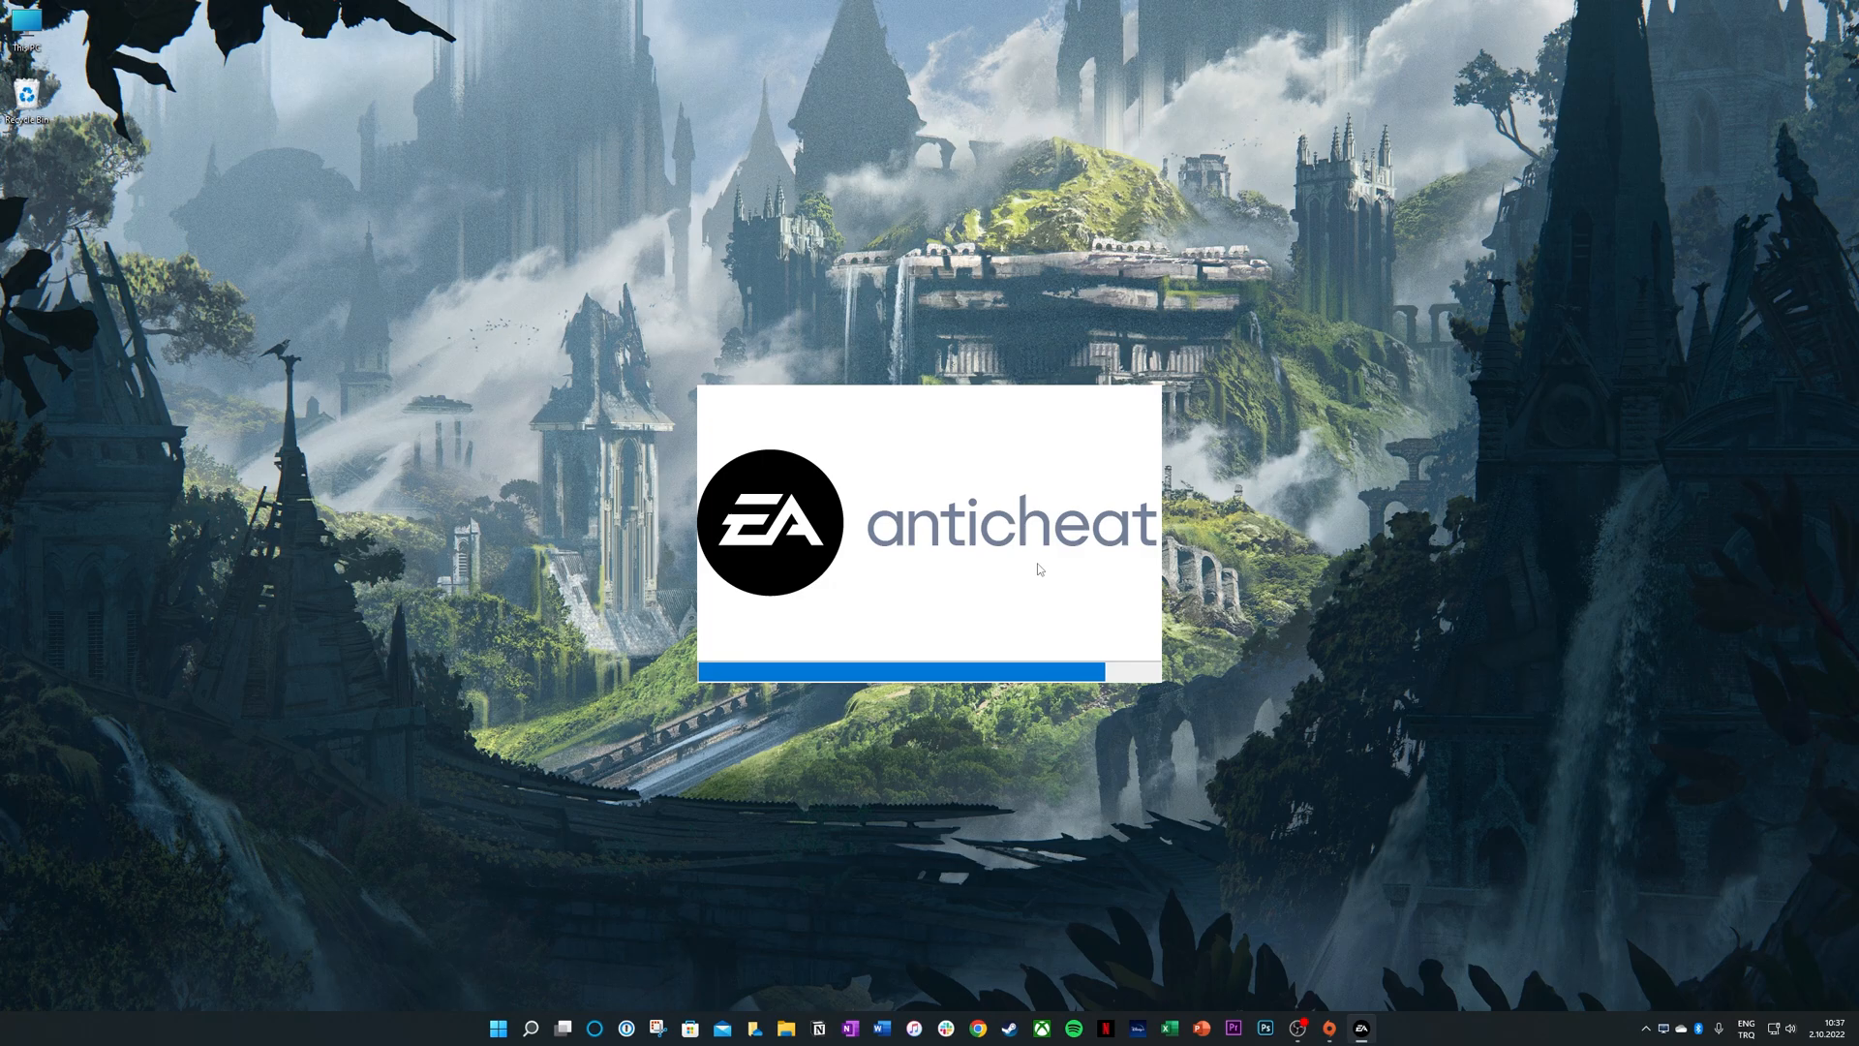
mouse_move(1207, 672)
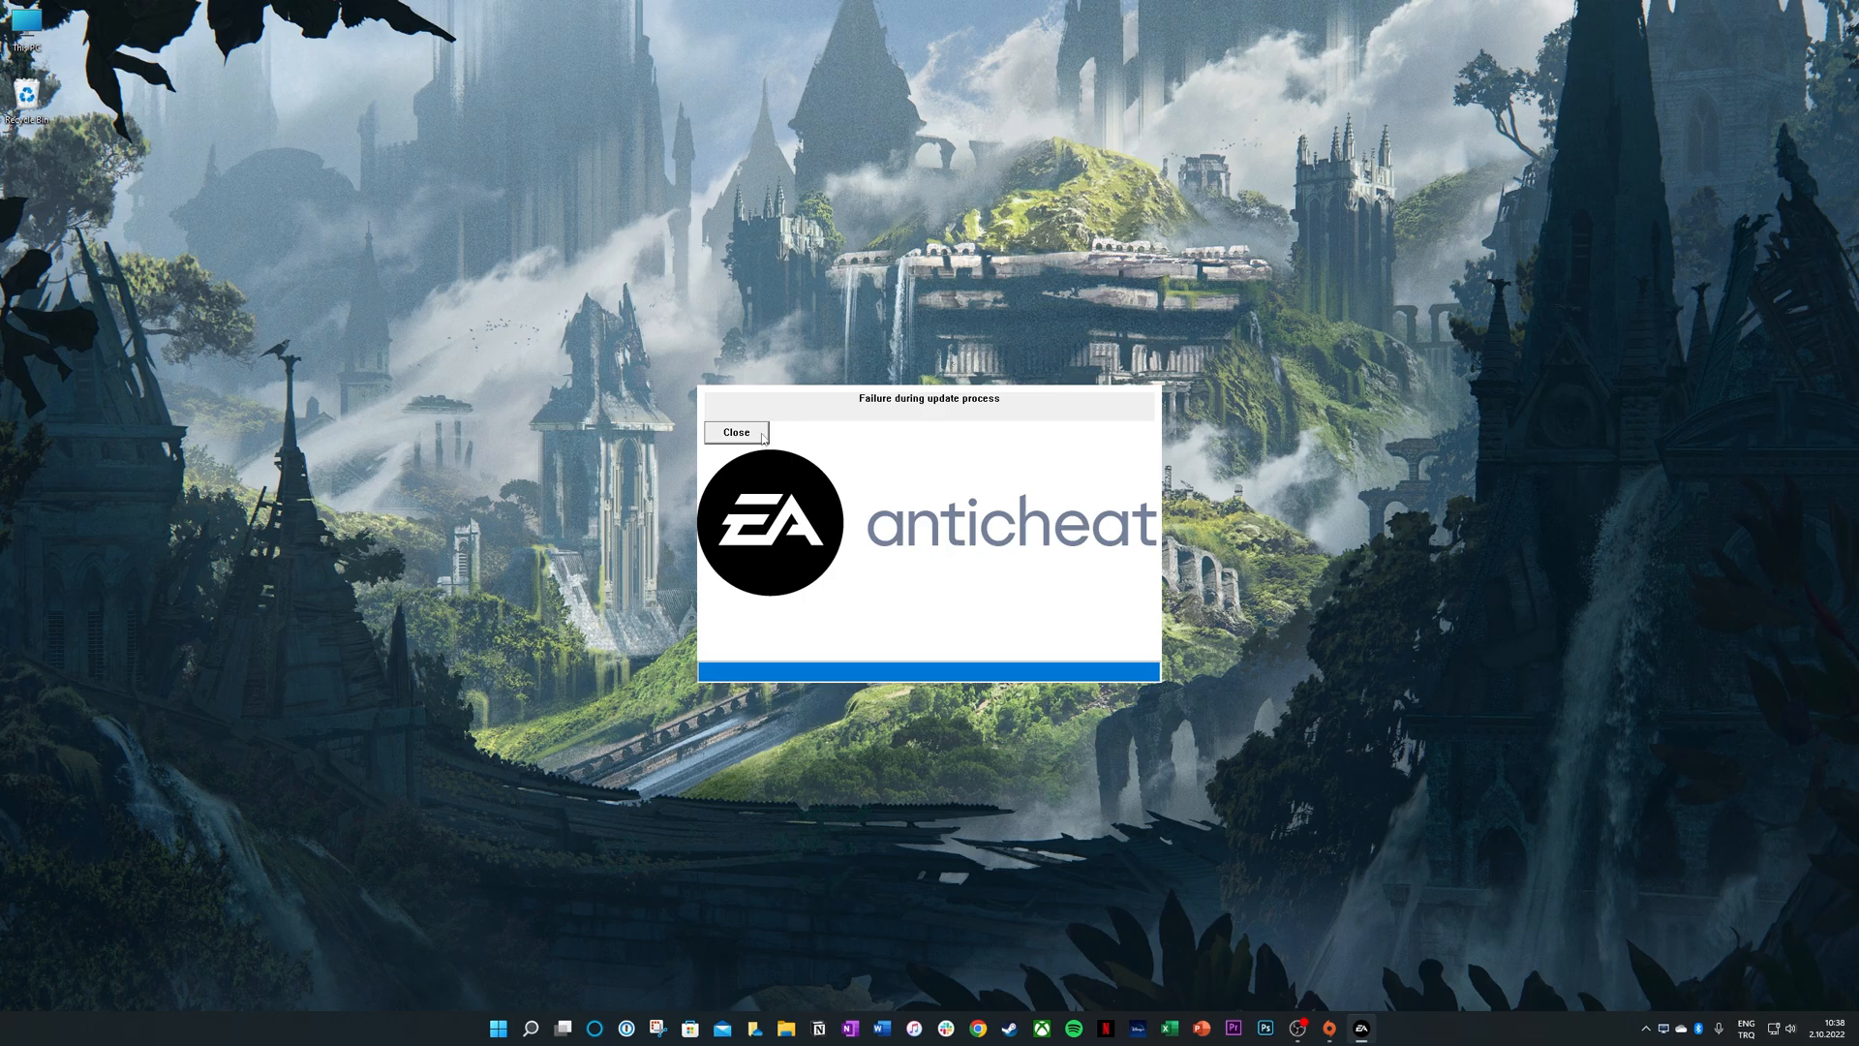
left_click(736, 431)
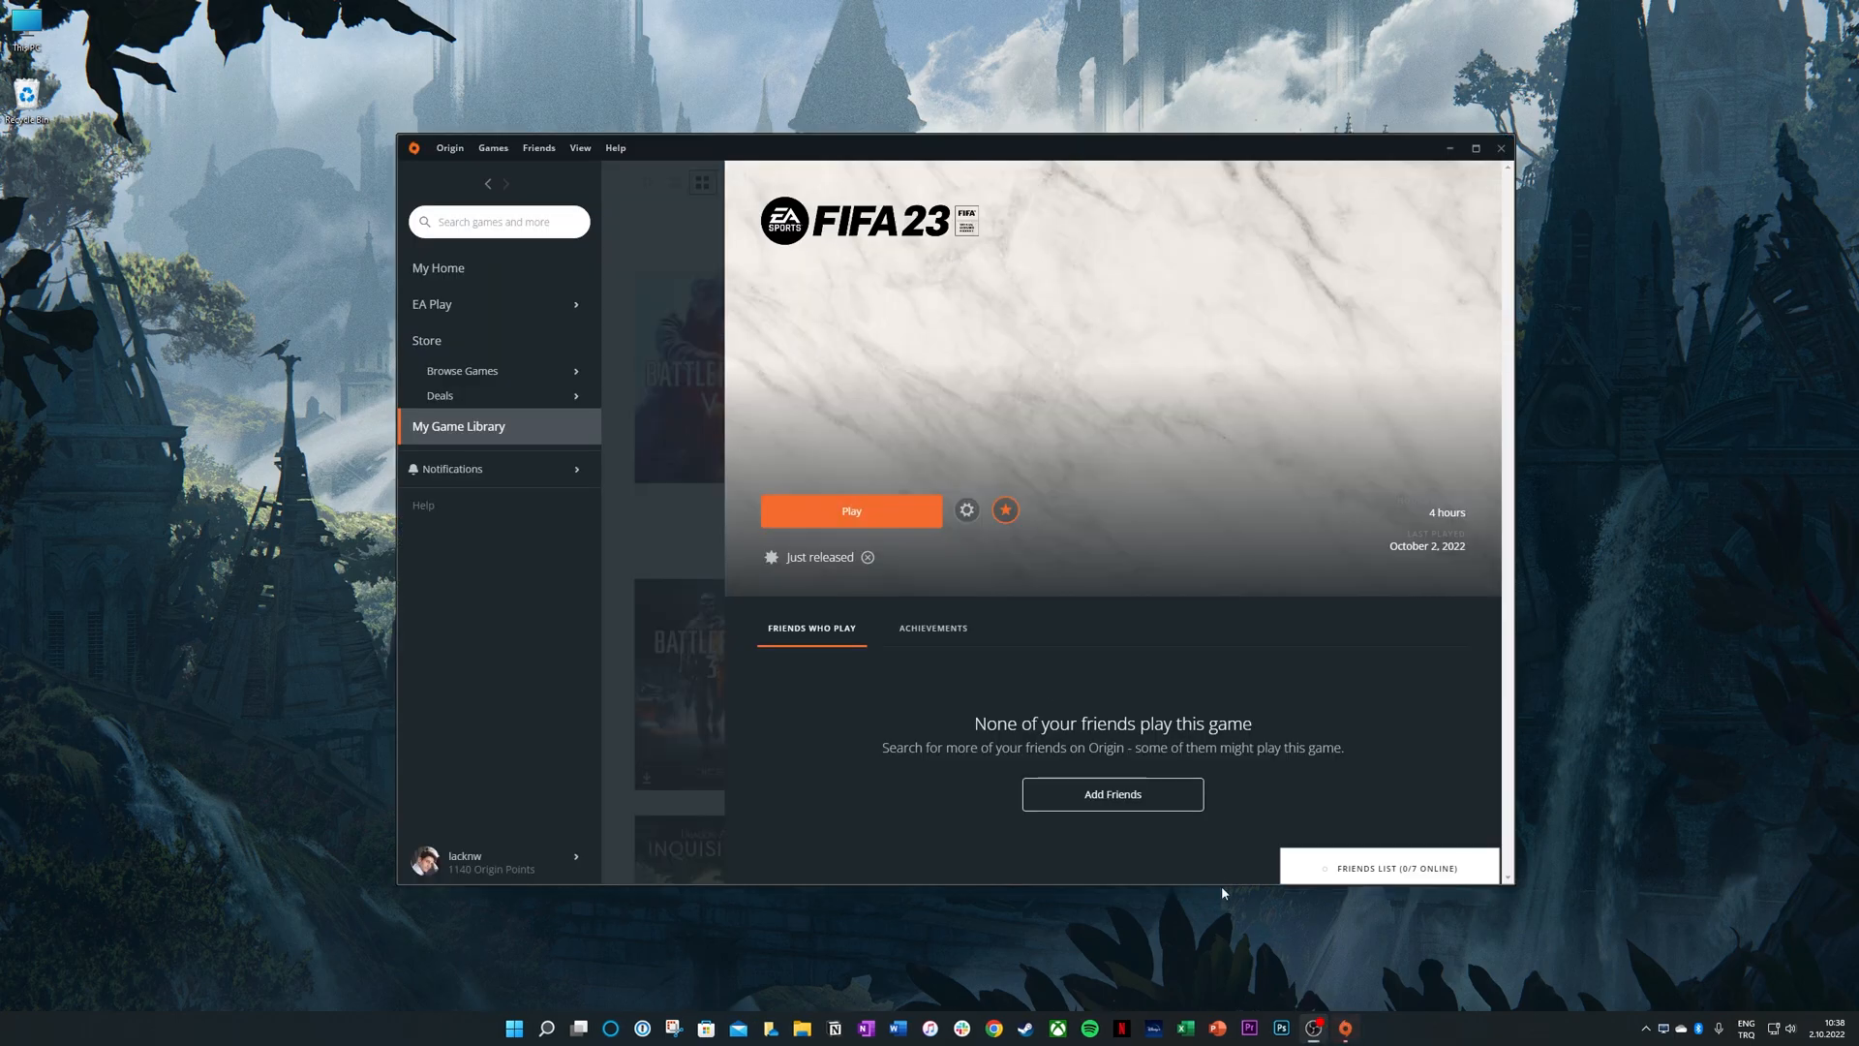
left_click(850, 509)
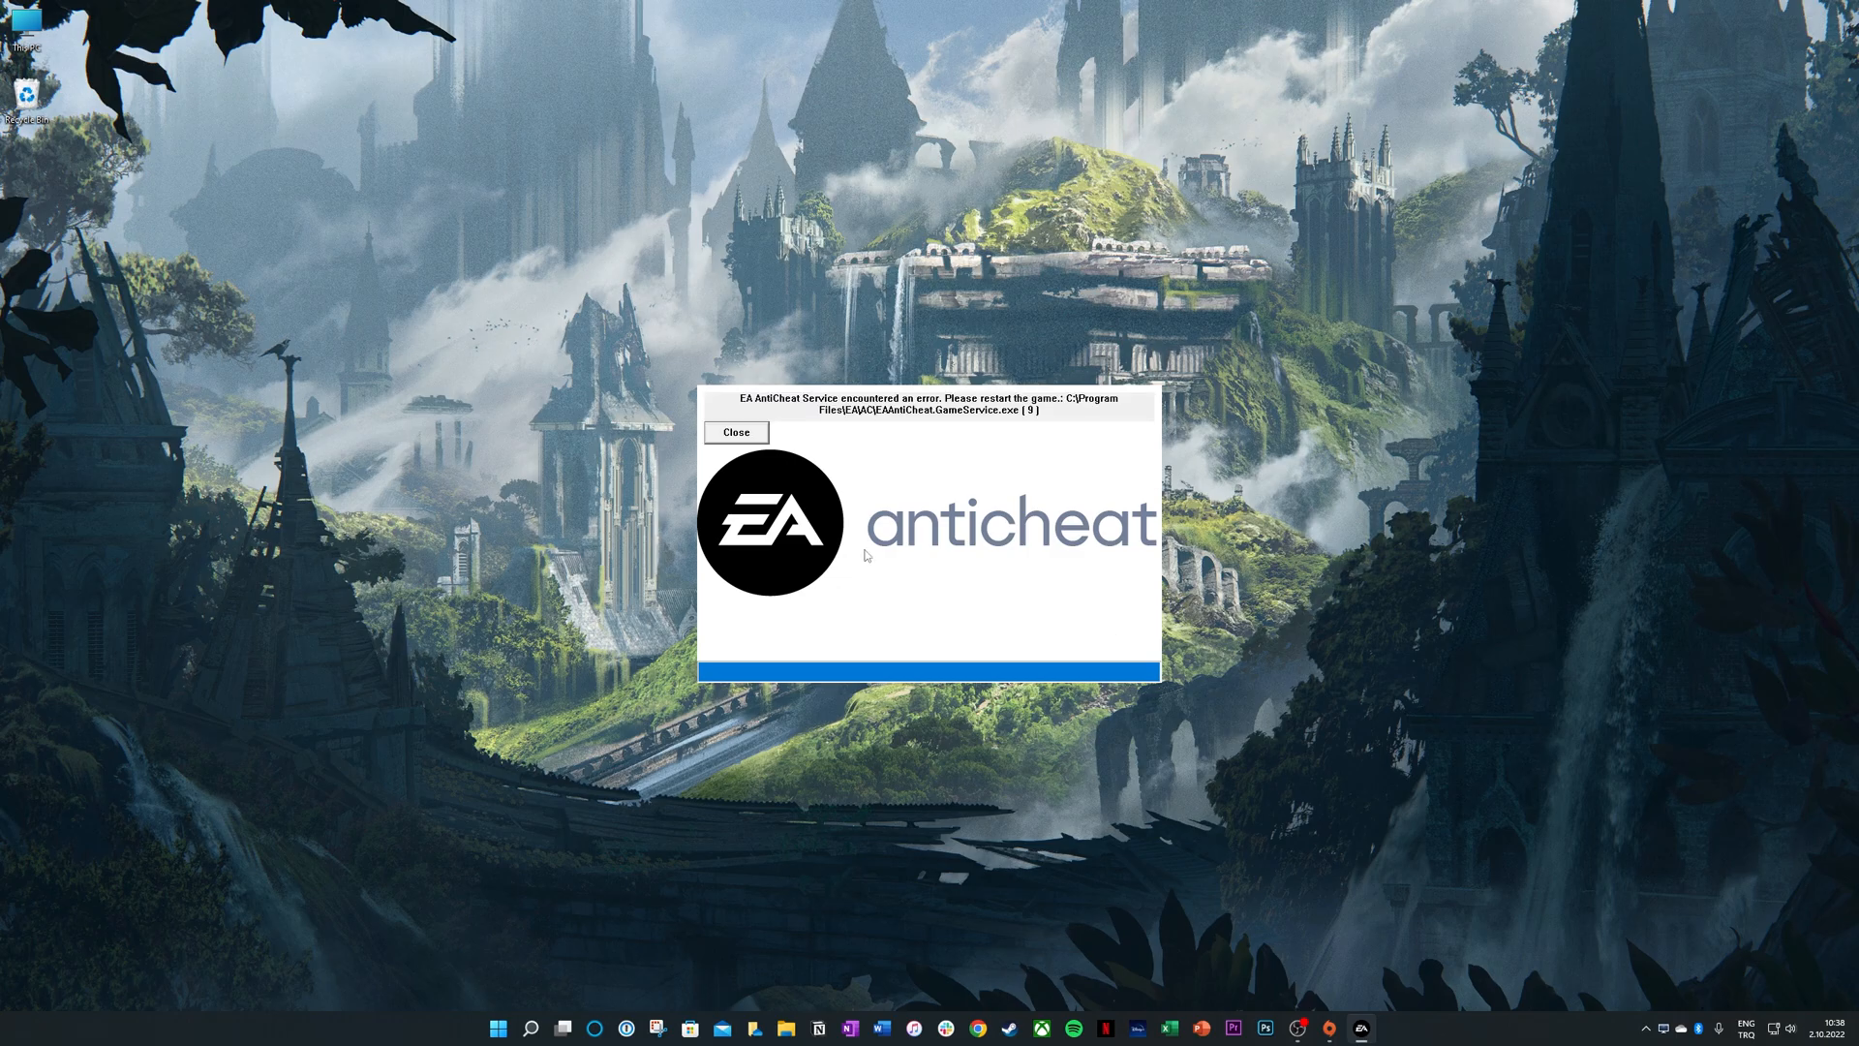
left_click(736, 432)
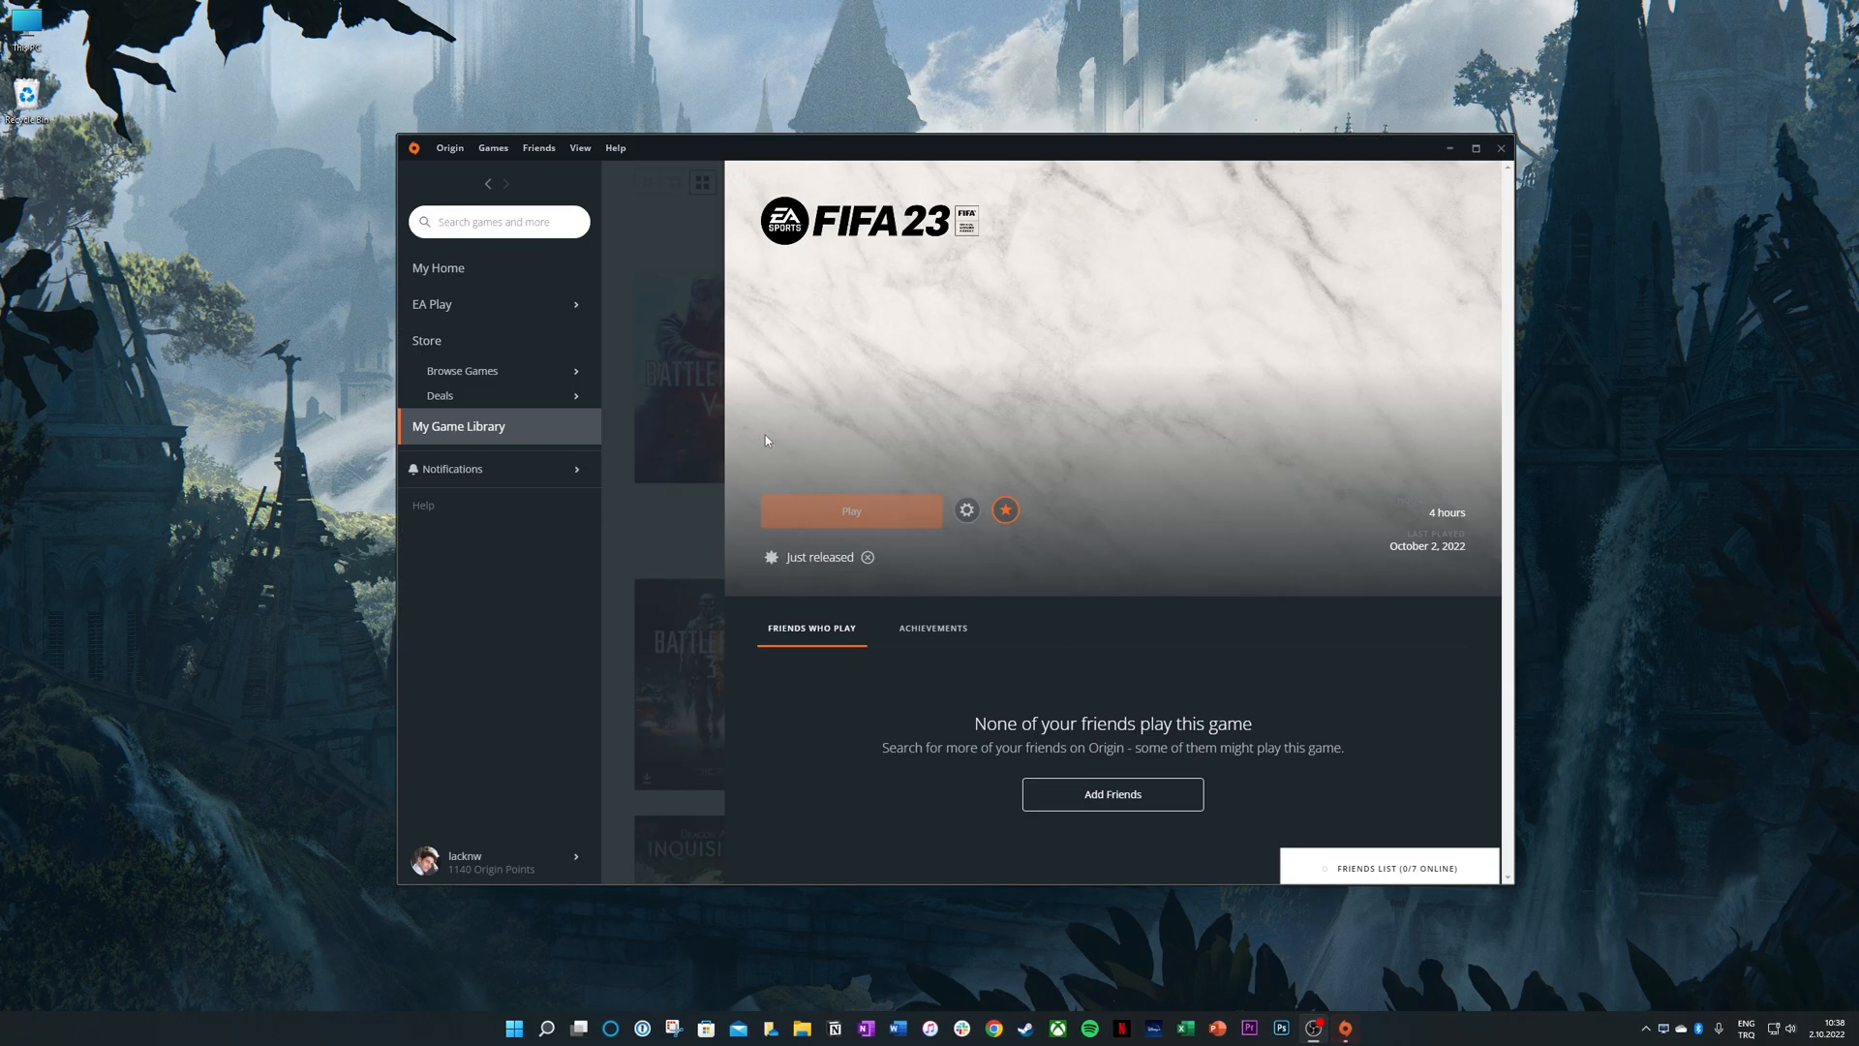
mouse_move(850, 509)
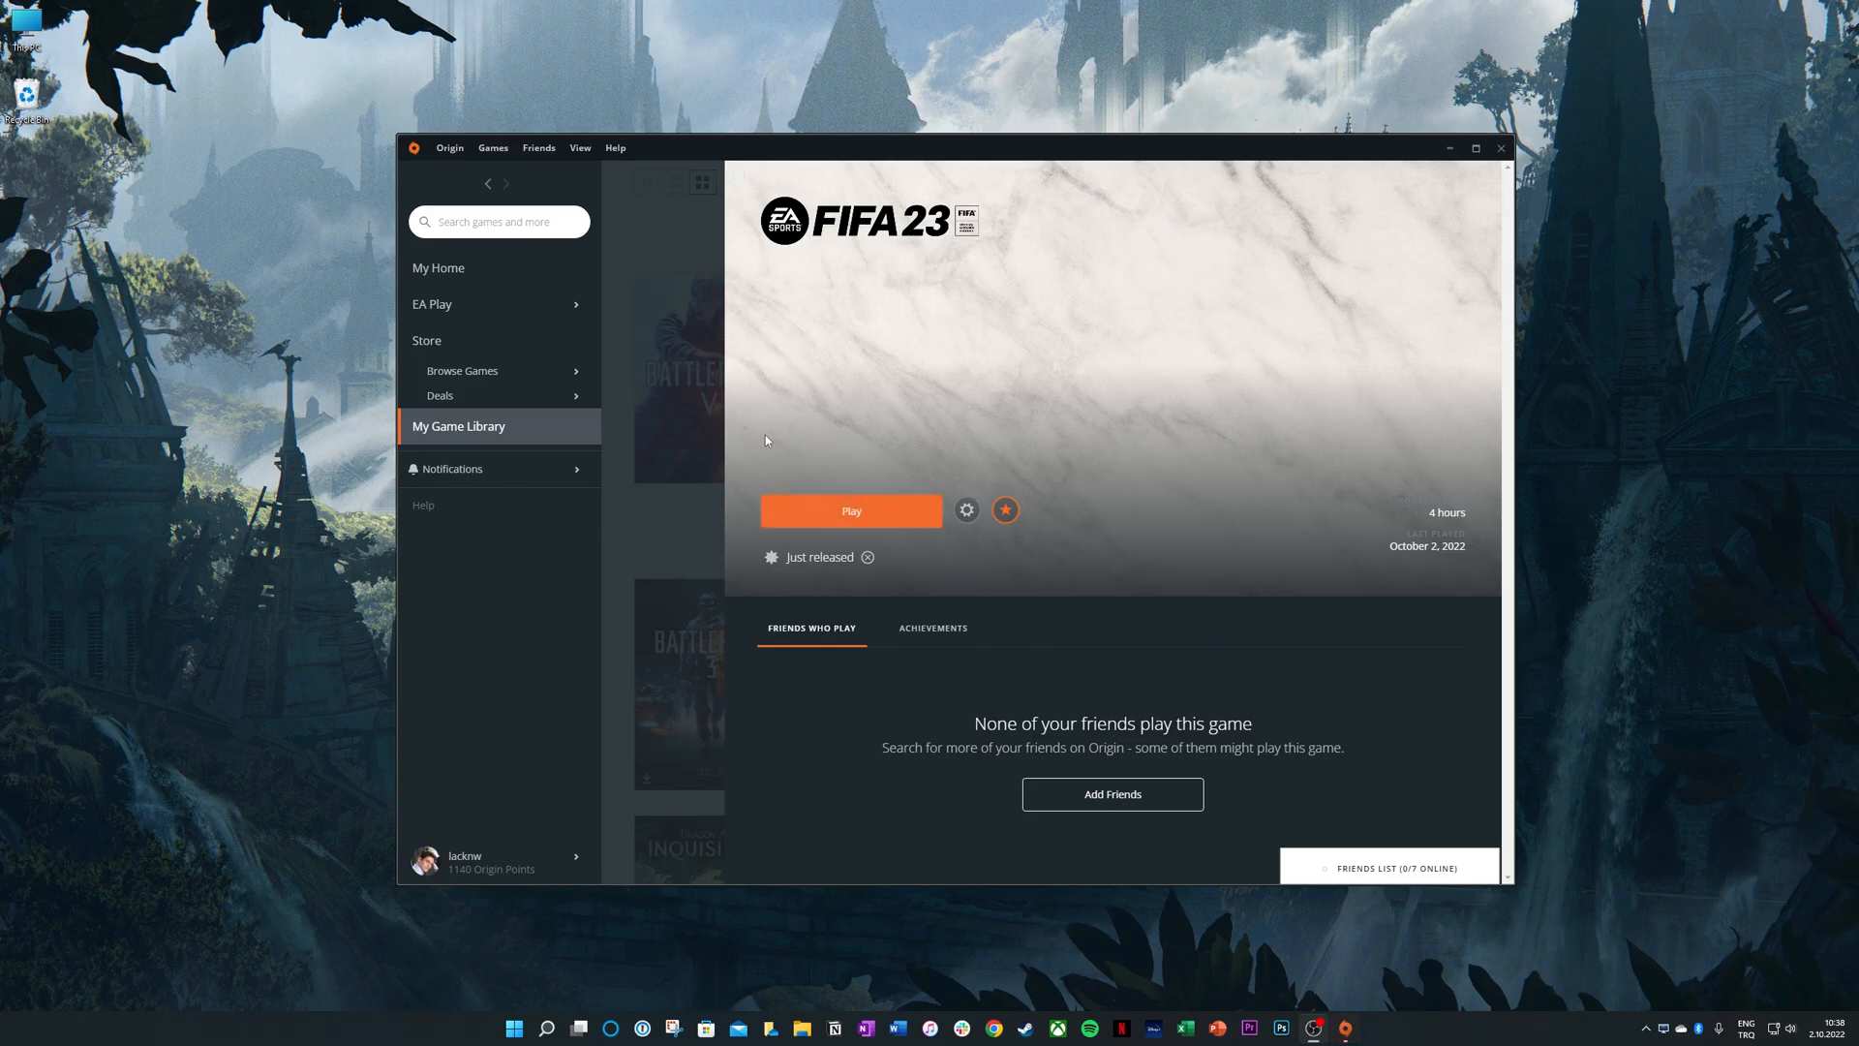
left_click(440, 268)
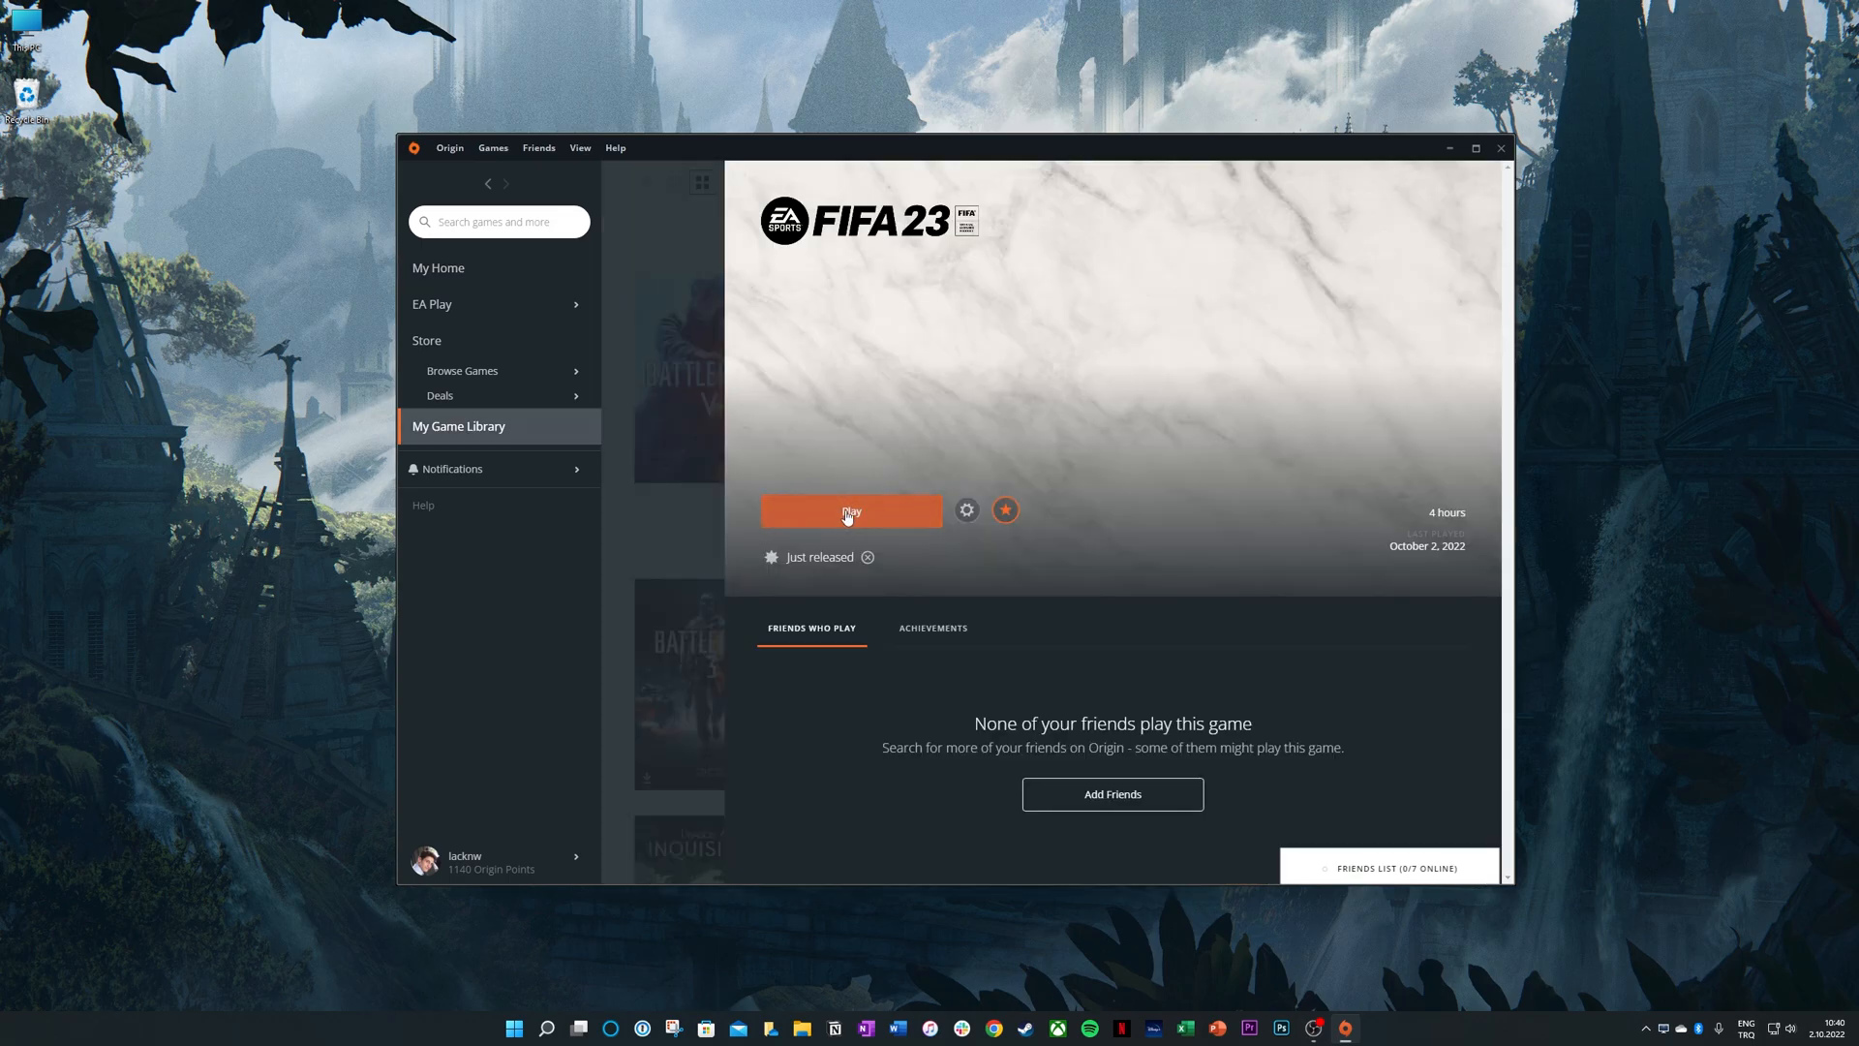
Play FIFA 23 from its library page, quit Origin from the tray, and bring up Start.
left_click(852, 509)
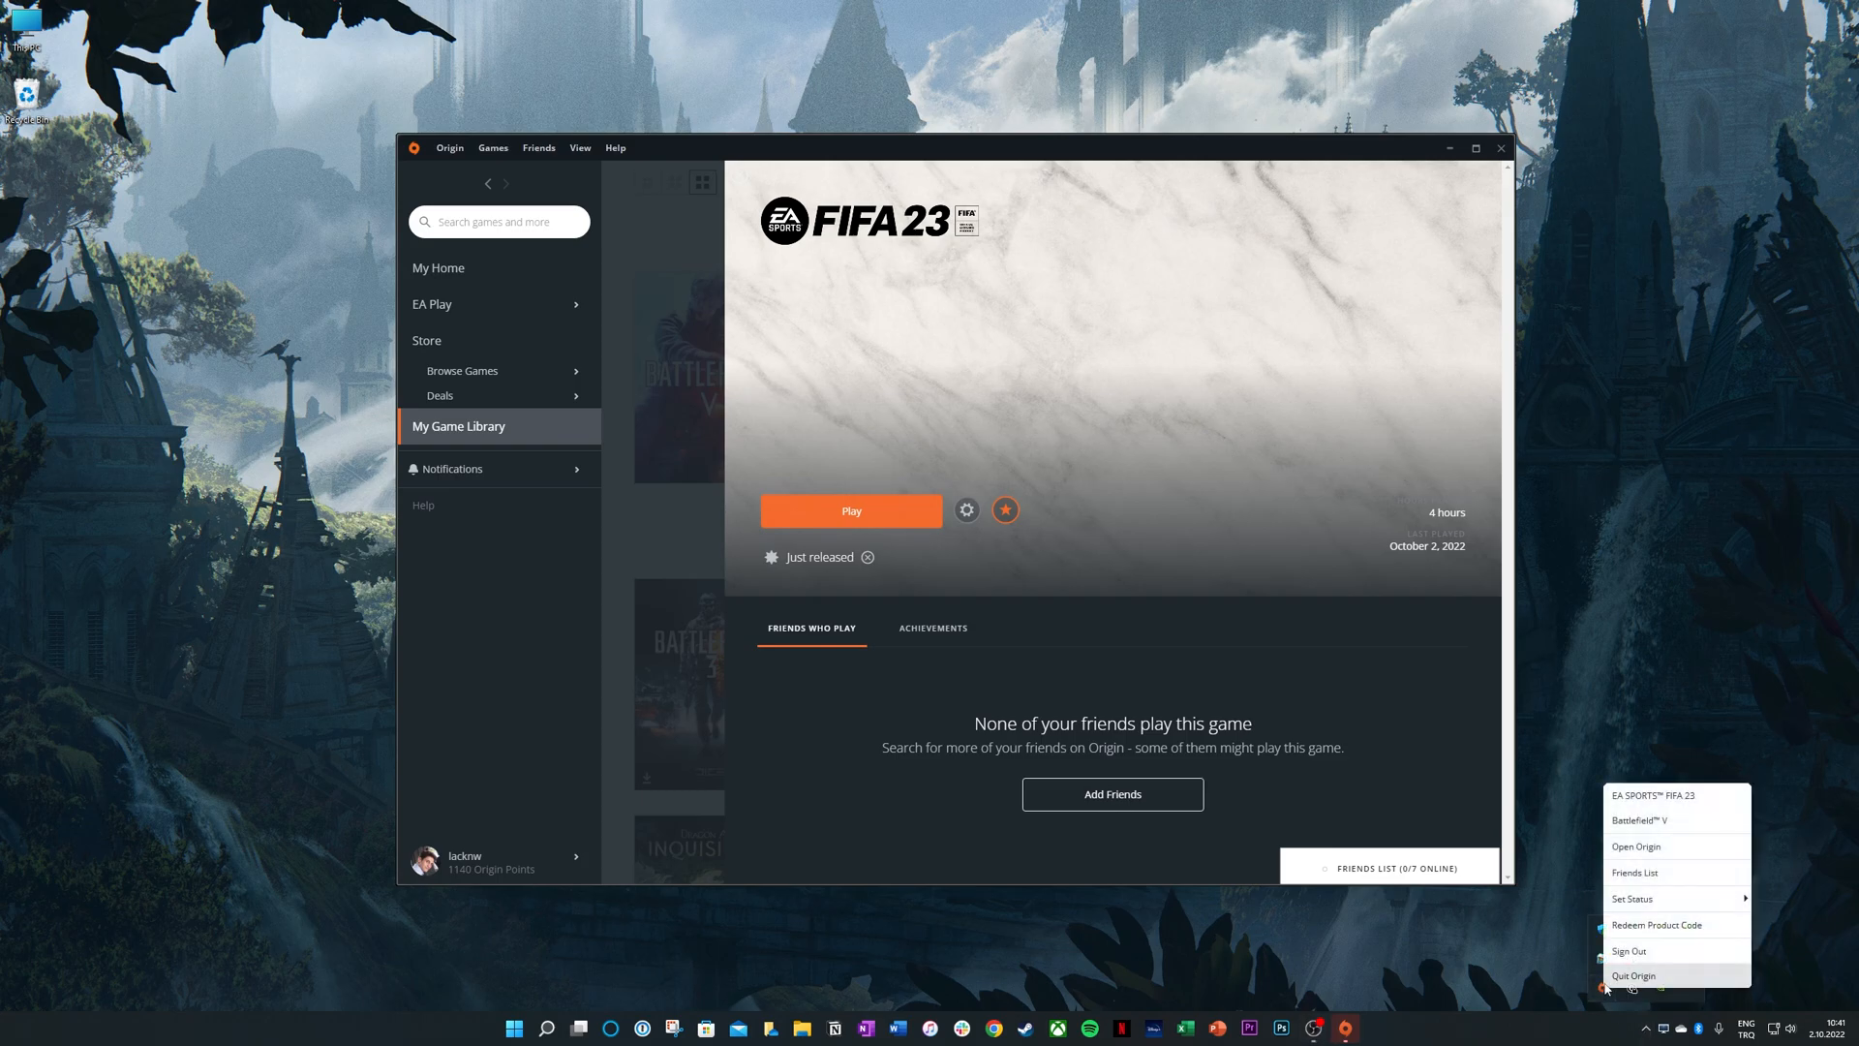
left_click(1635, 974)
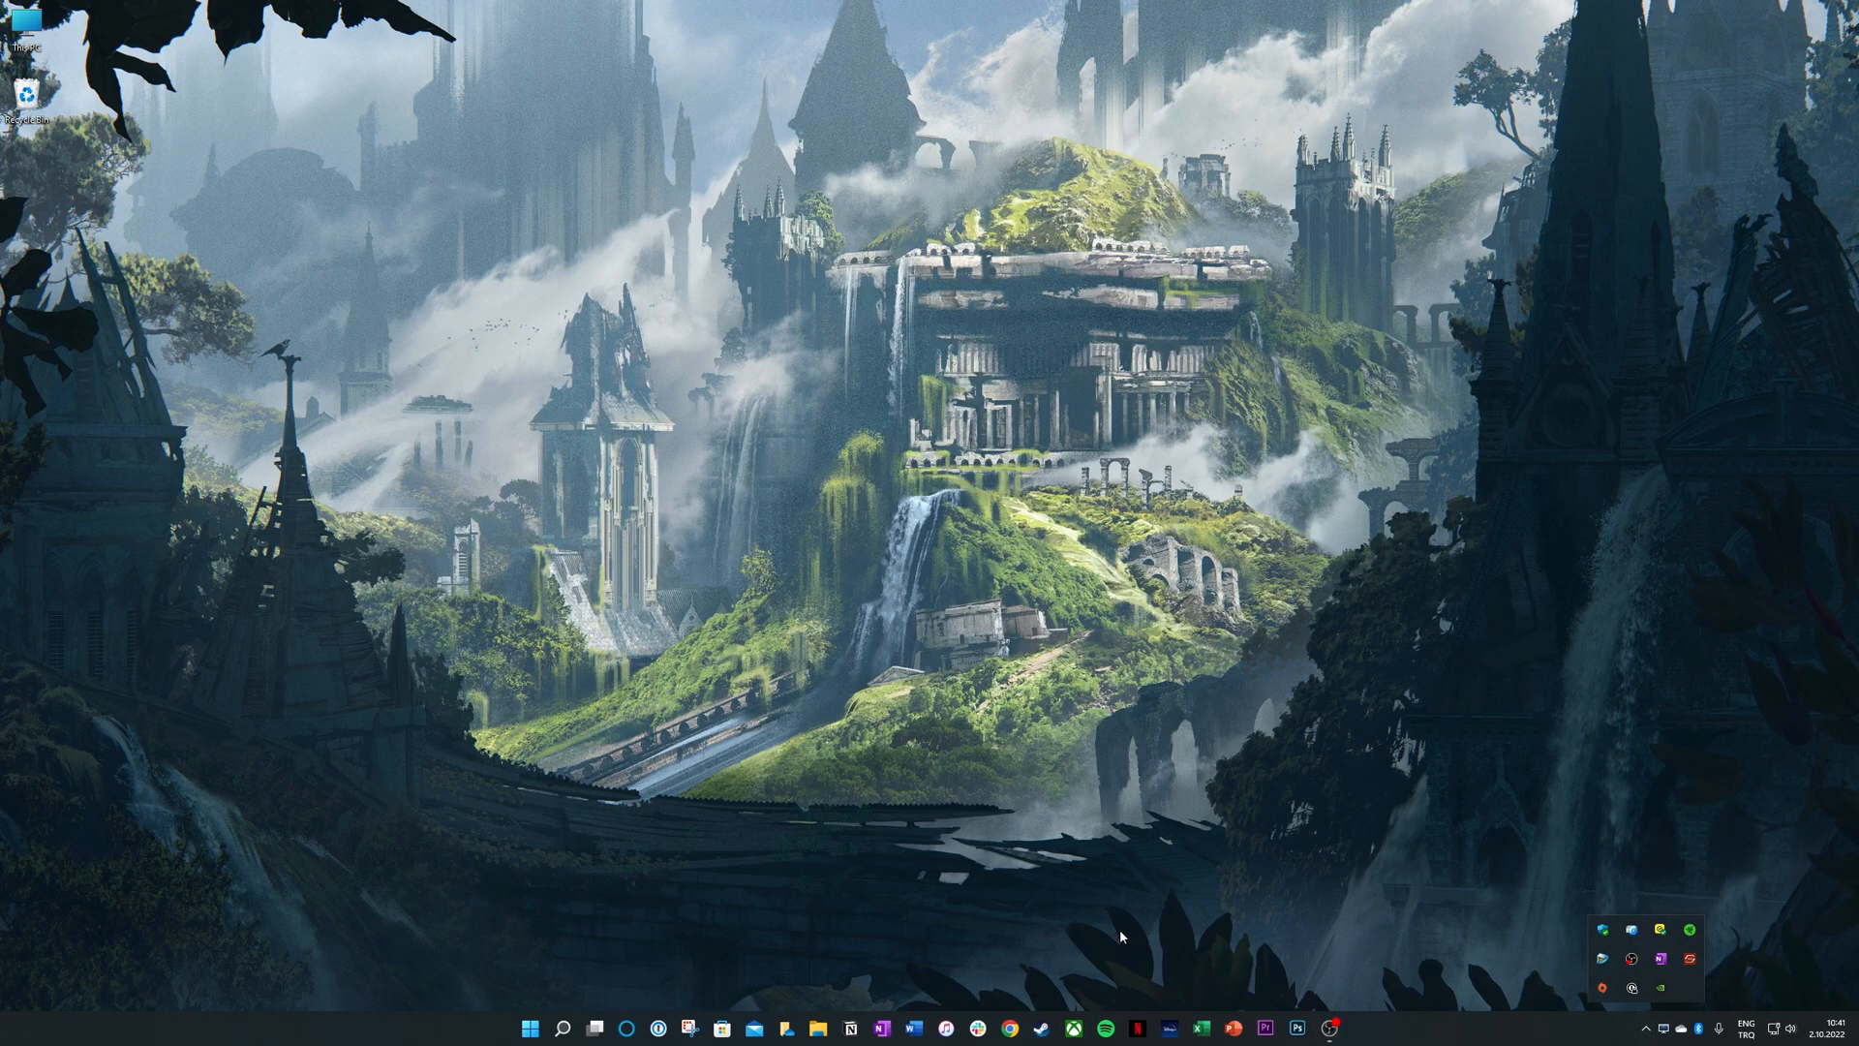
left_click(529, 1029)
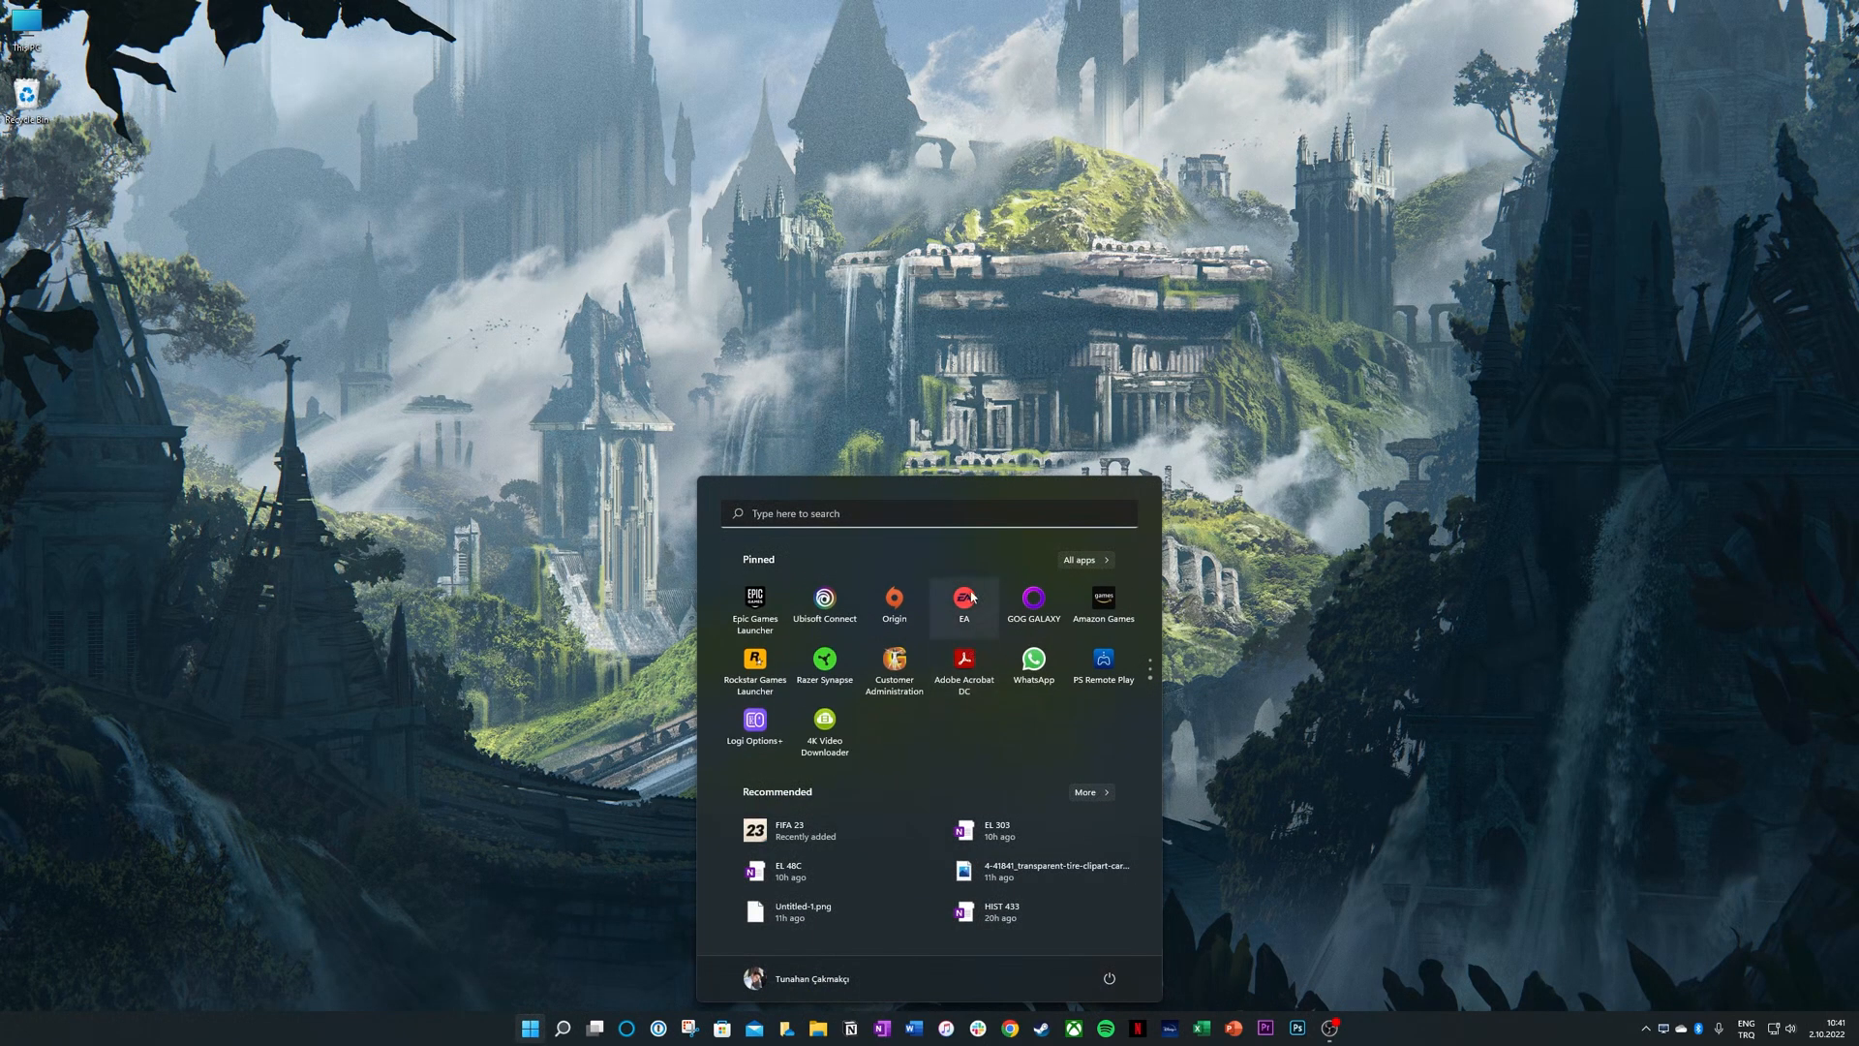
Launch the EA app, close the AntiCheat service error, and go to FIFA 23's installed game entry.
left_click(963, 598)
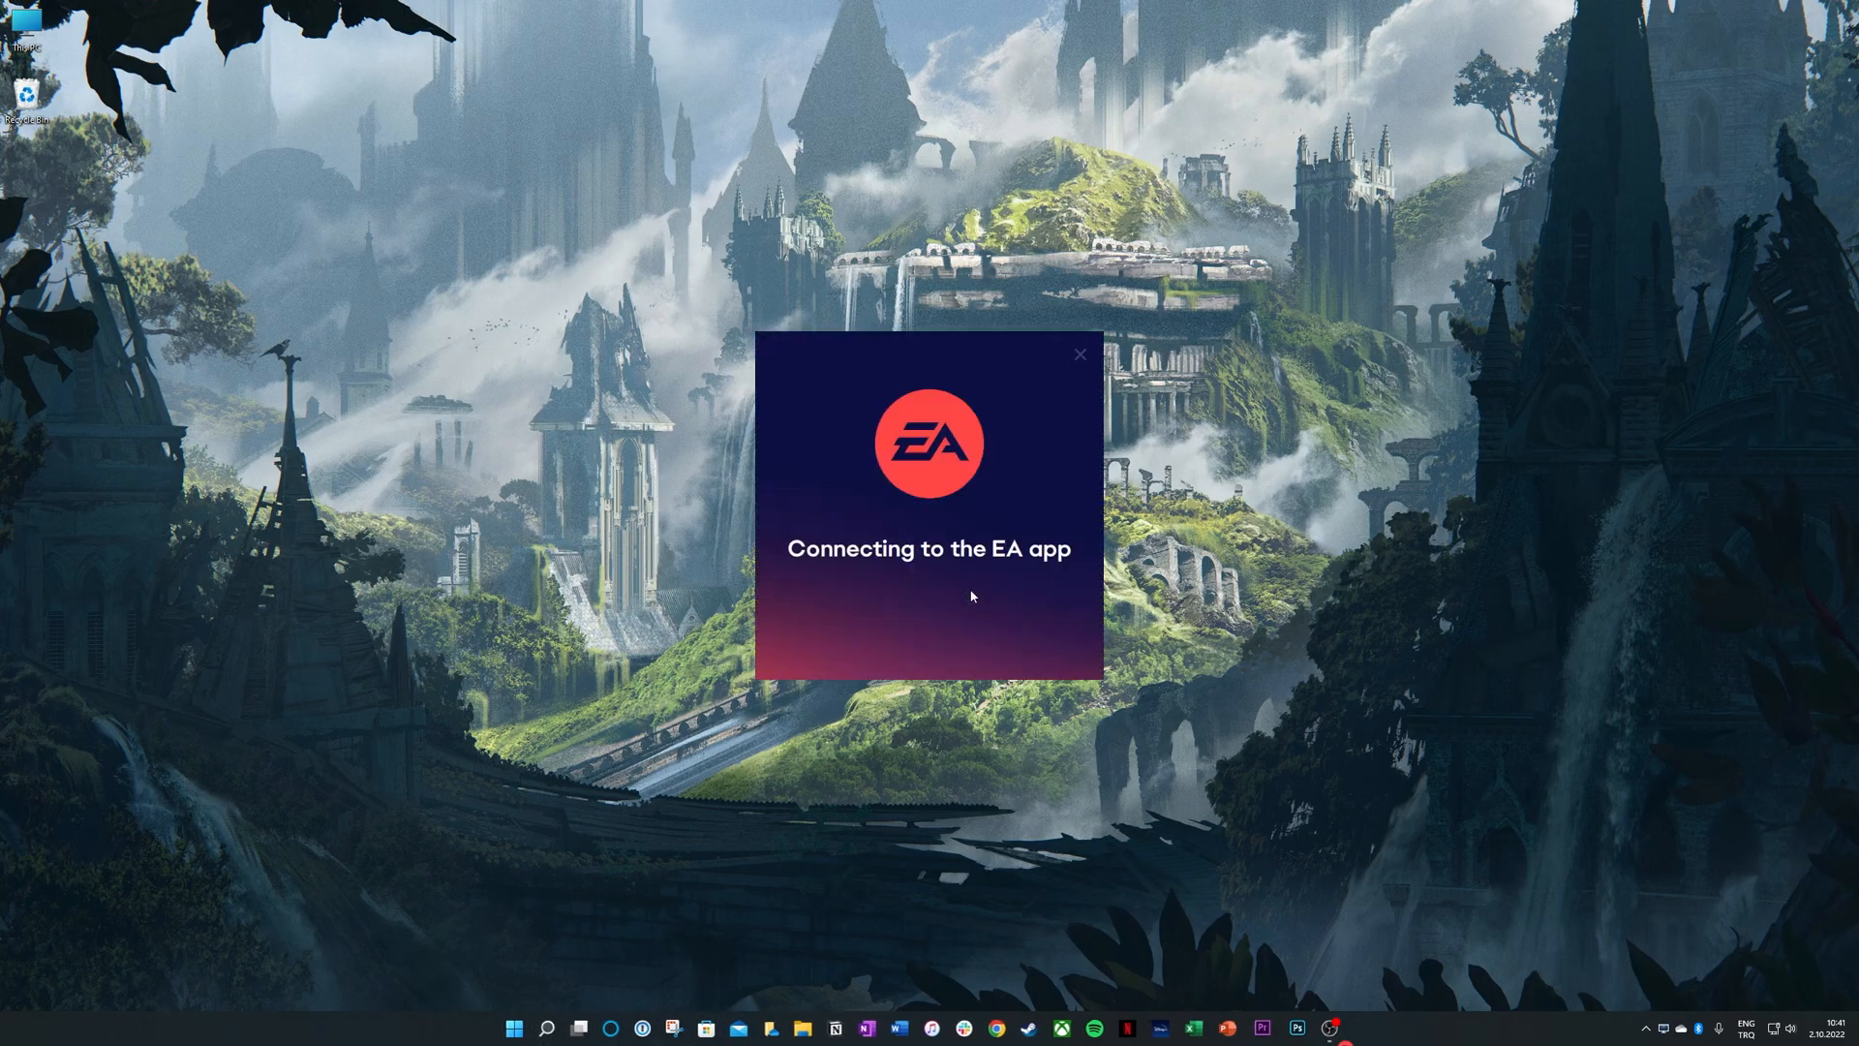
left_click(1079, 352)
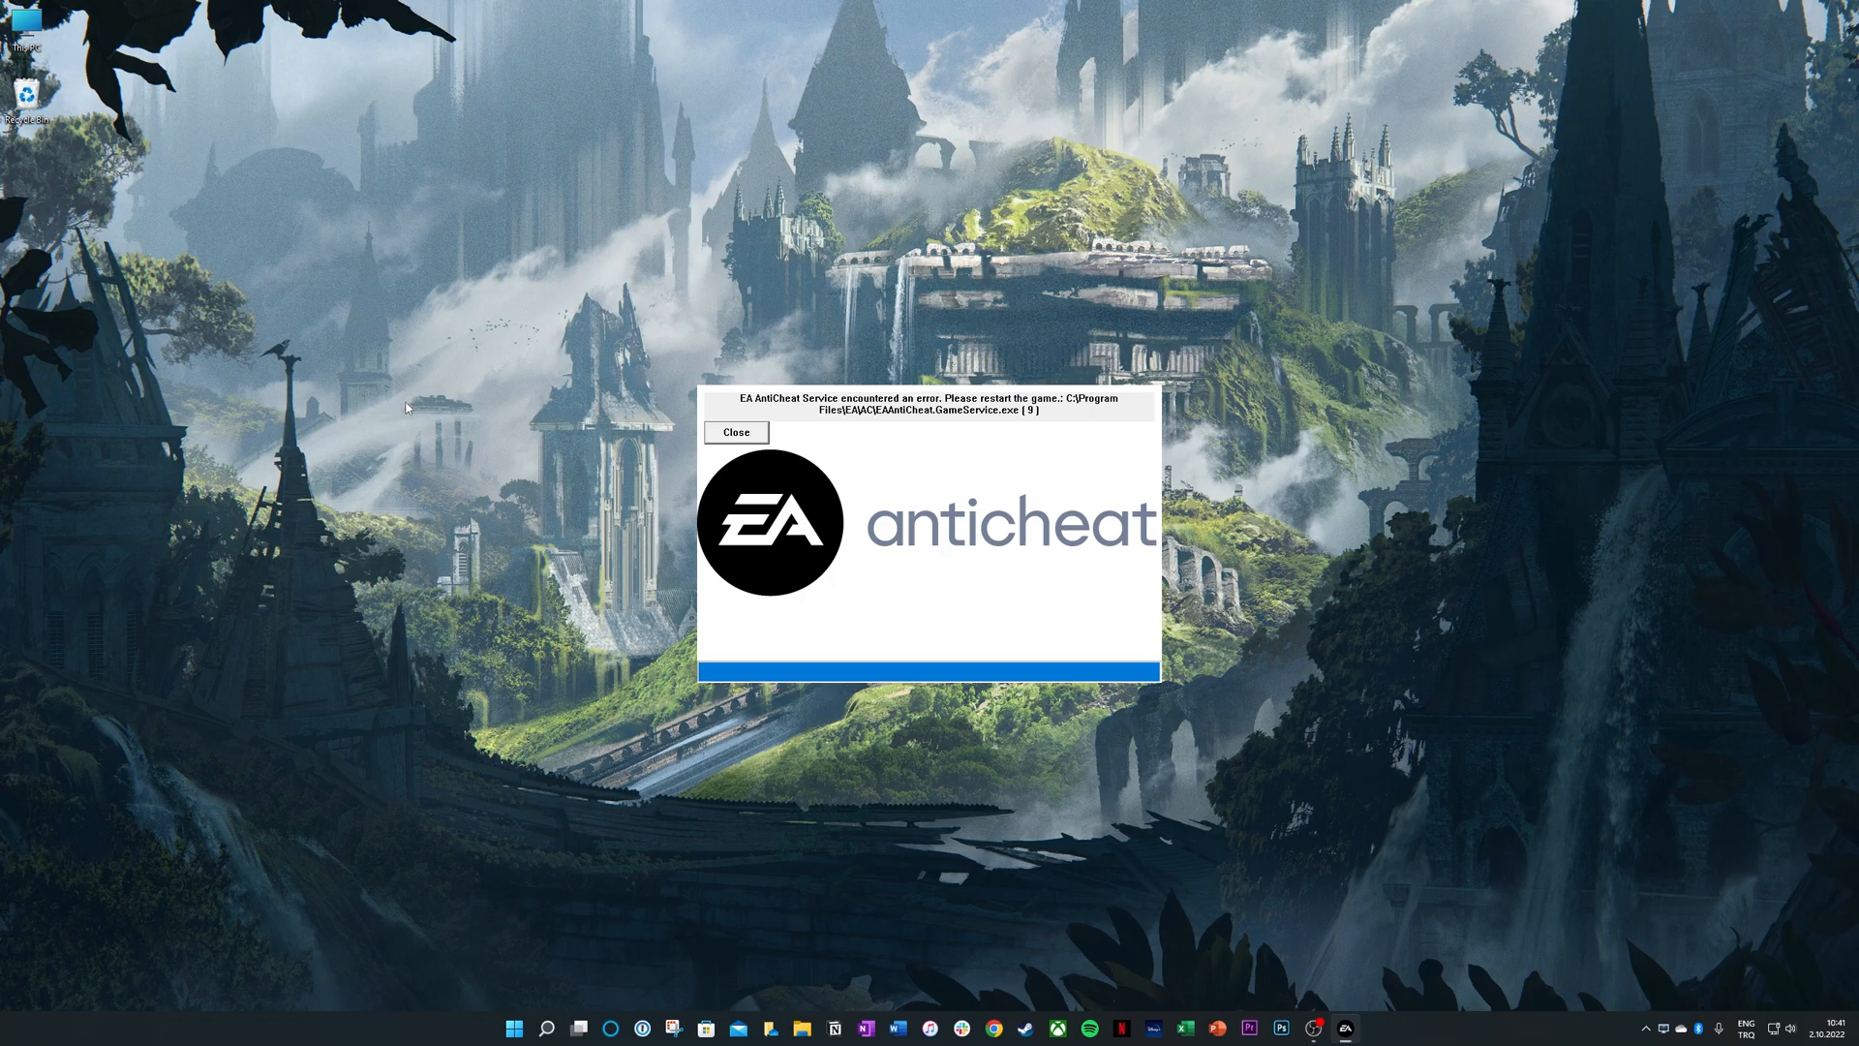
left_click(736, 432)
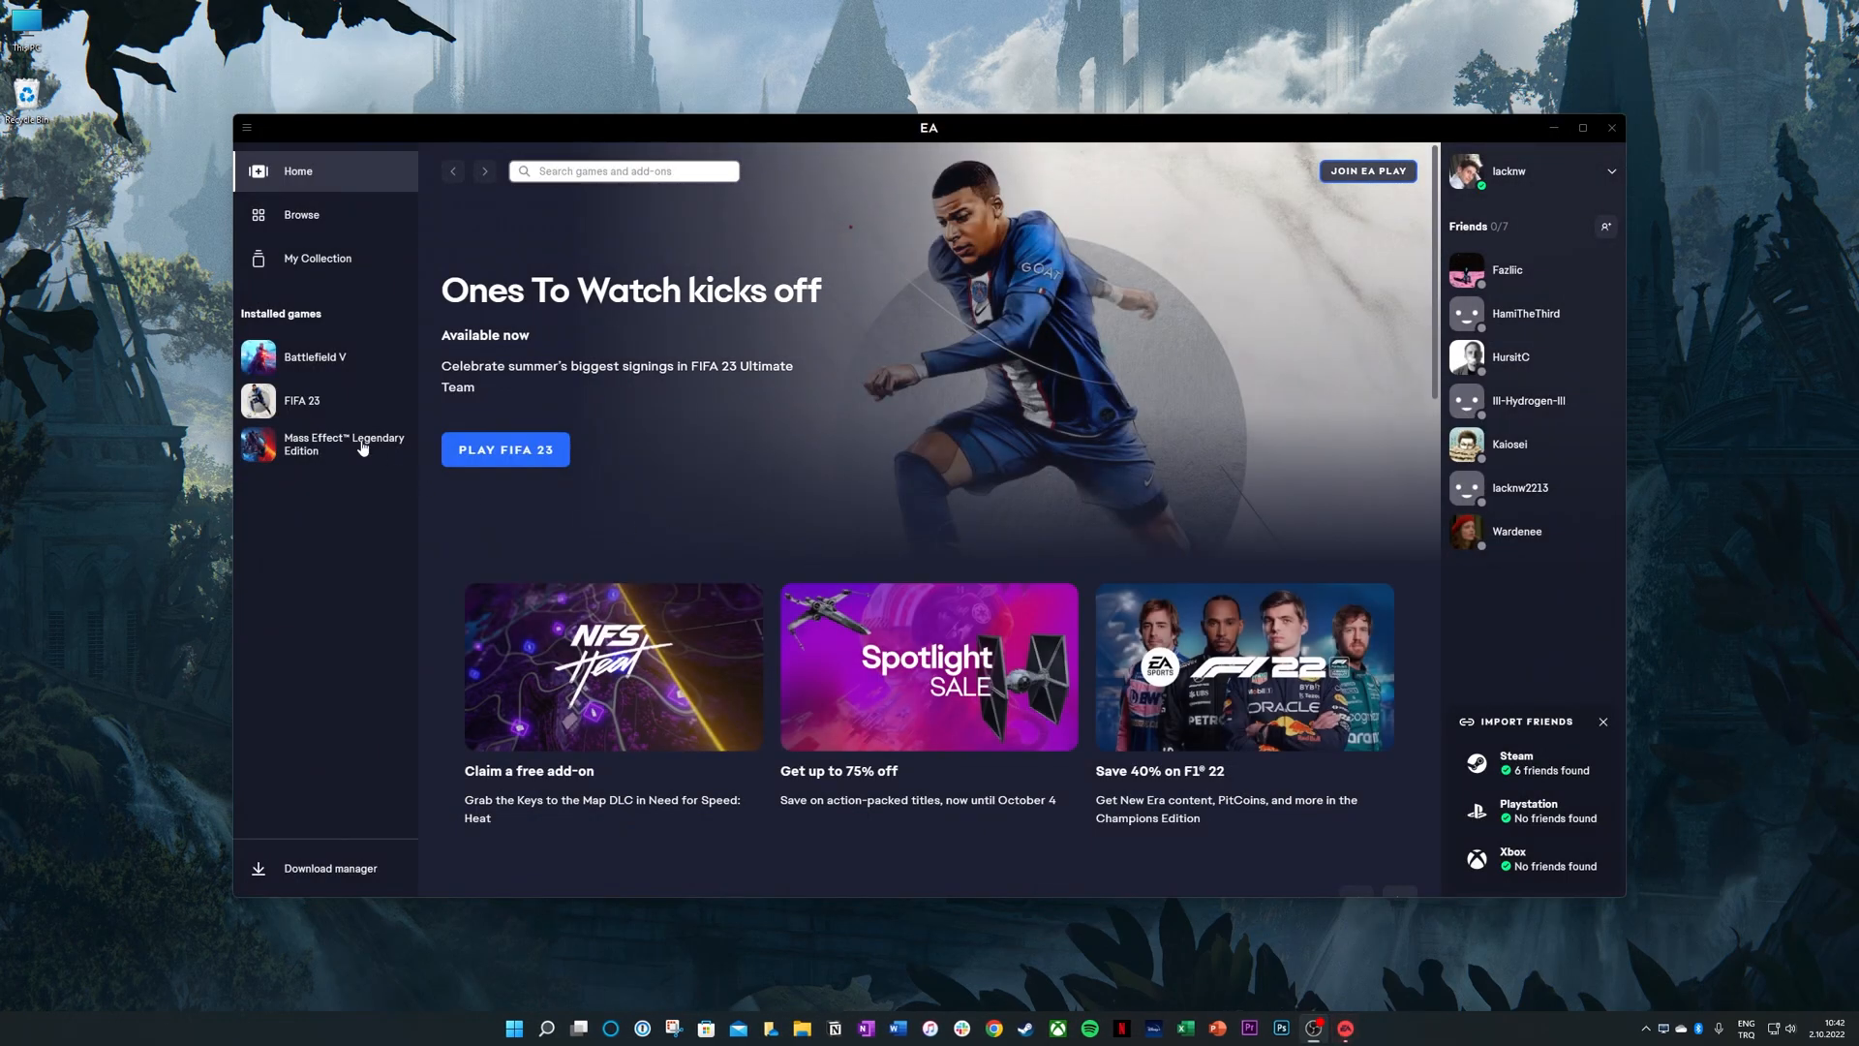
mouse_move(643, 844)
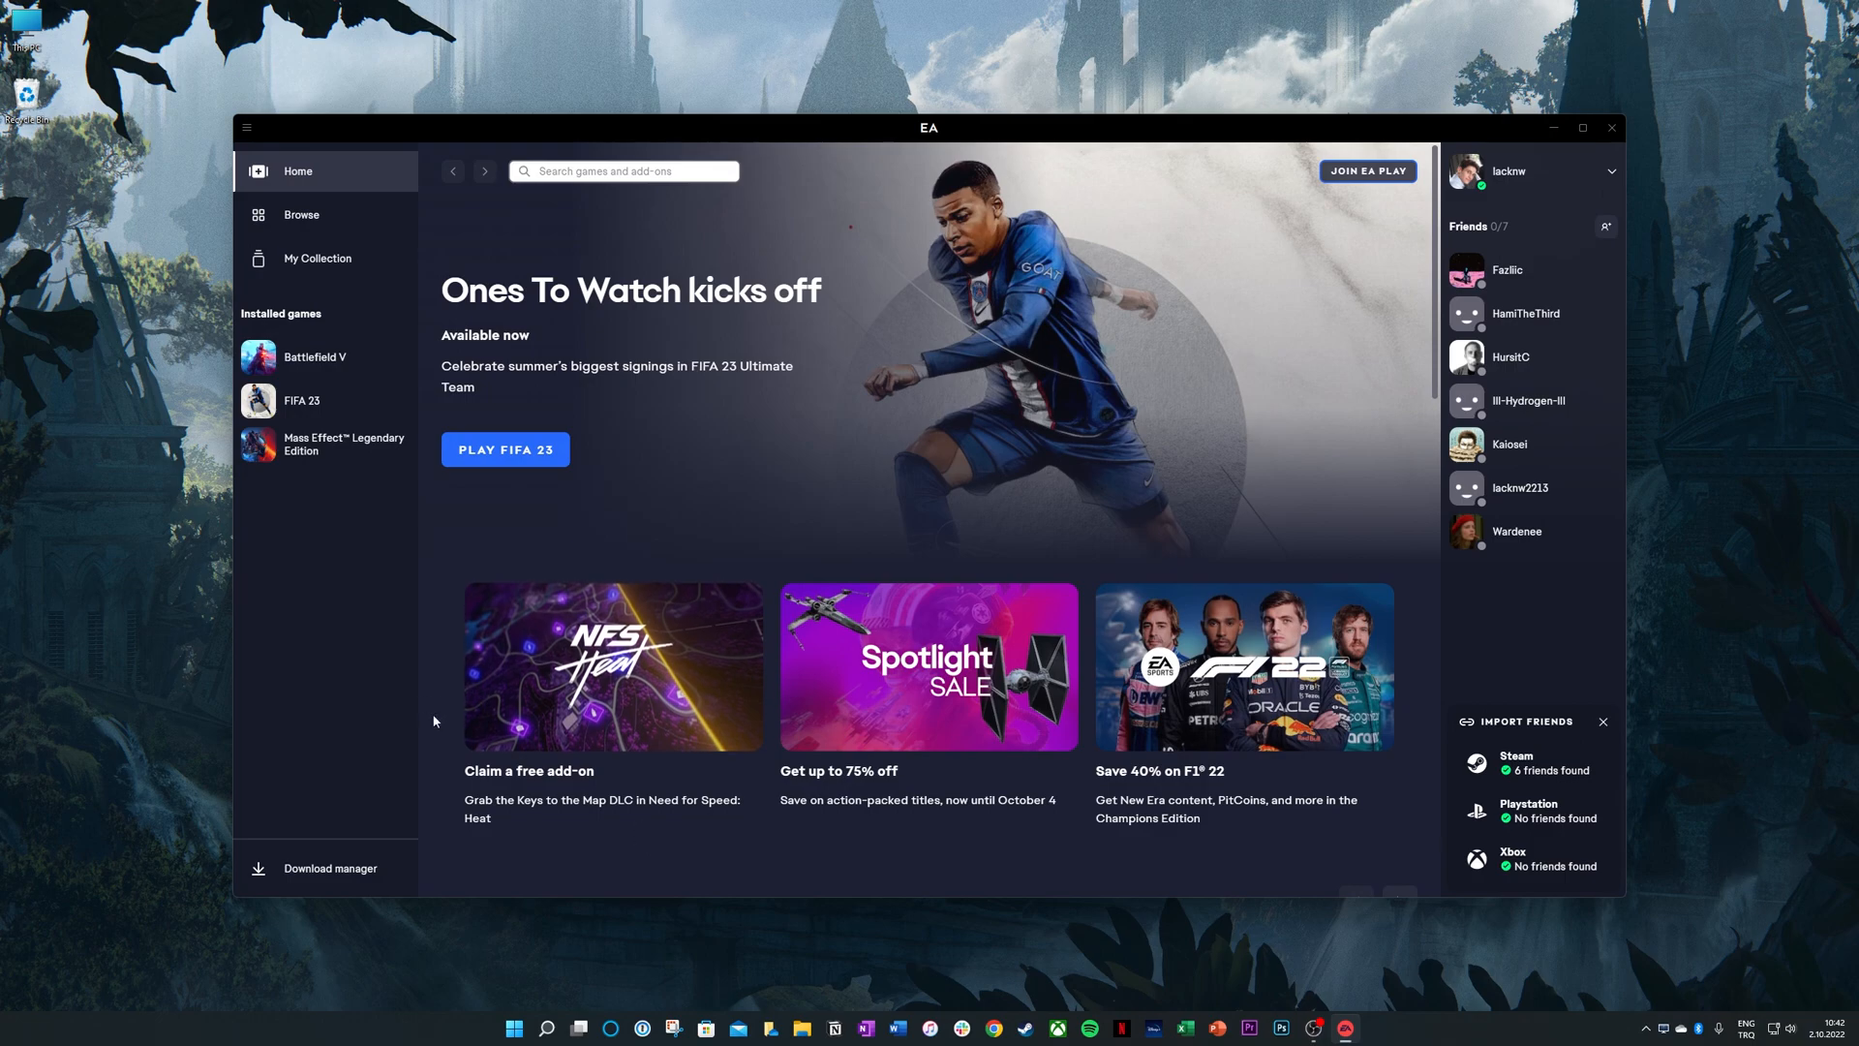
left_click(302, 399)
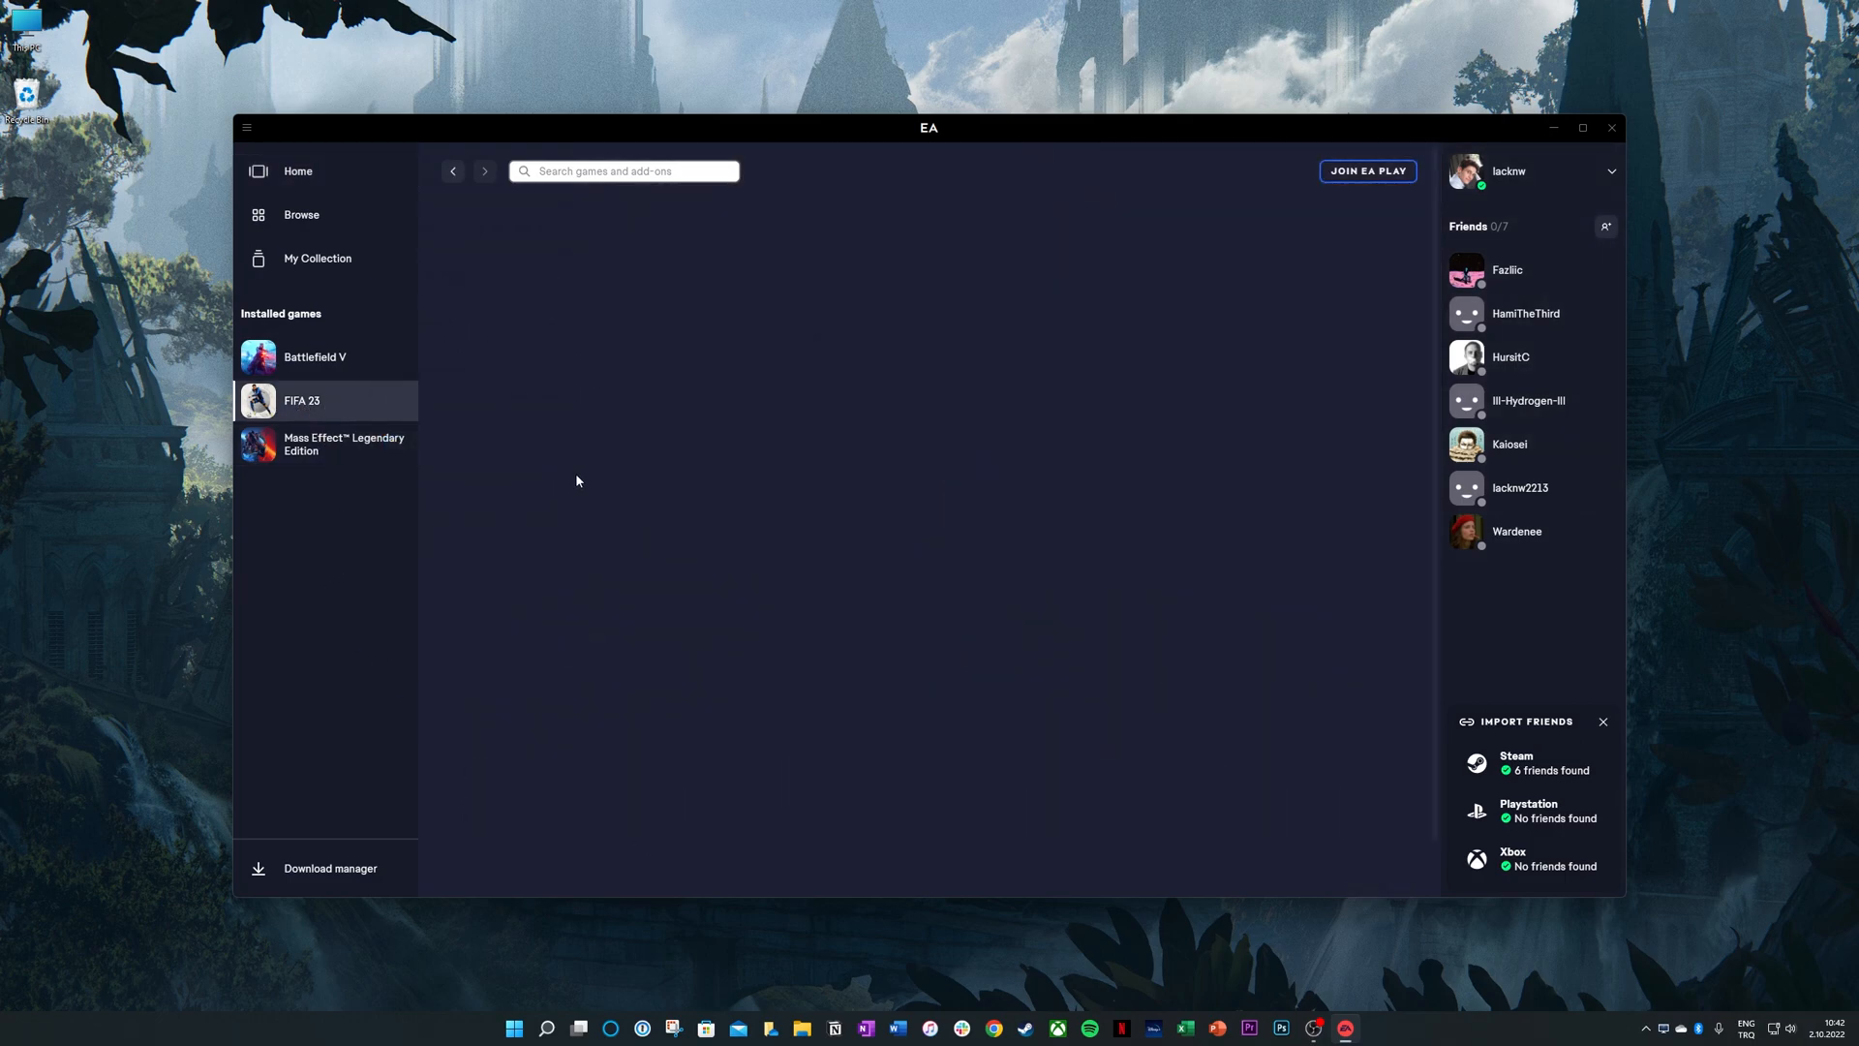
Repair FIFA 23 from its gear menu, play it from Download manager, and close the AntiCheat update failure.
left_click(302, 399)
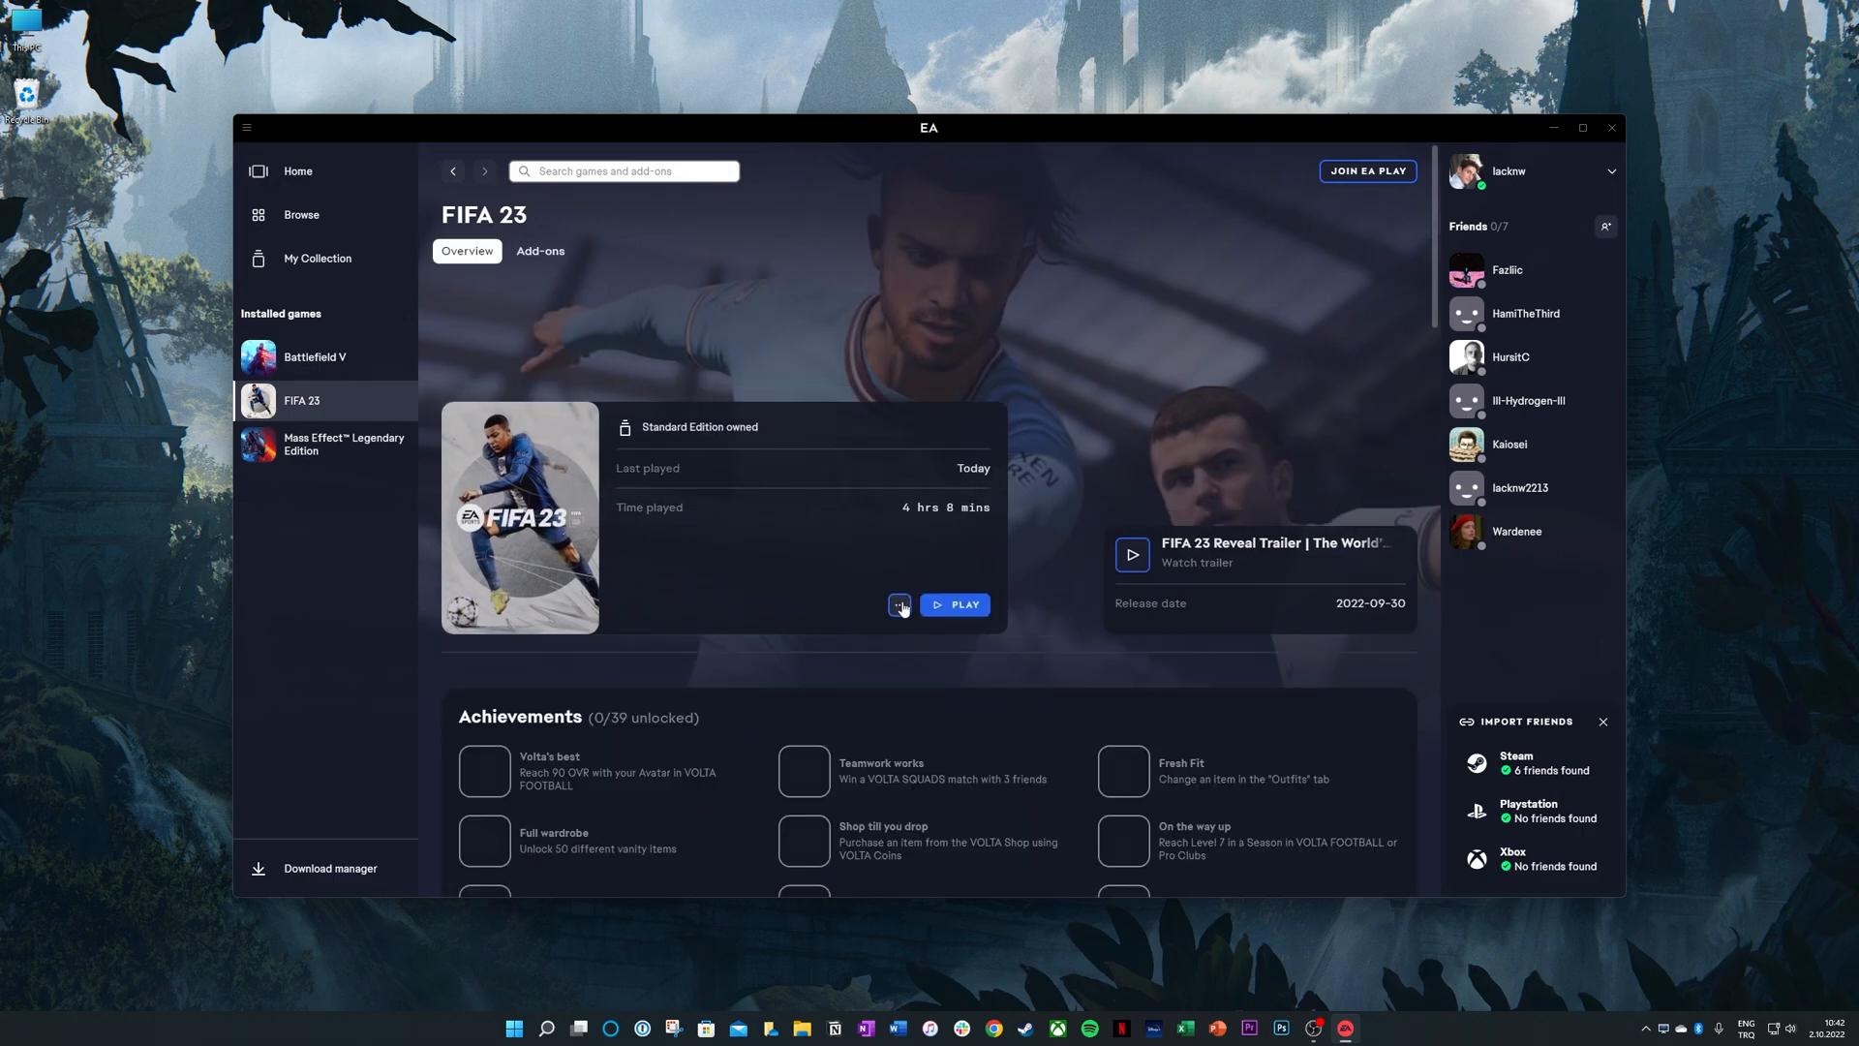
left_click(899, 604)
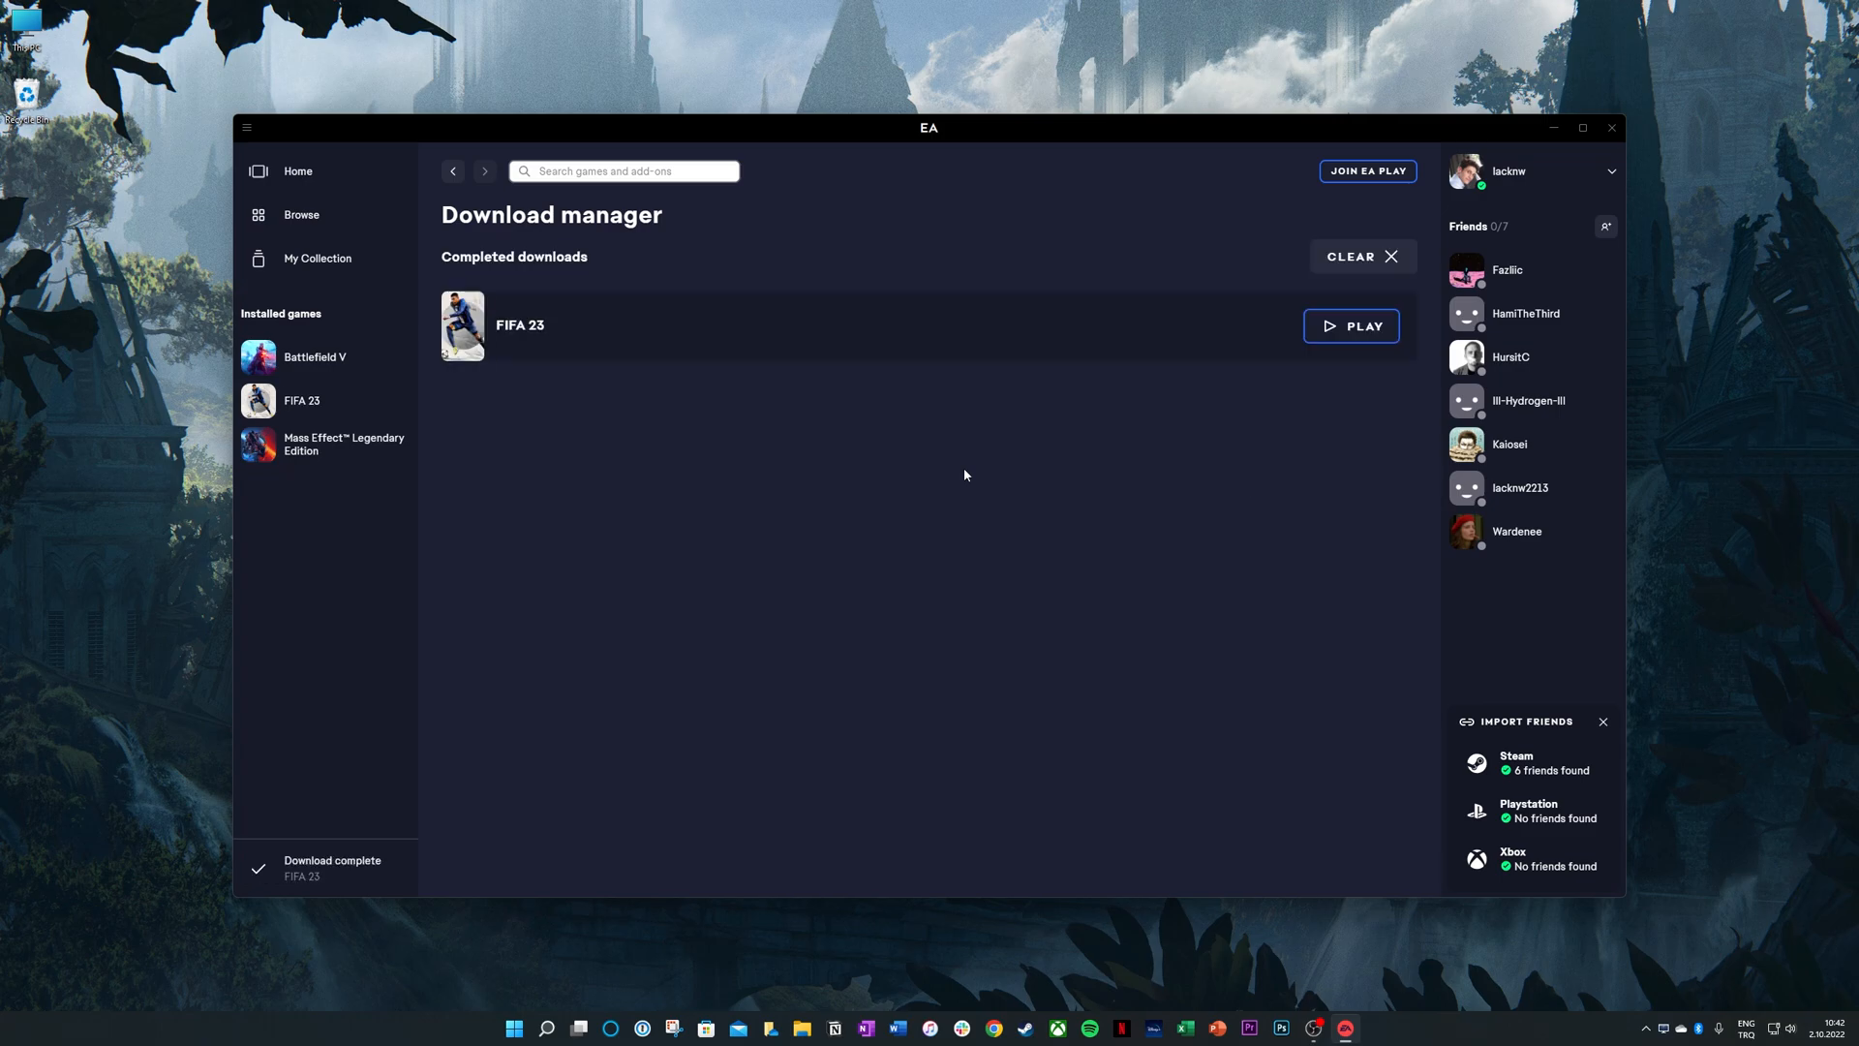
left_click(1350, 325)
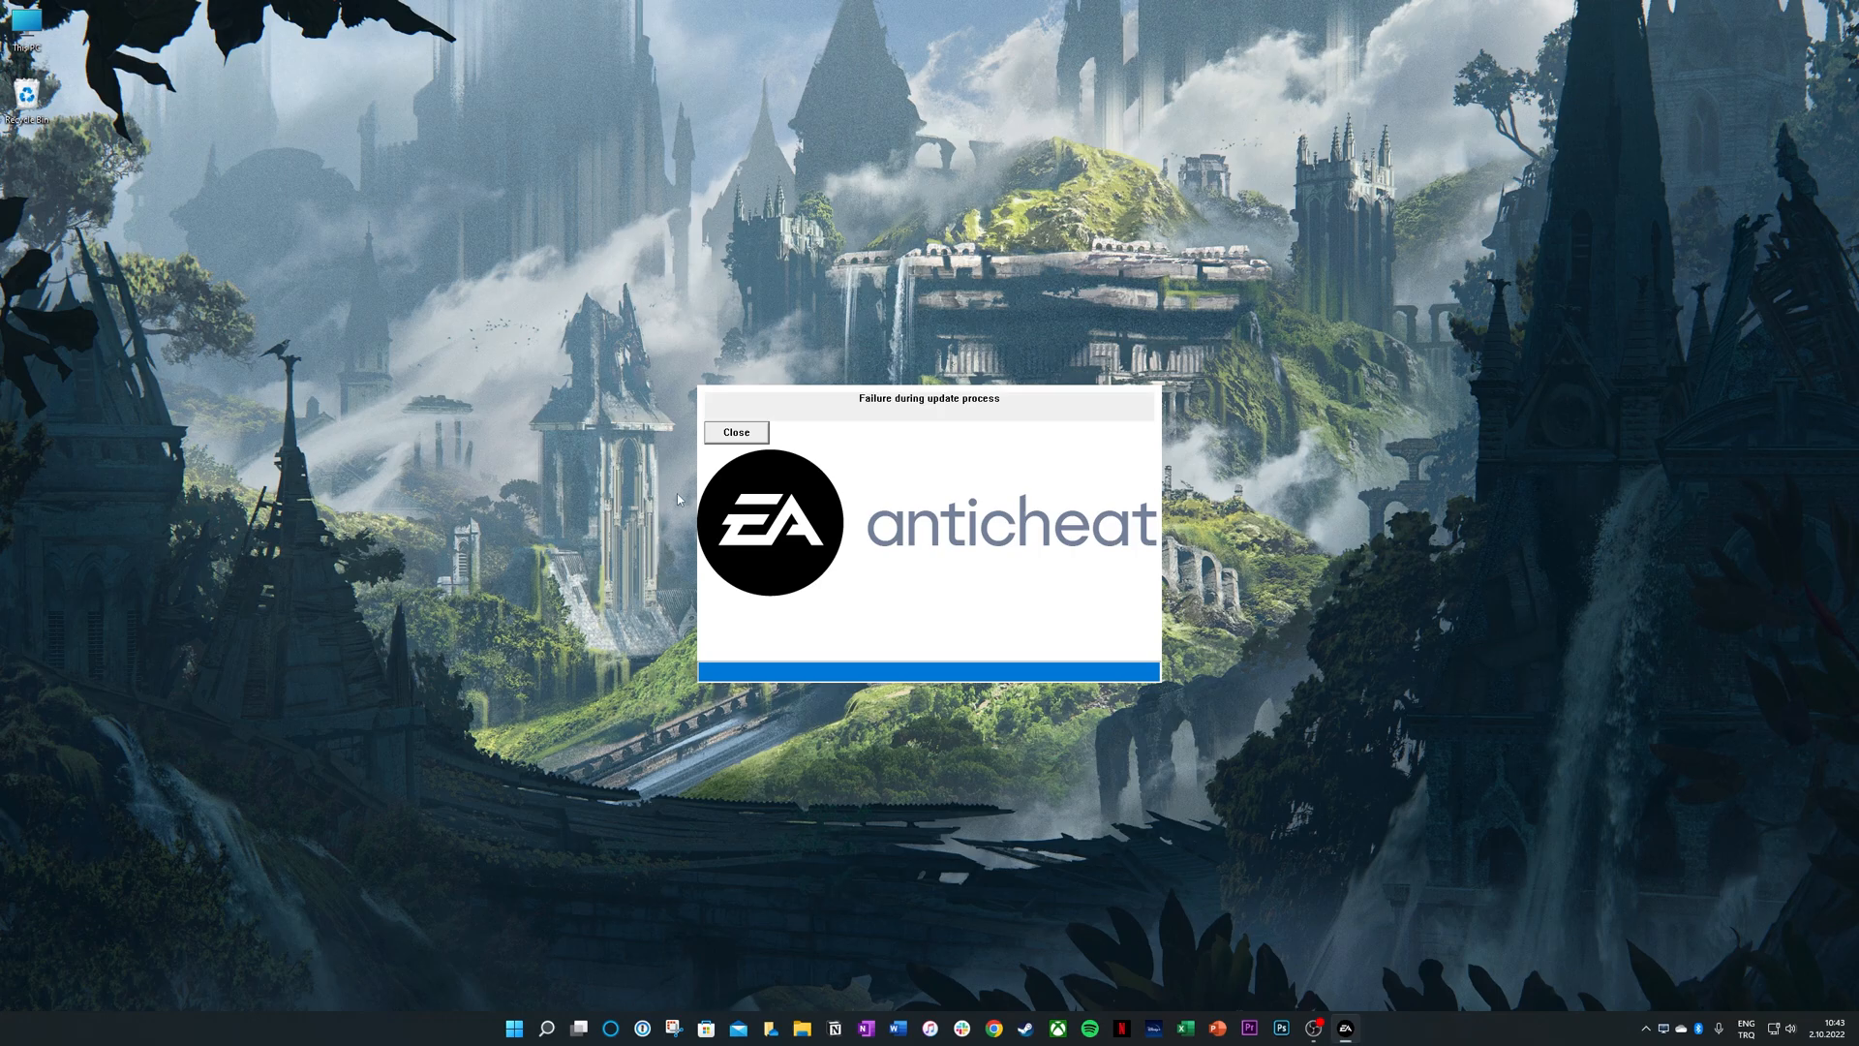
left_click(736, 432)
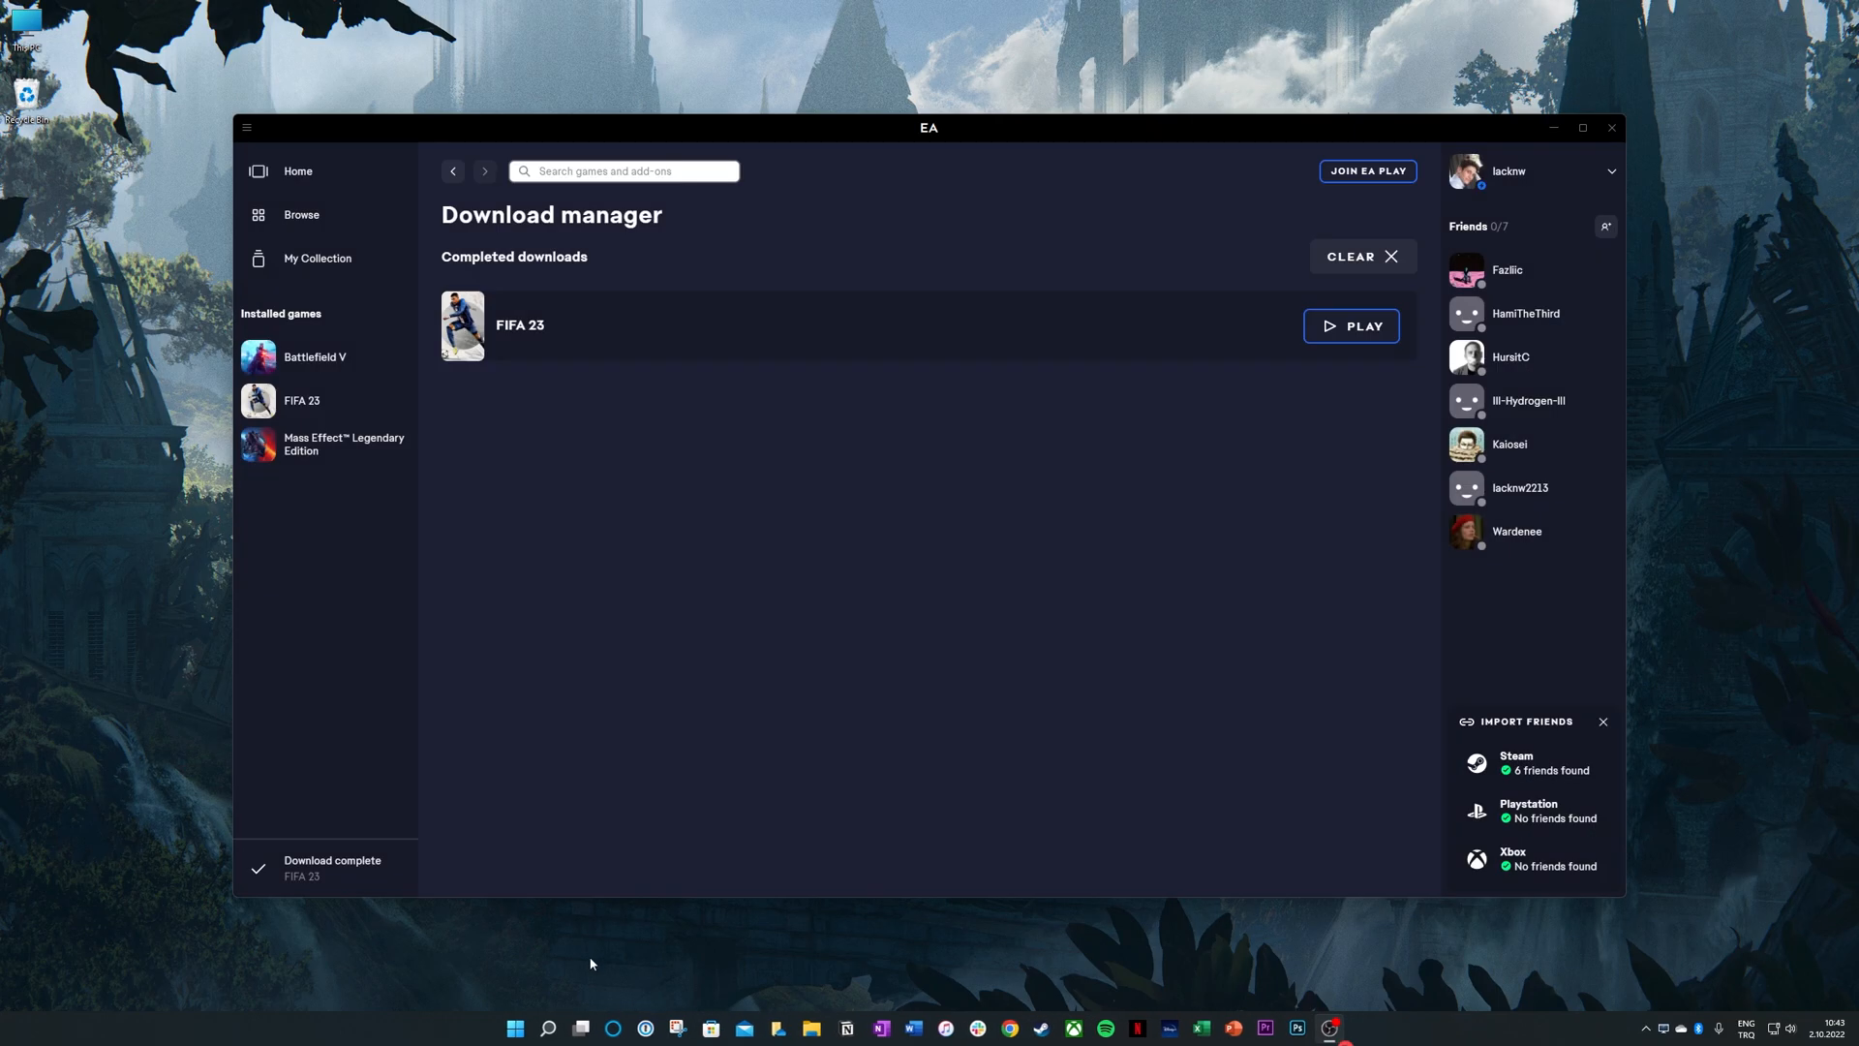
Exit the EA app and run the pinned Origin as administrator, approving the permission prompt.
left_click(1644, 1028)
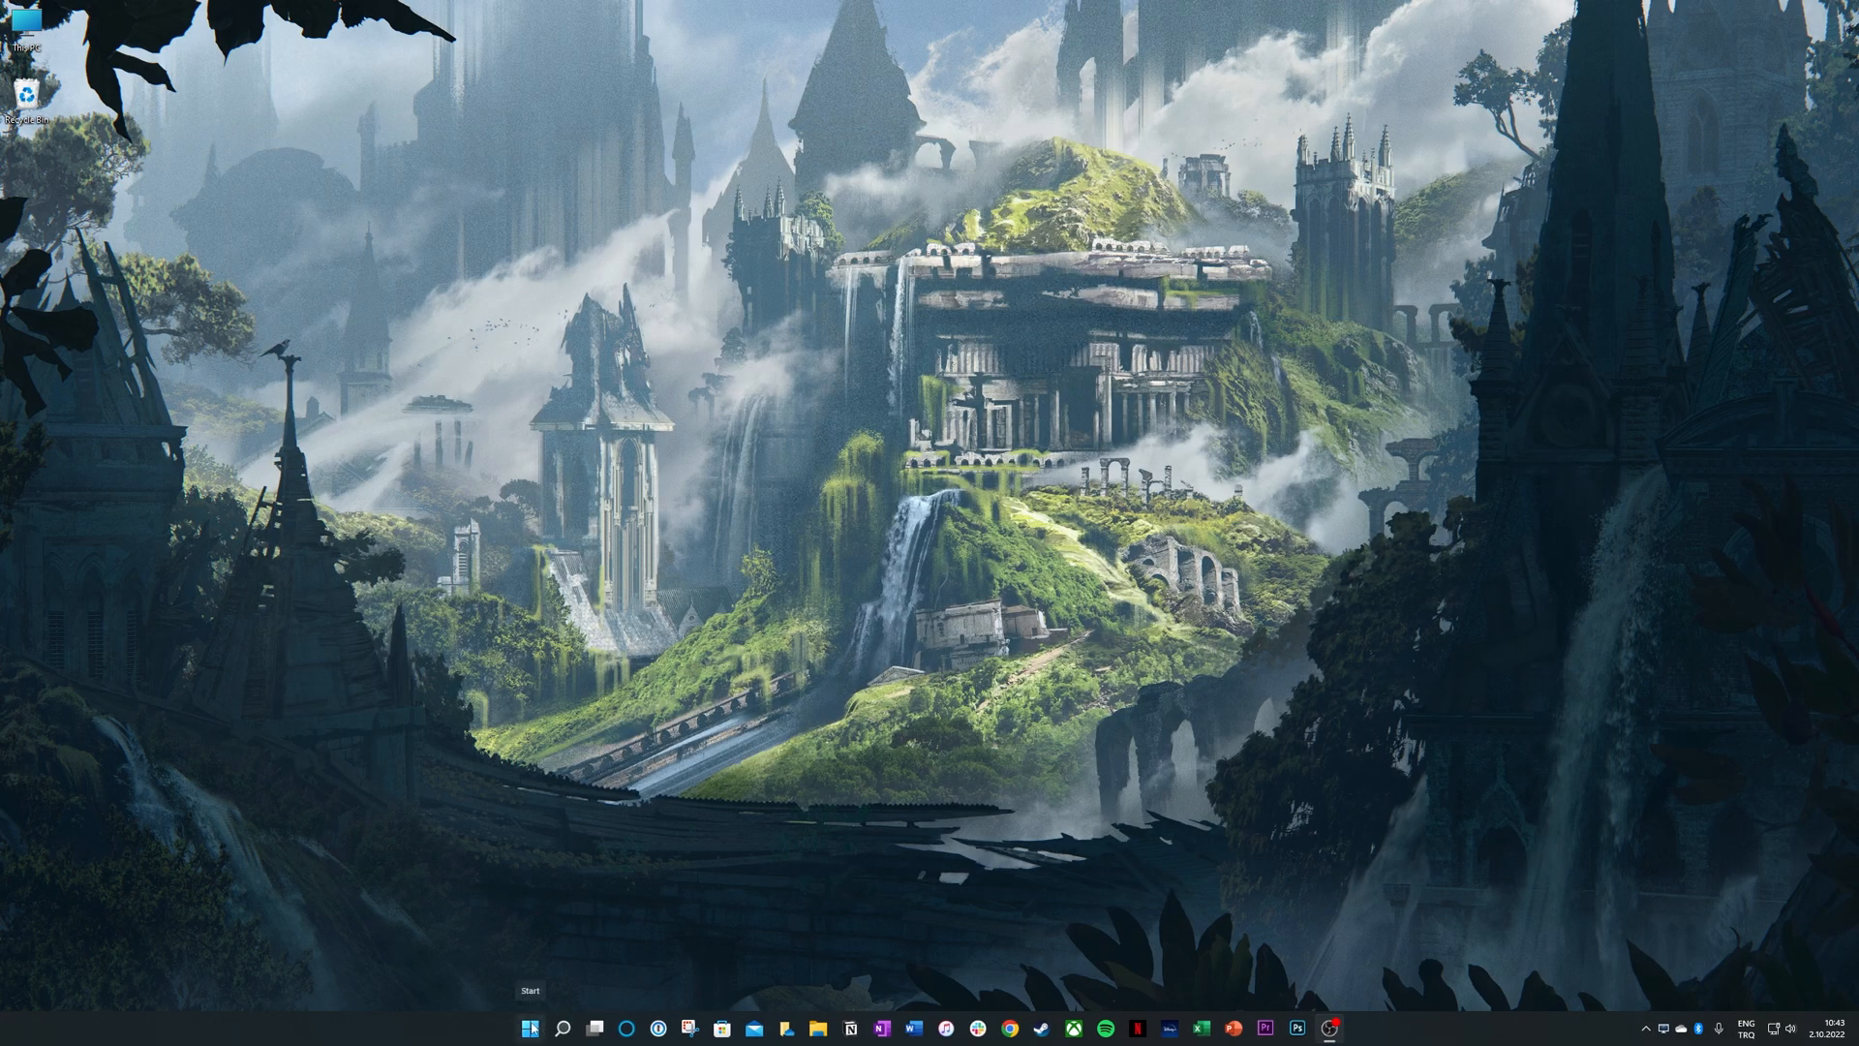
left_click(529, 1026)
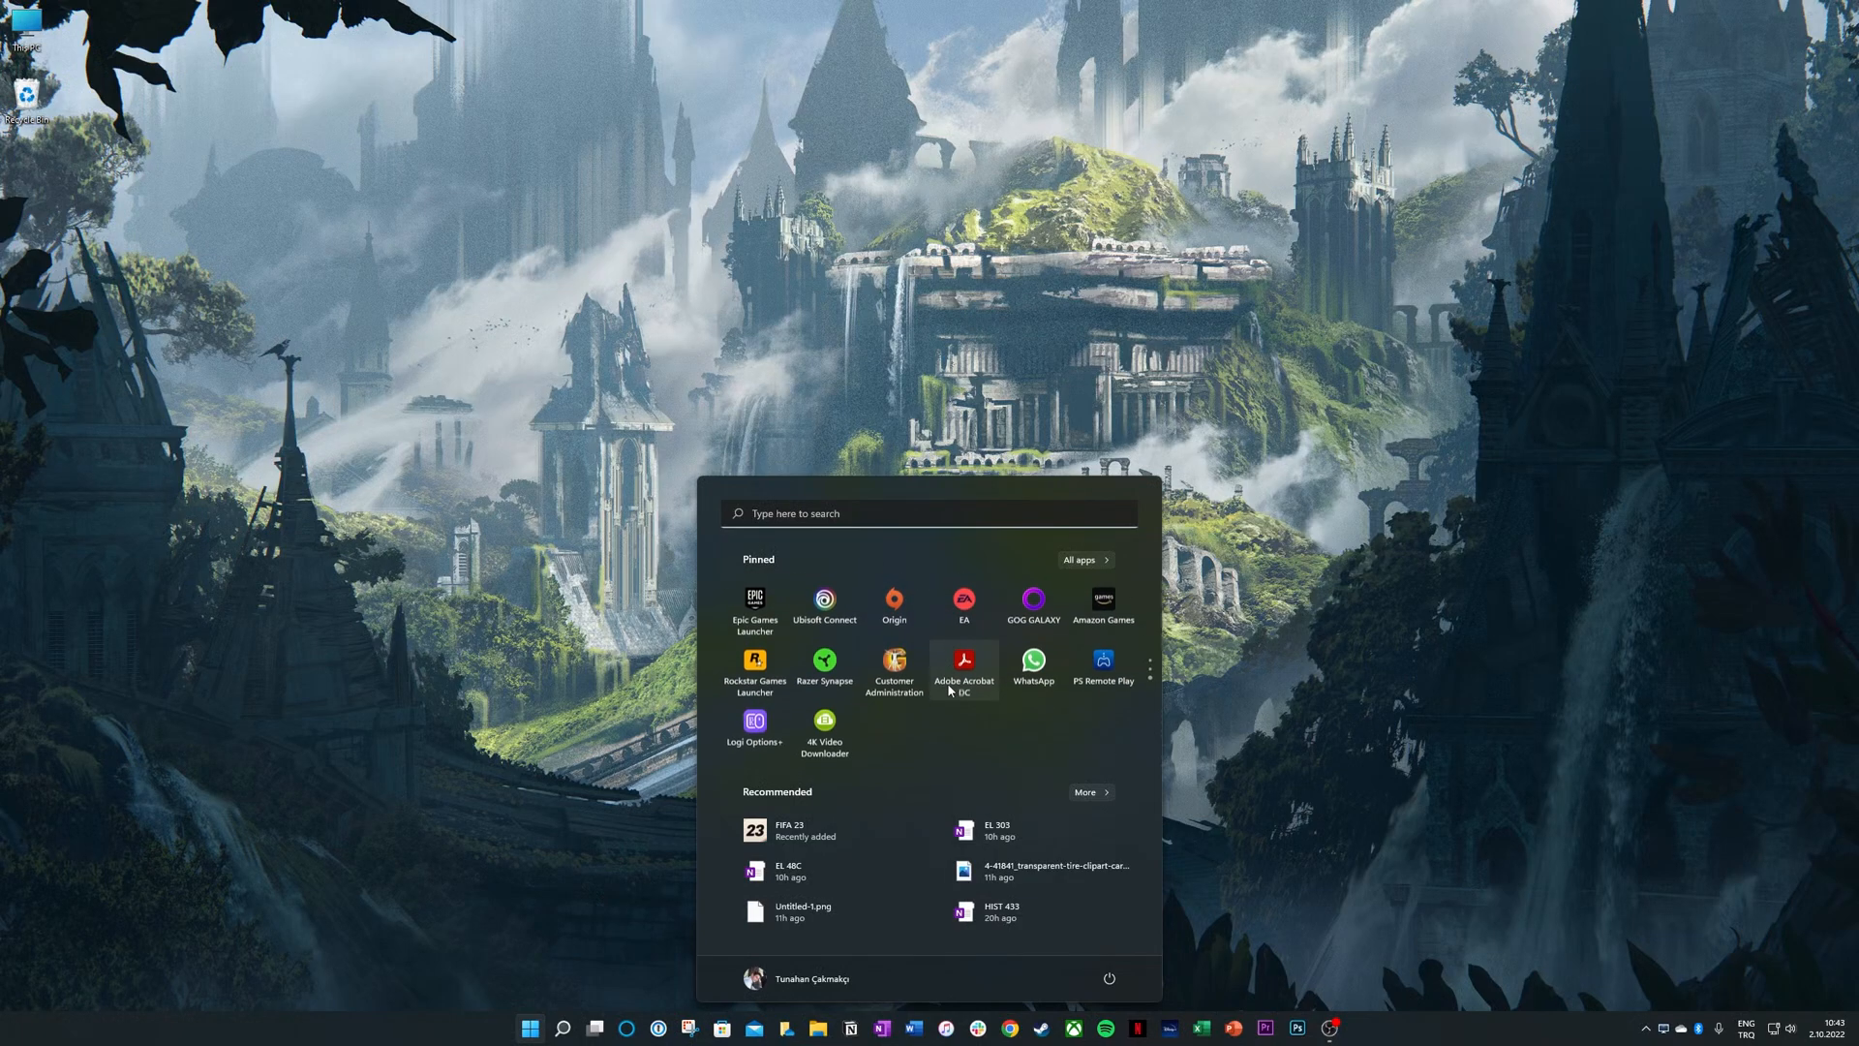
right_click(962, 666)
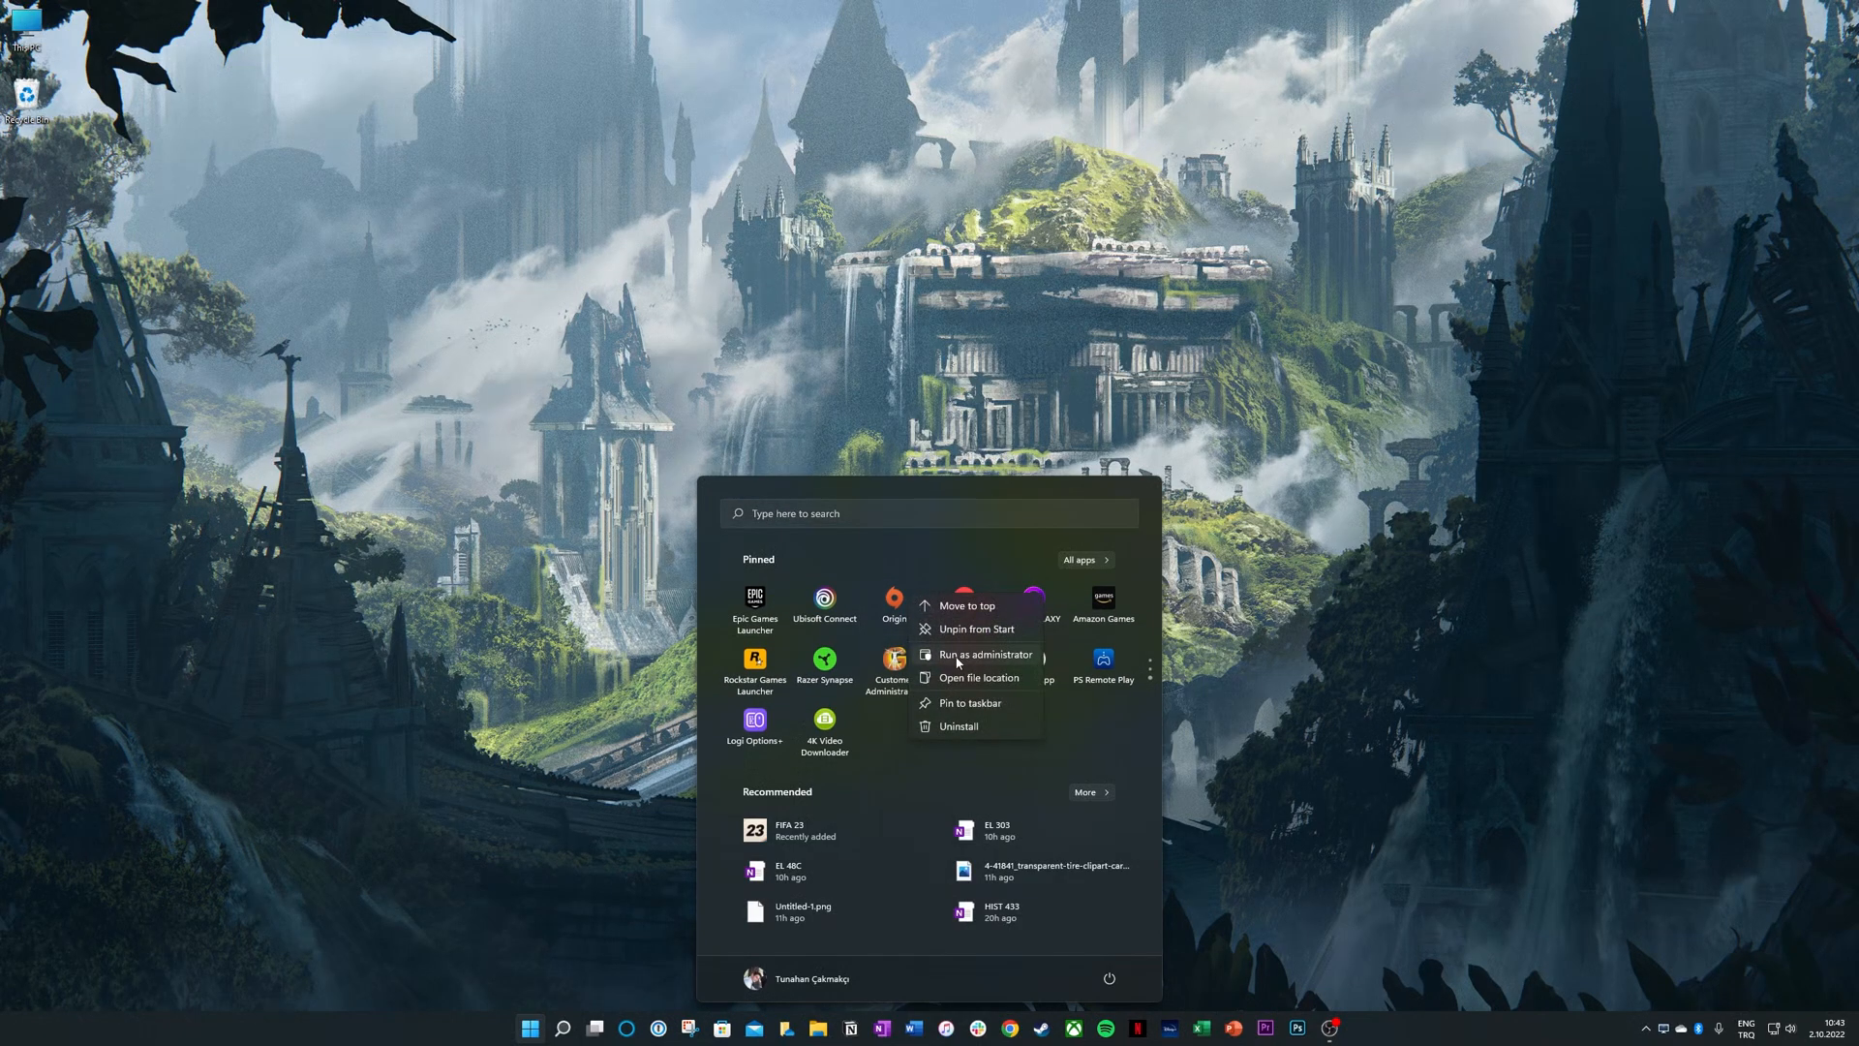
left_click(878, 629)
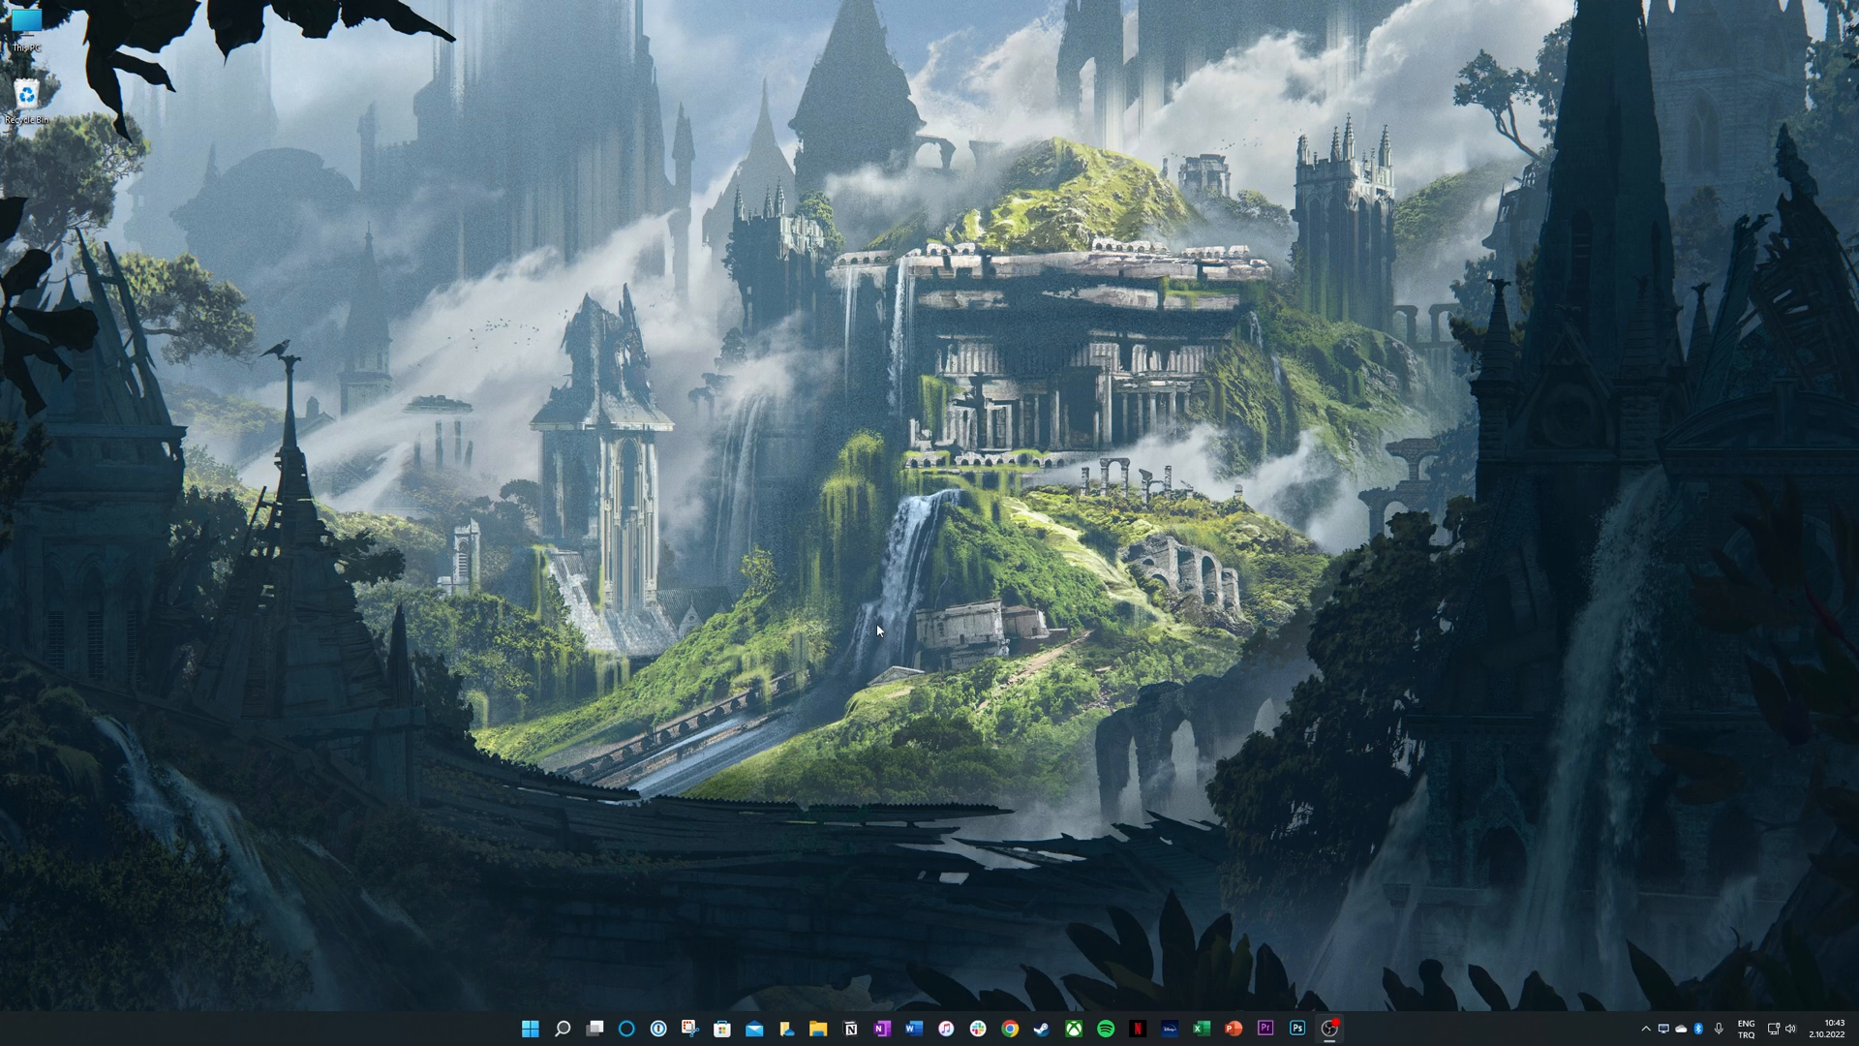
left_click(1344, 1026)
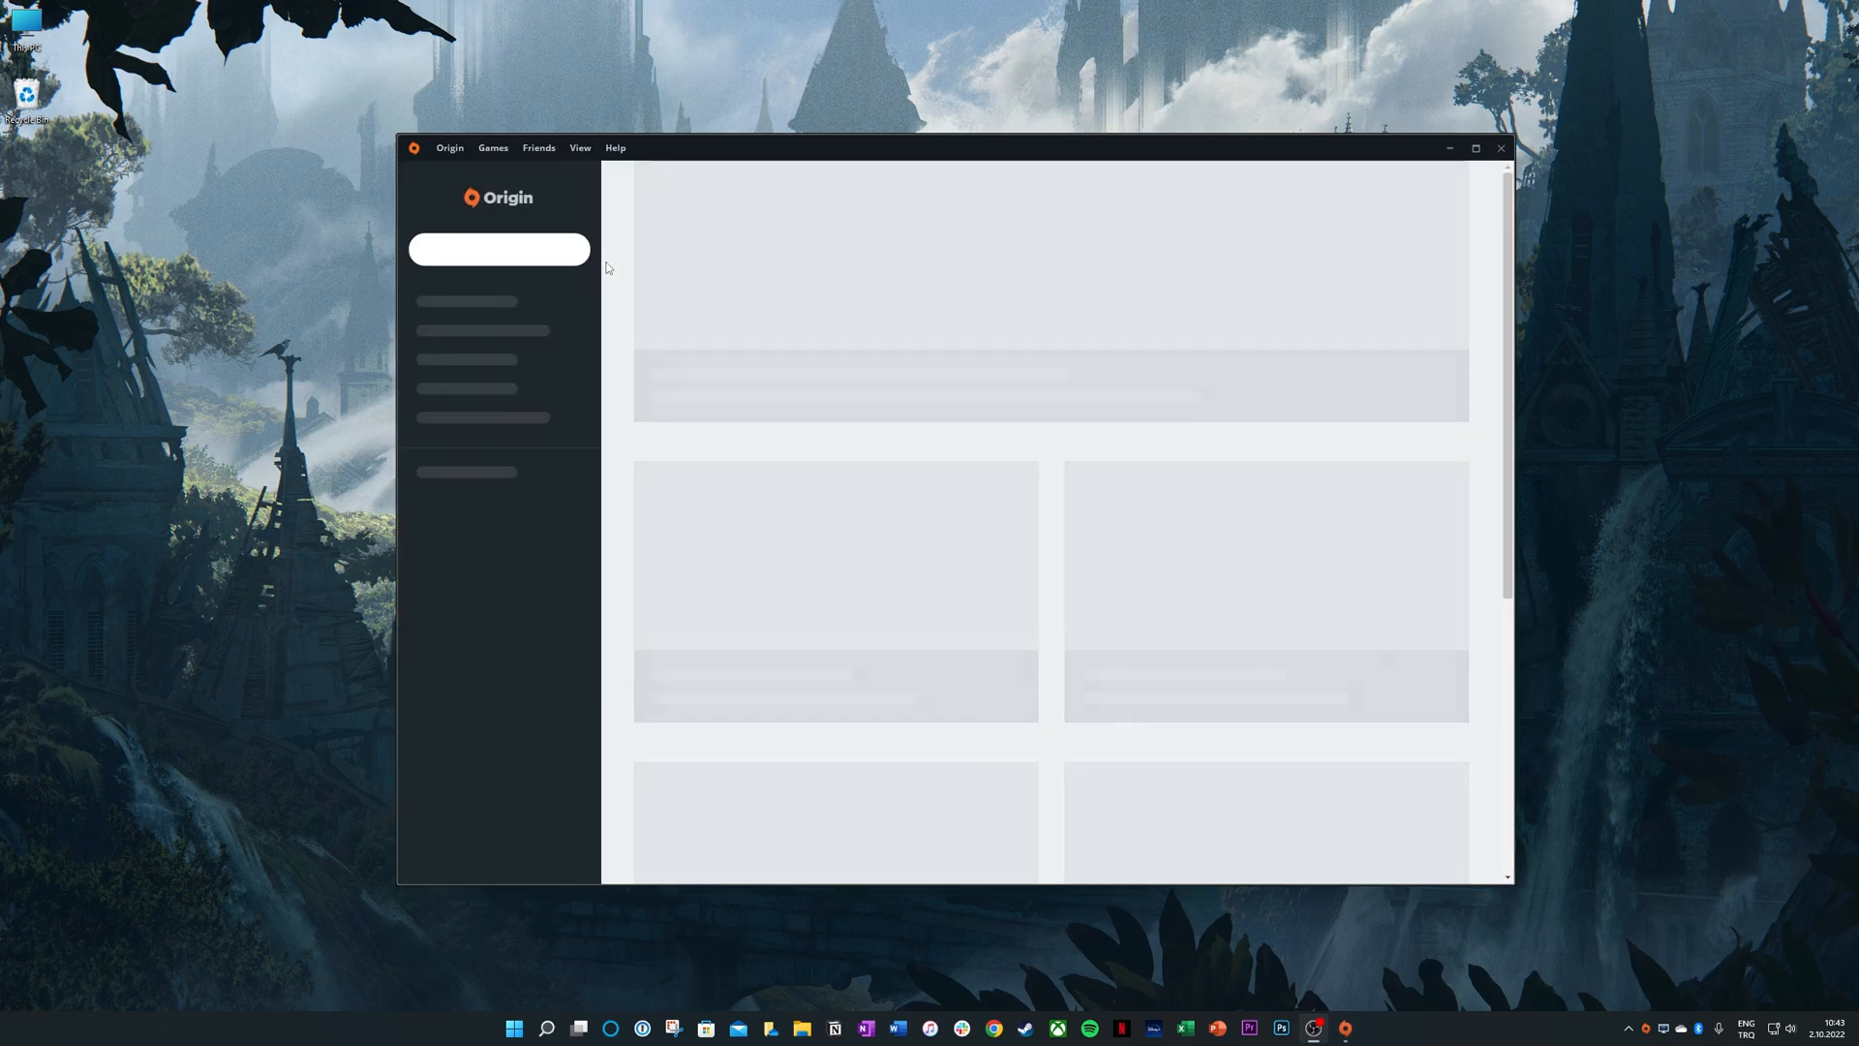
mouse_move(537, 382)
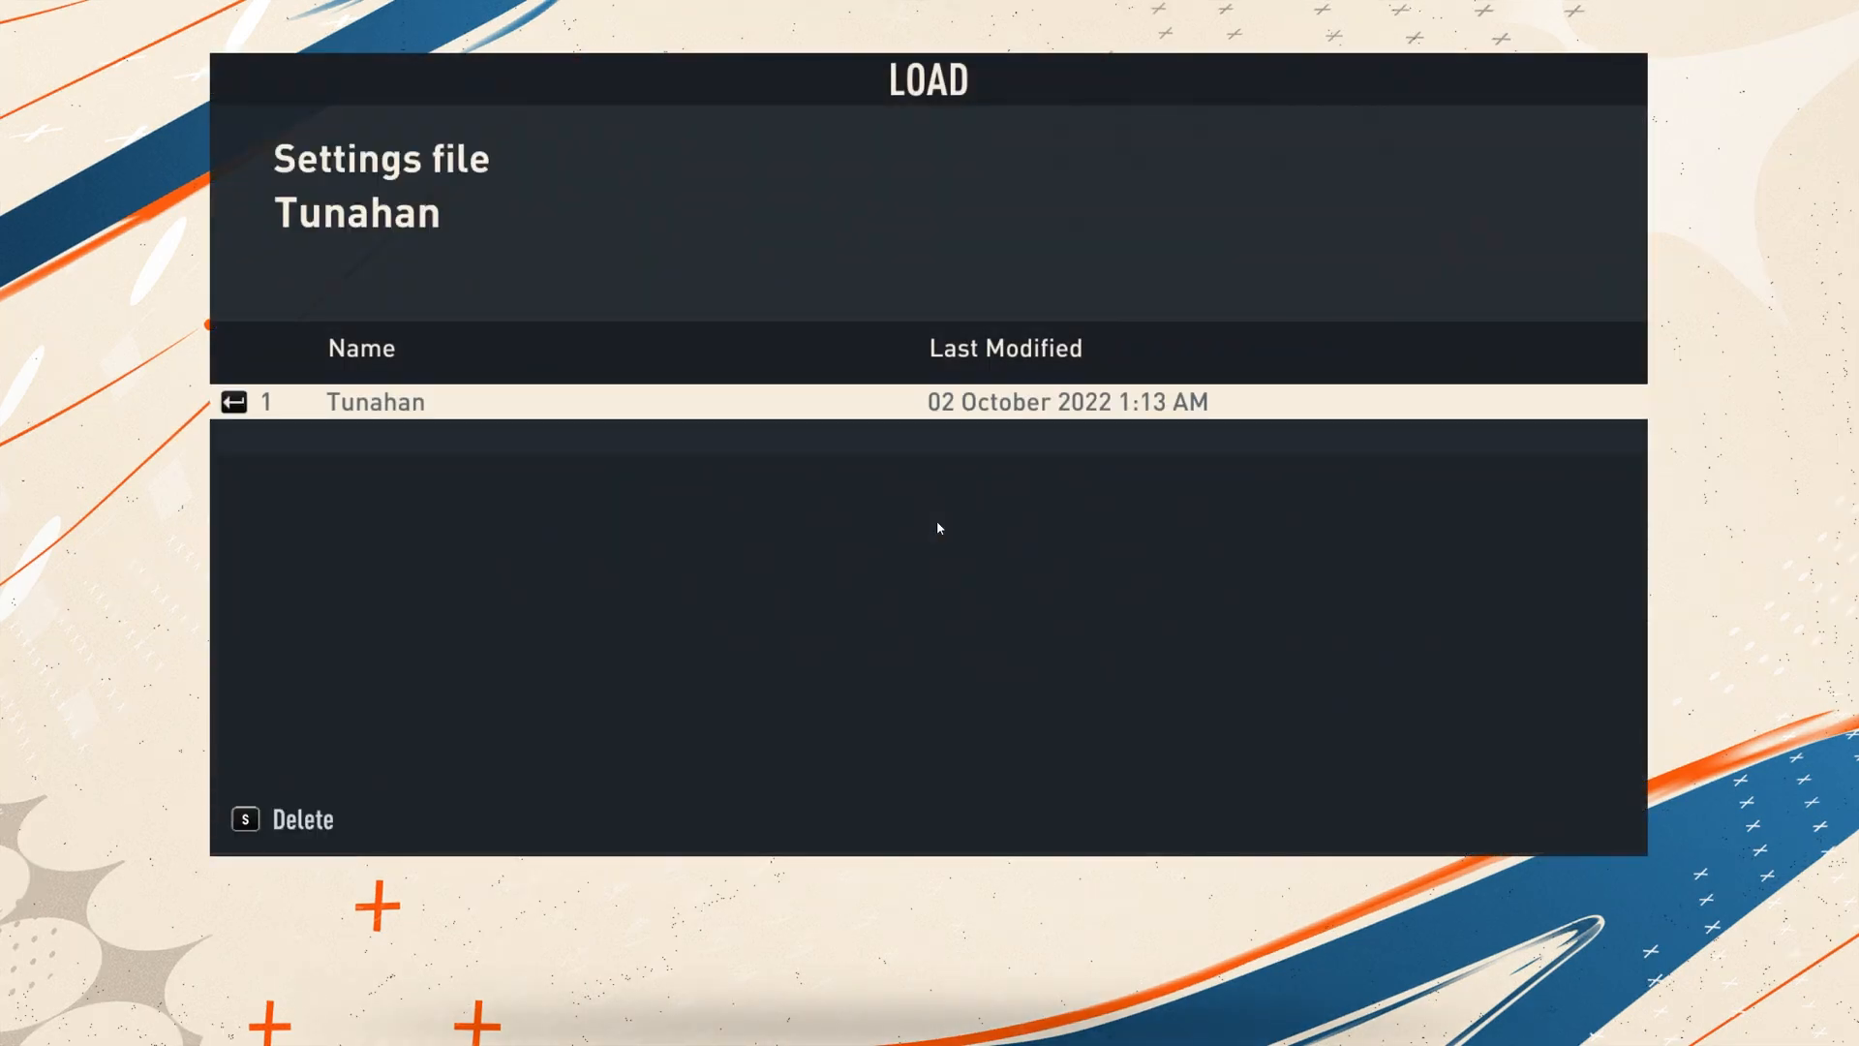
mouse_move(662, 605)
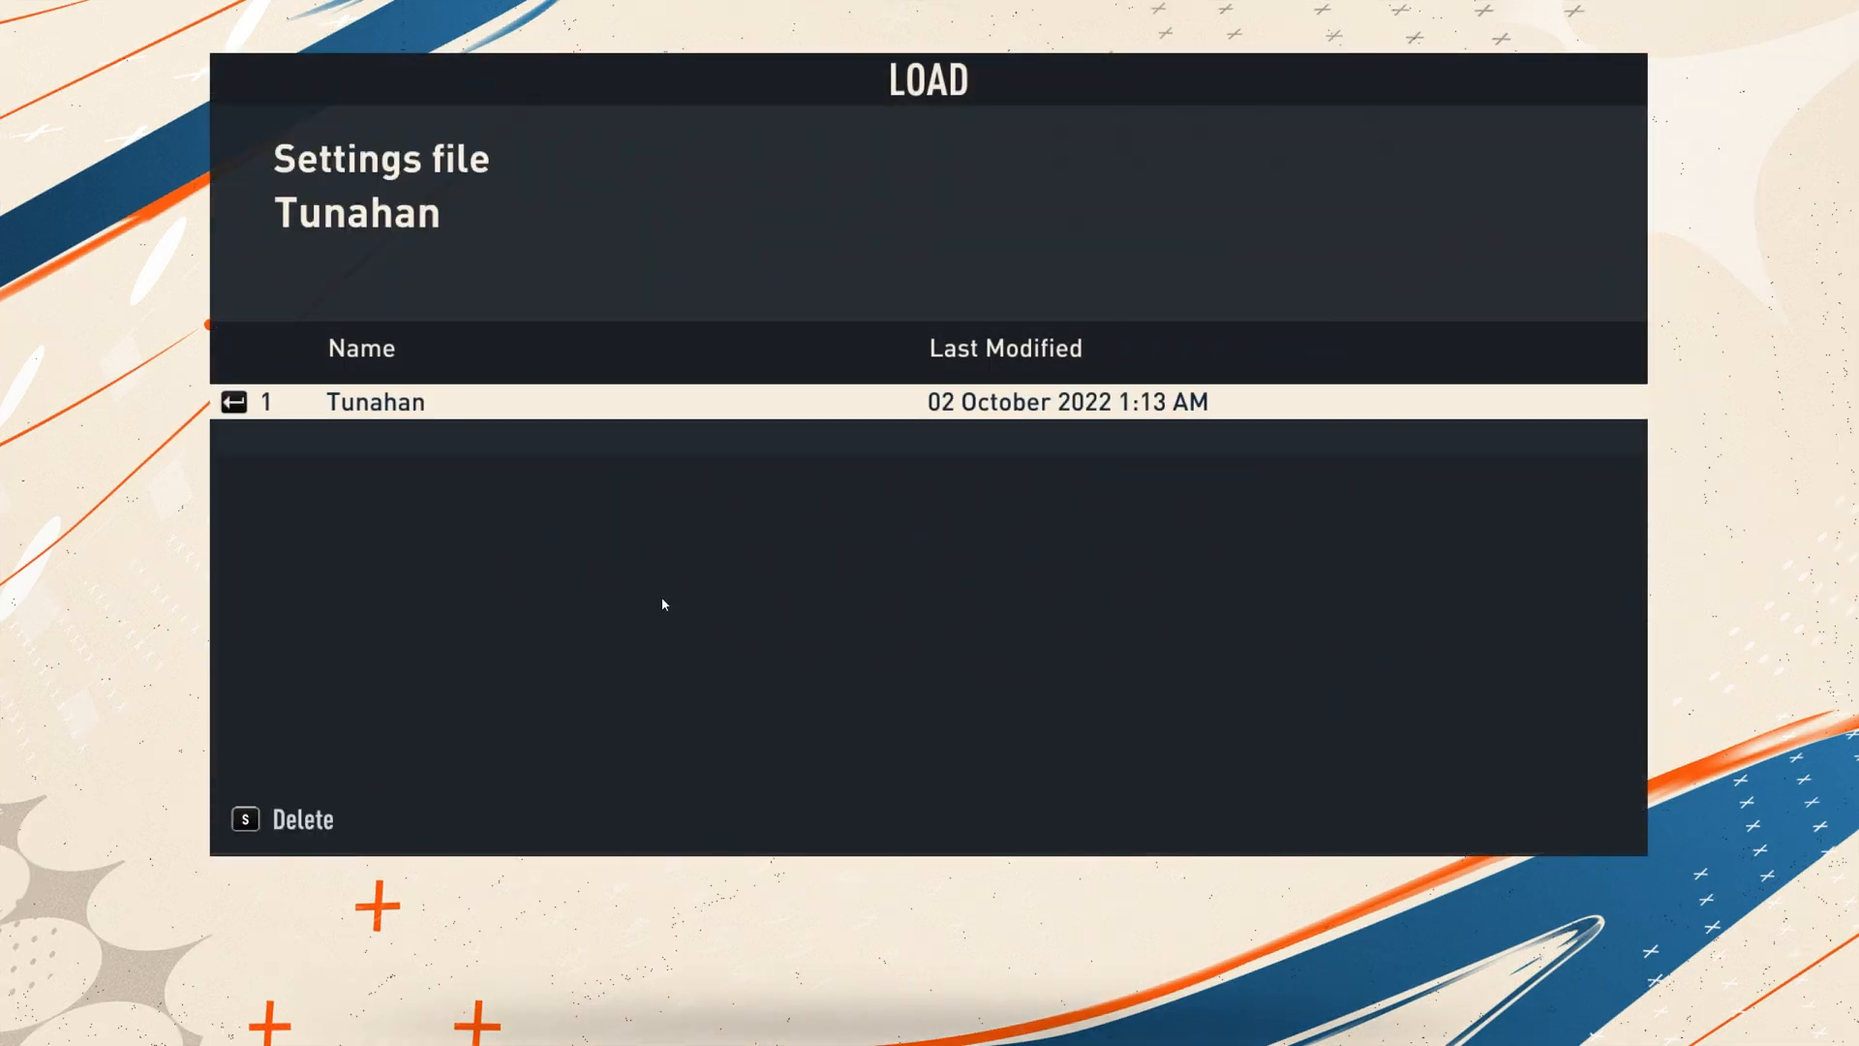
mouse_move(932, 529)
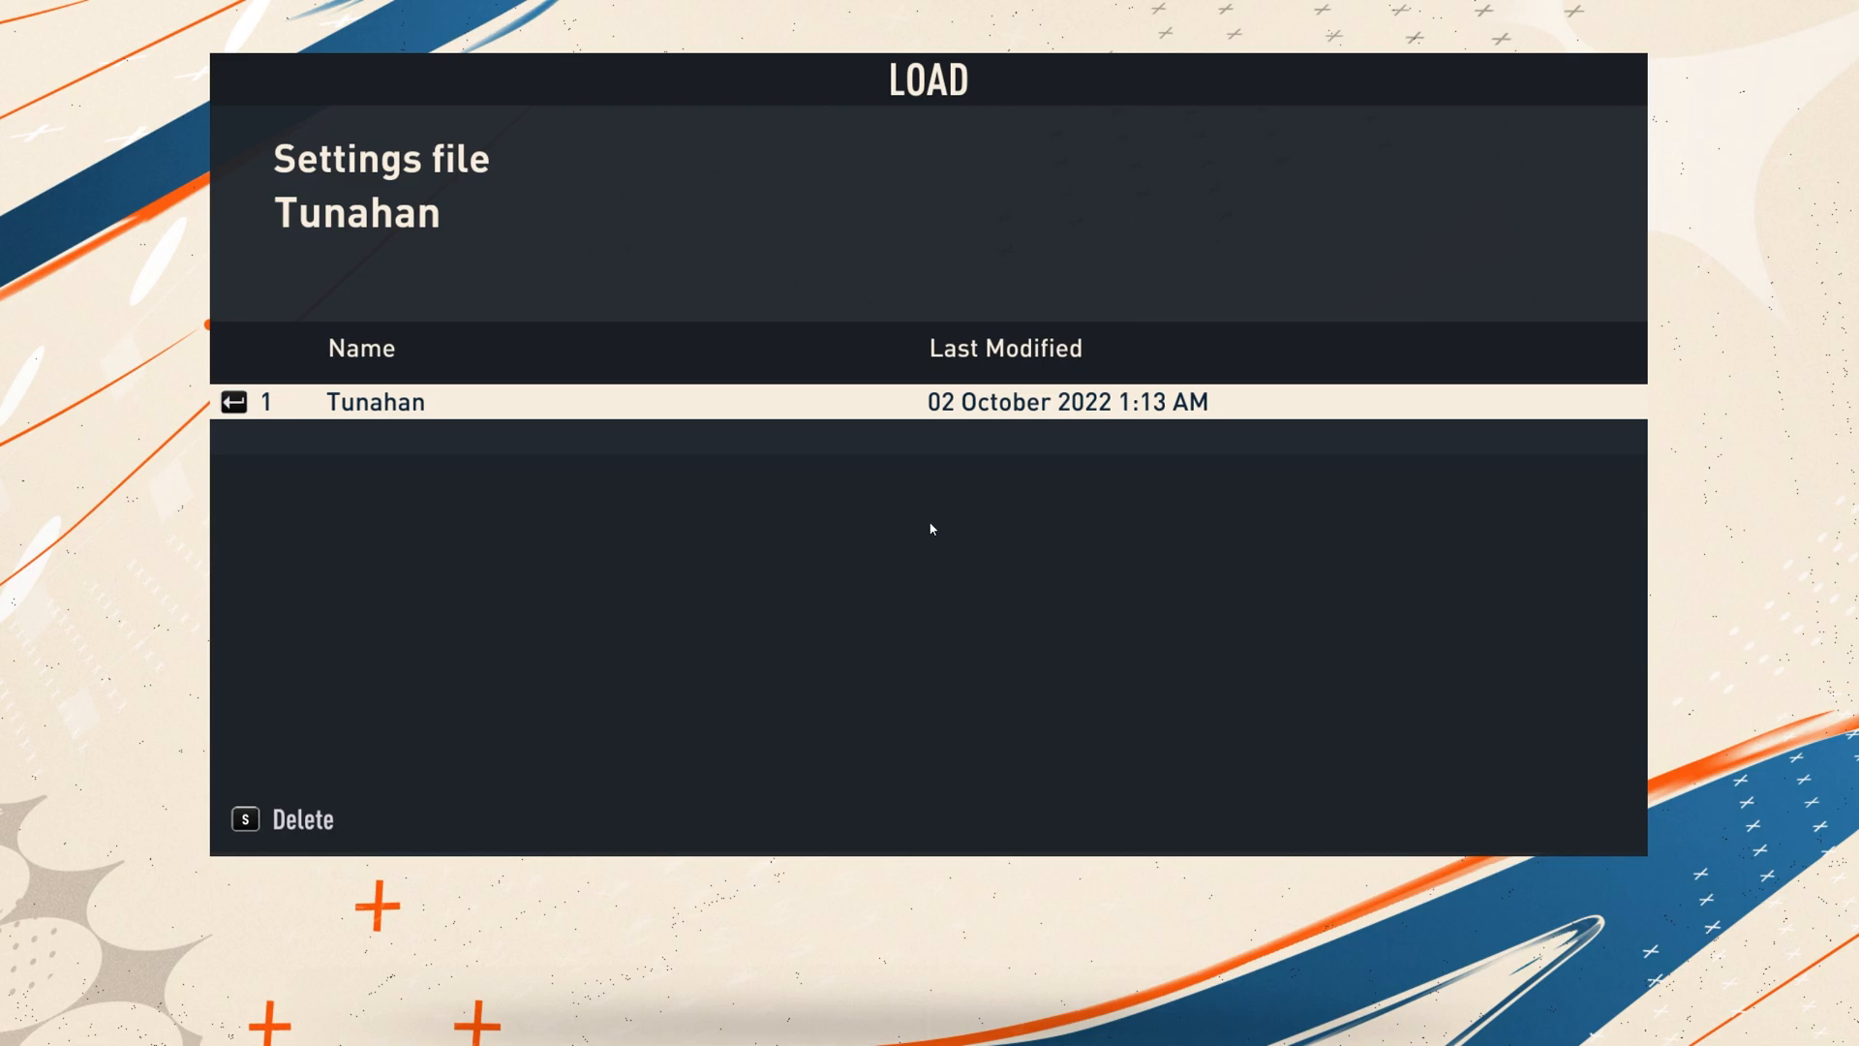
mouse_move(325, 700)
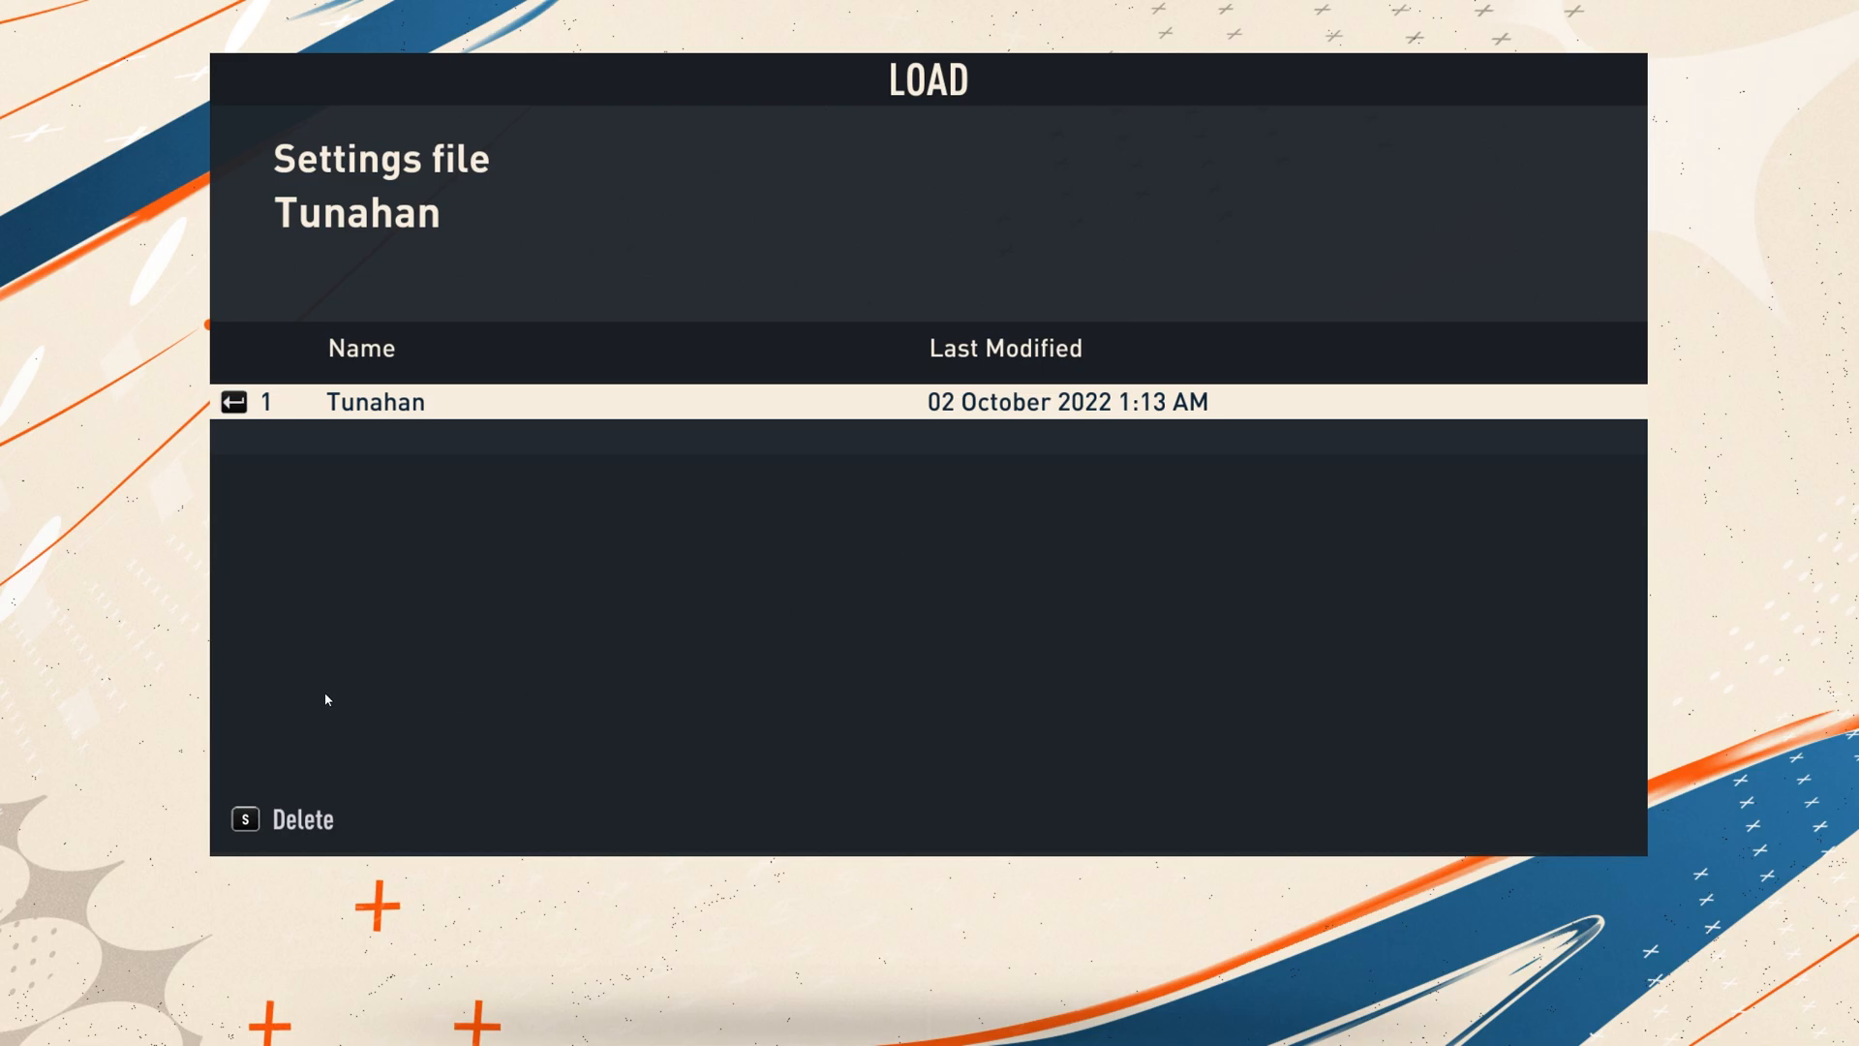